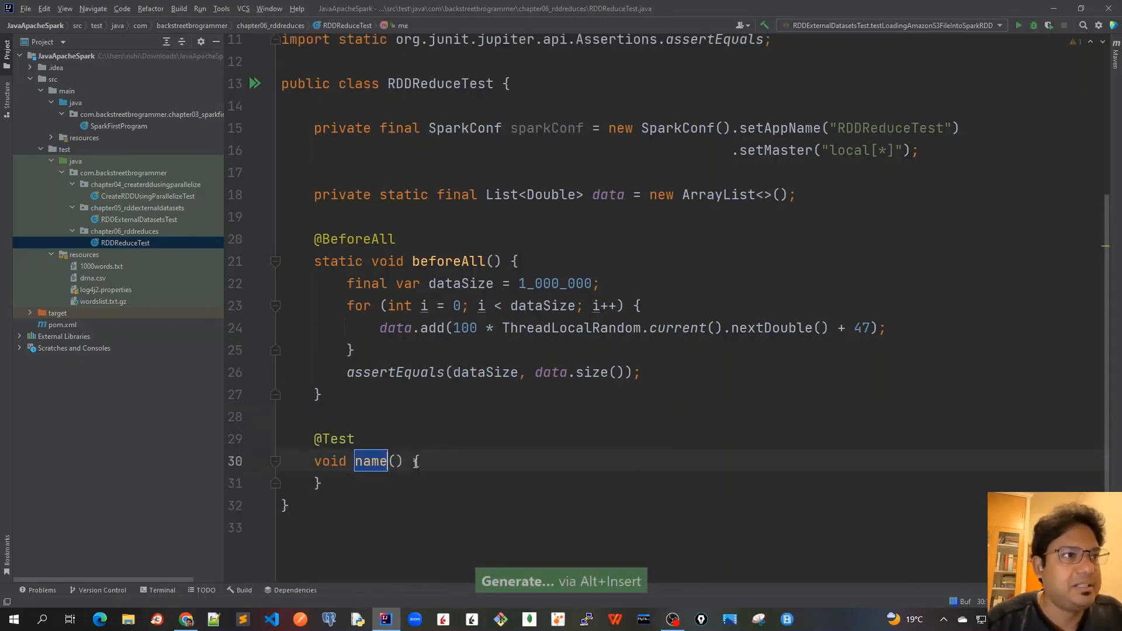
Type testSparkReduceMethod as the test method's name in place of the placeholder.
type("test")
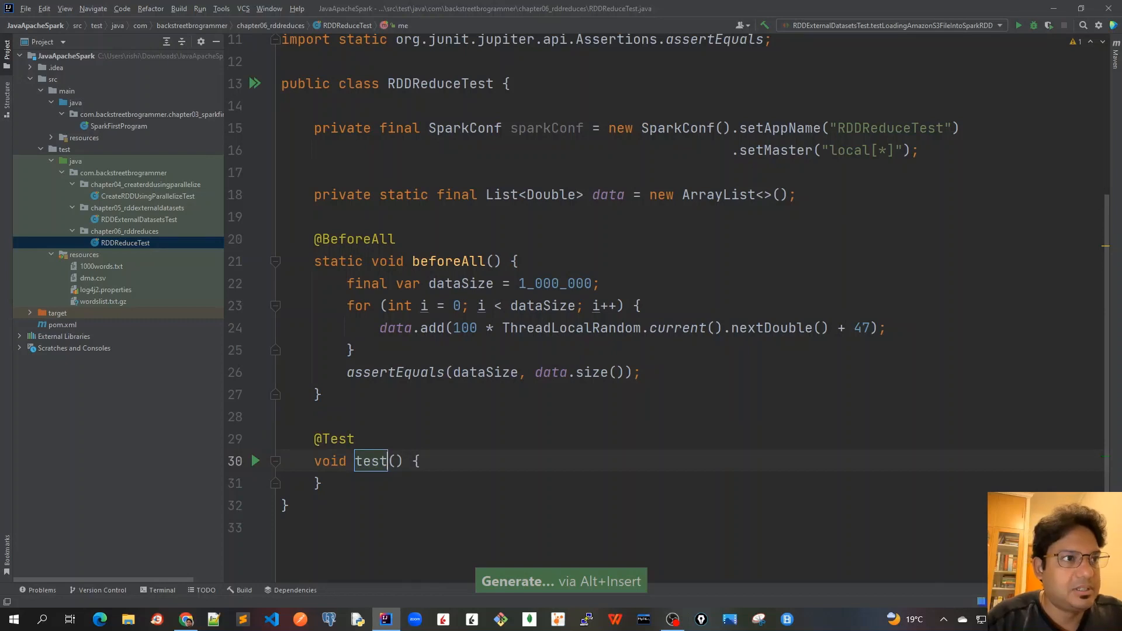
type("Spark")
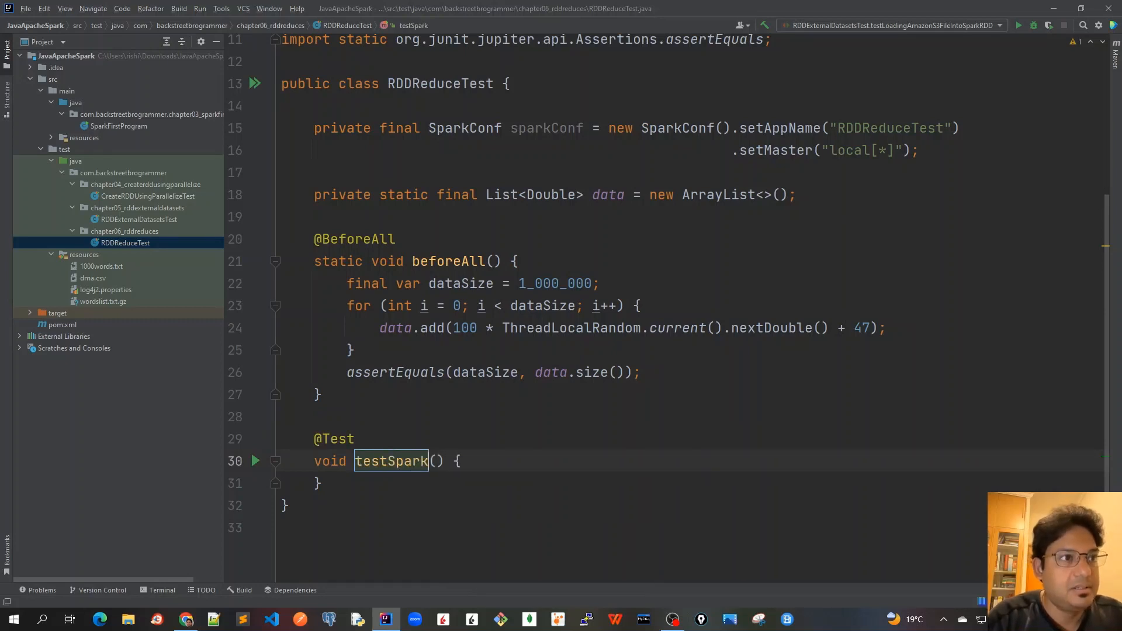
type("Reduce")
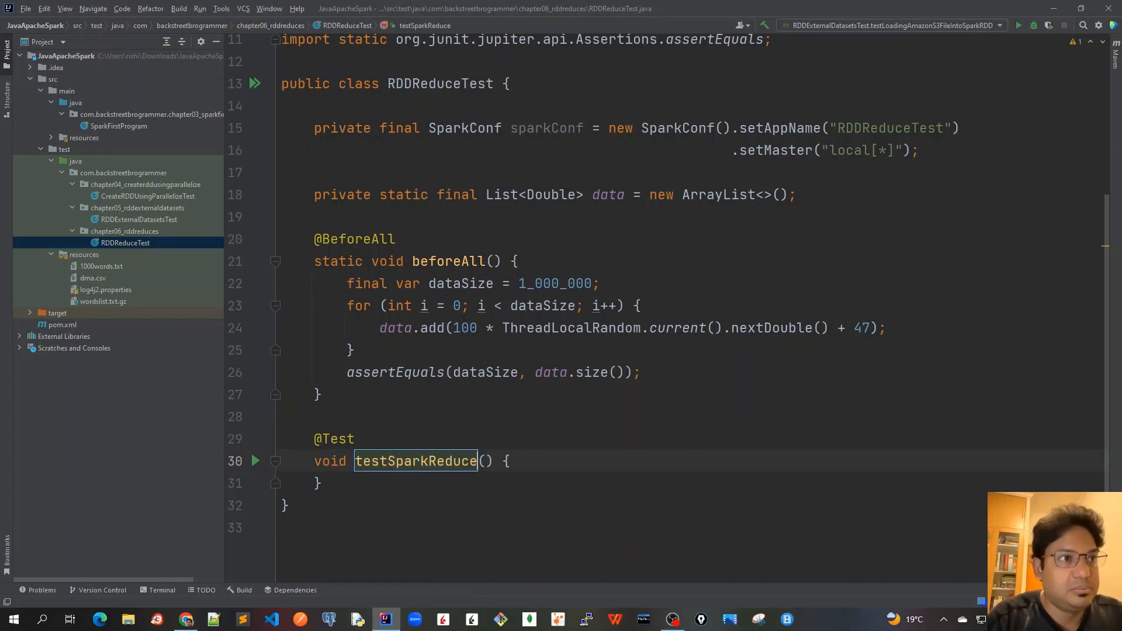
type("Method")
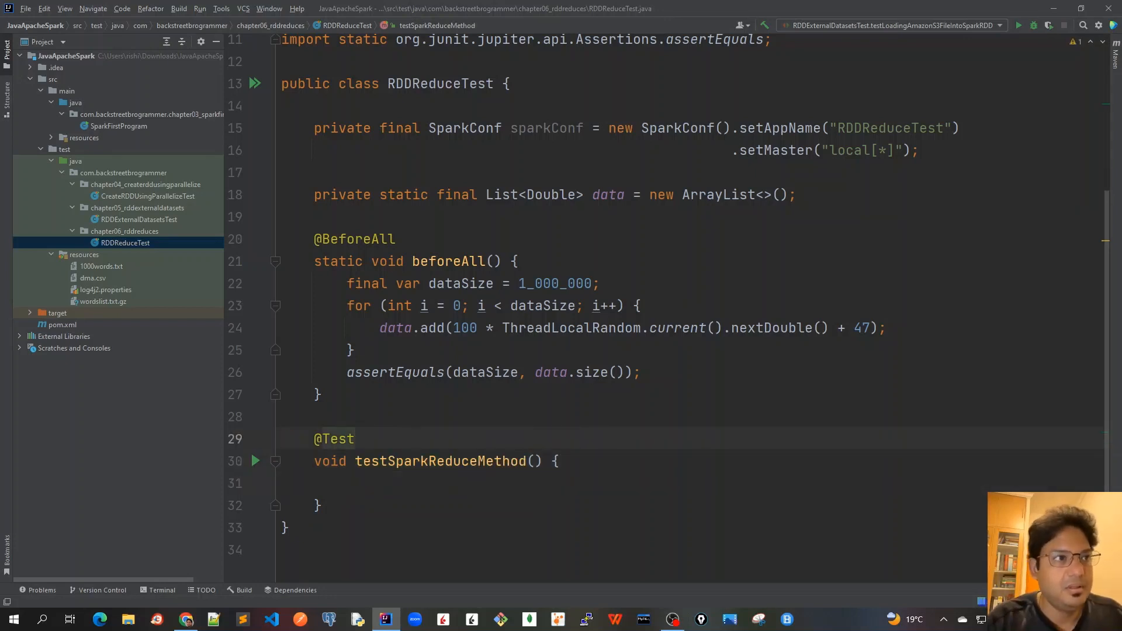
type("@")
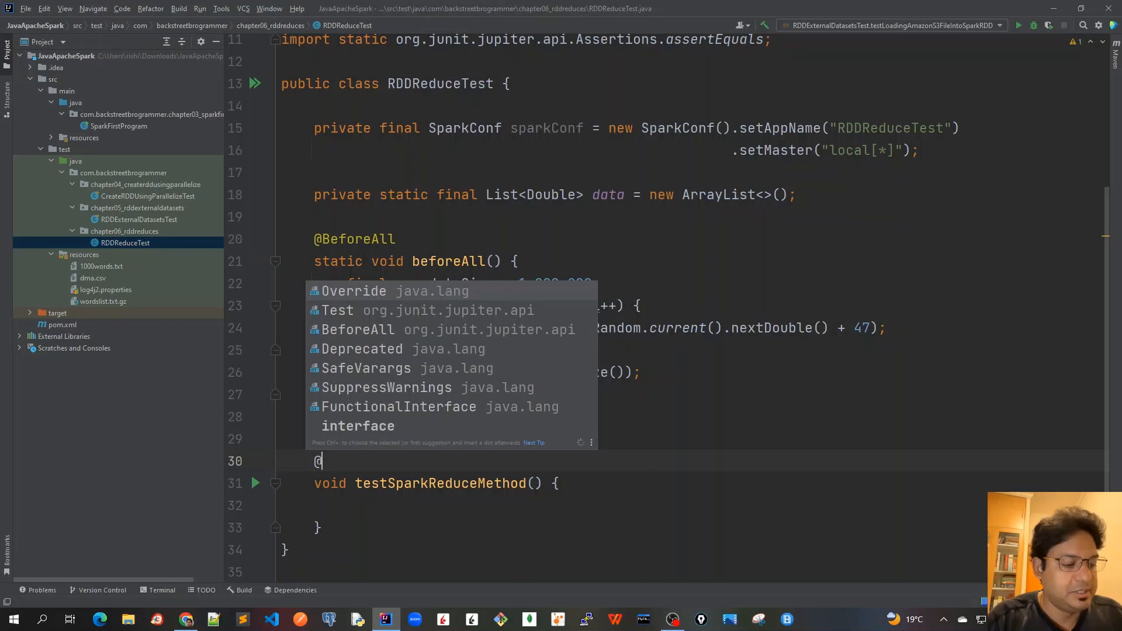
type("Dis")
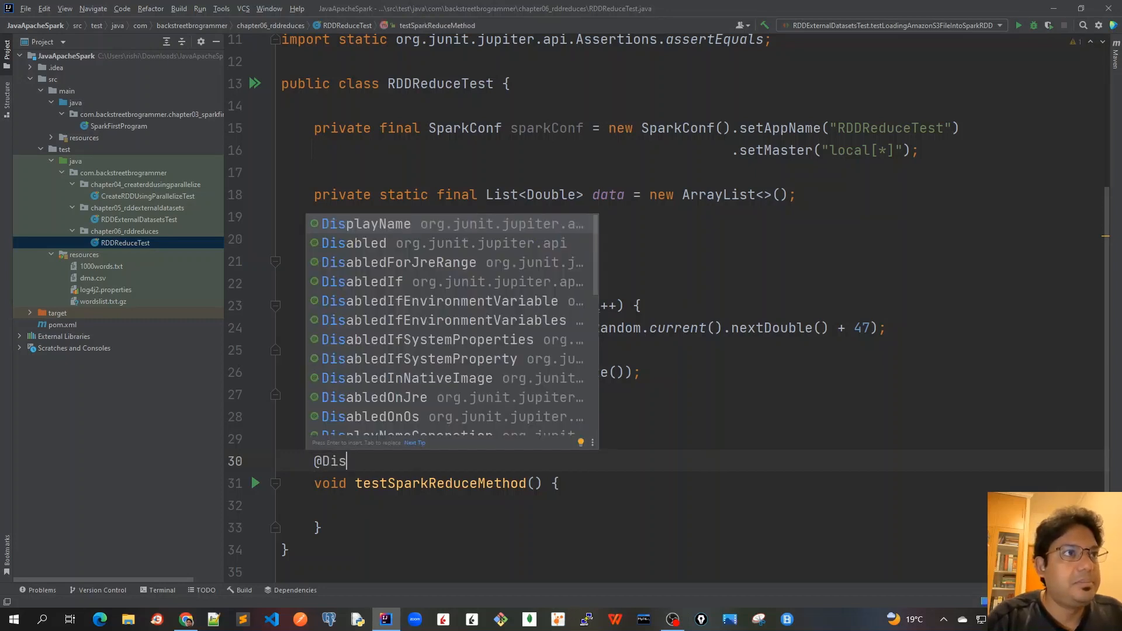
key("Enter")
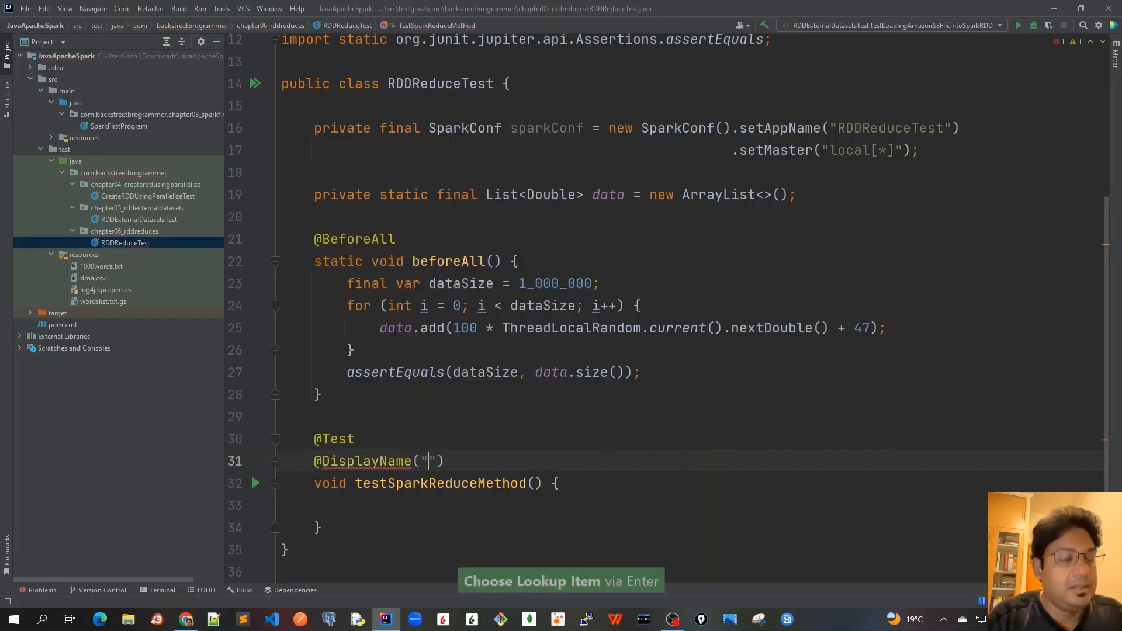
type("Test reduc")
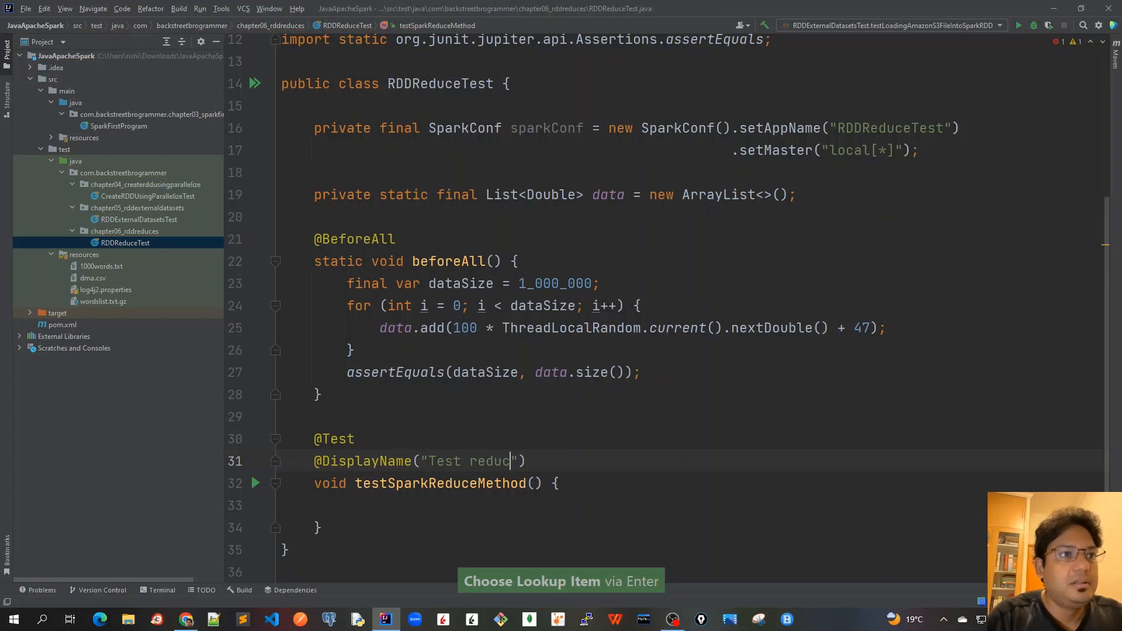
type("e()")
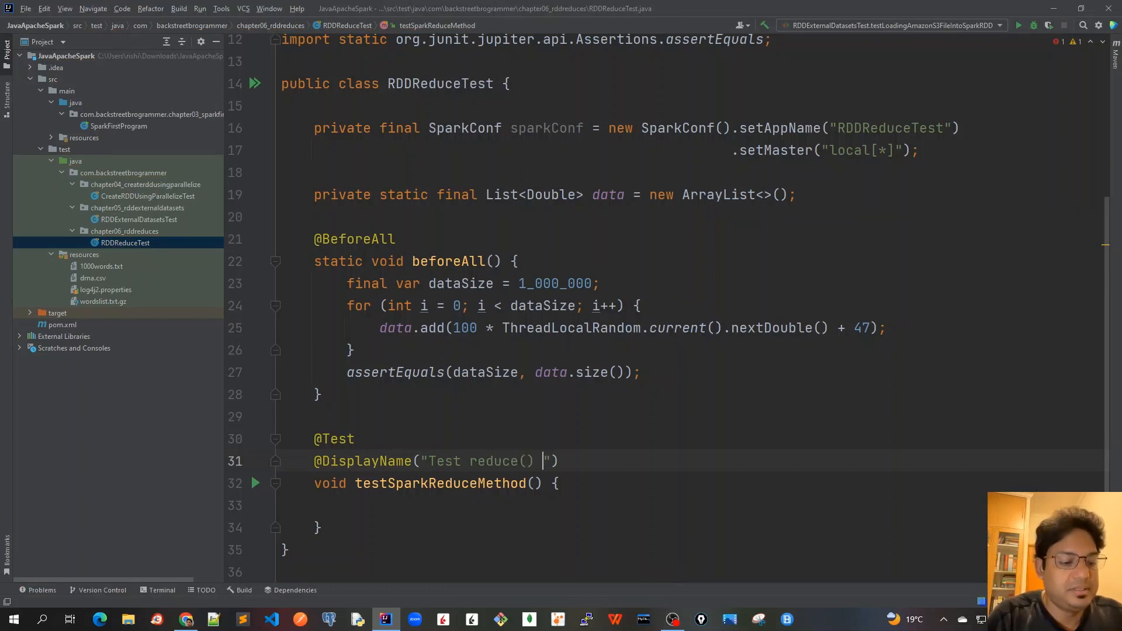
type("method in Spa")
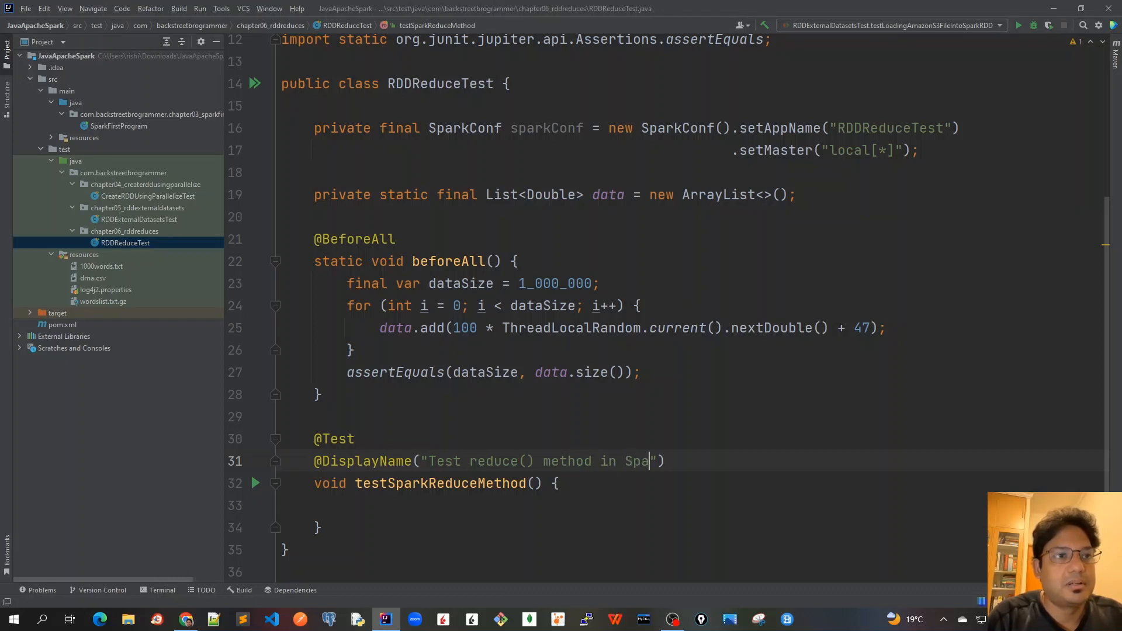
type("rk RDD")
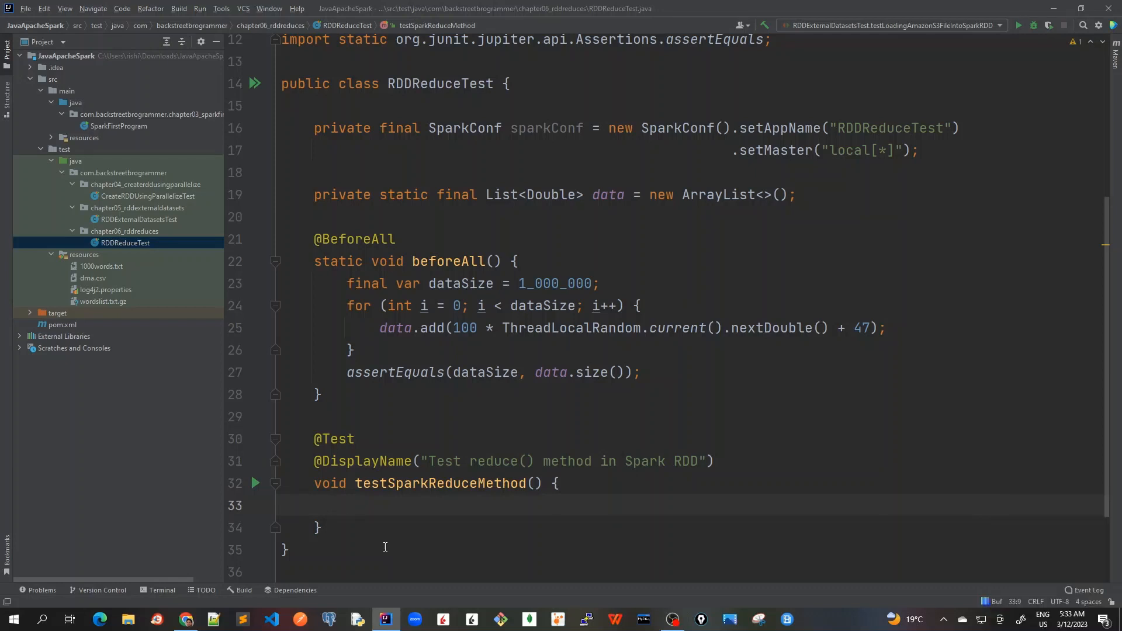
Write try (final var sparkContext = new JavaSparkContext(sparkConf)) { and begin typing sparkContext.
type("try (")
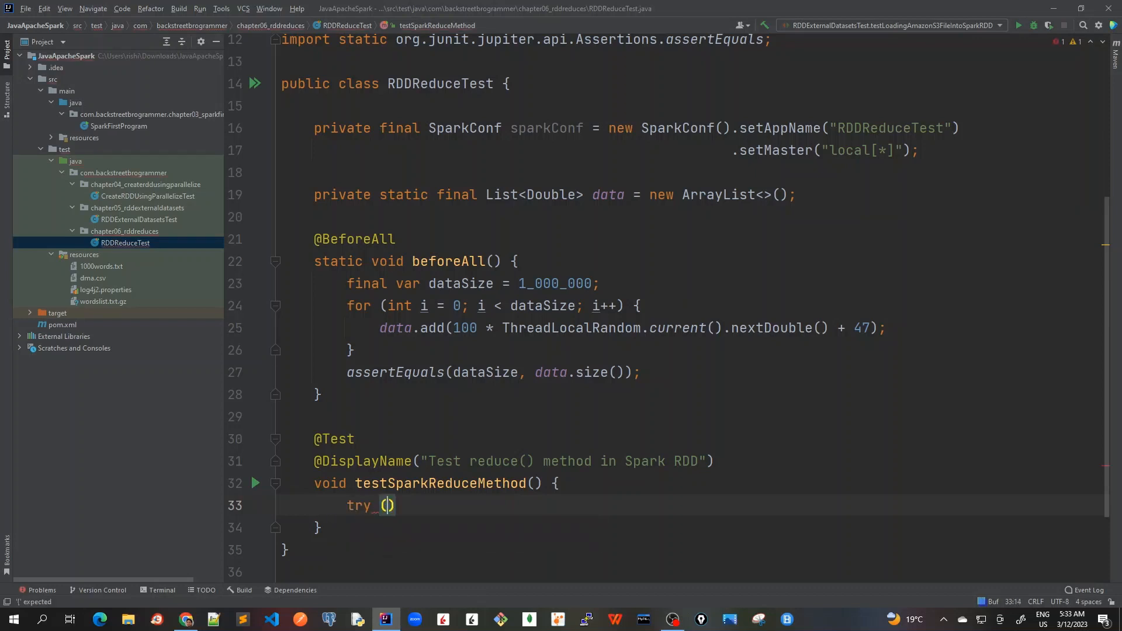
type("final var")
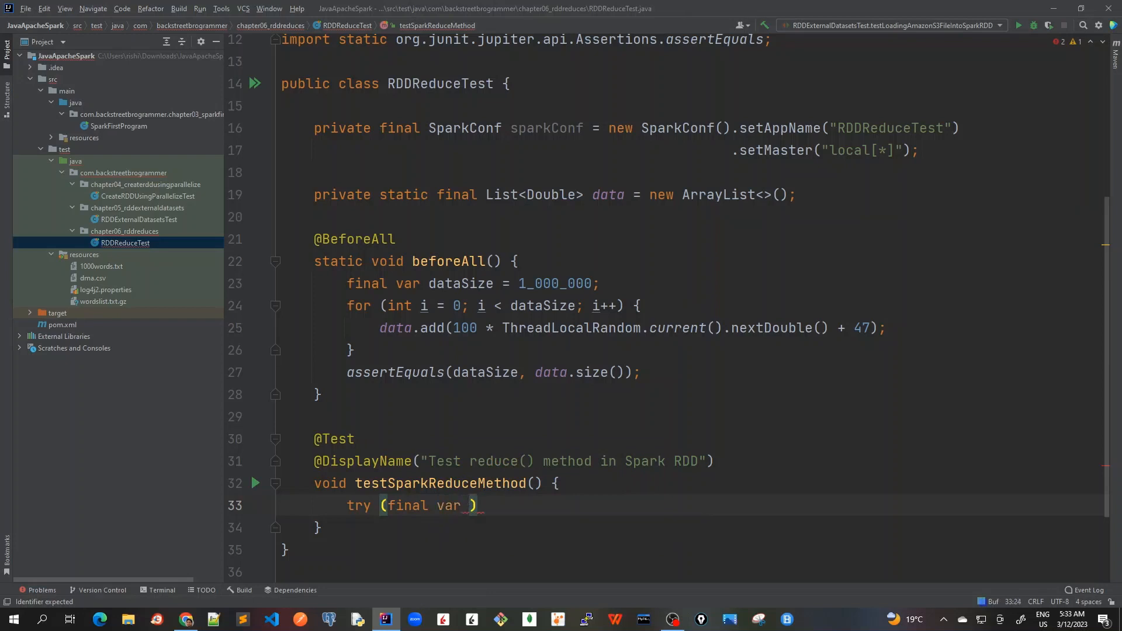
type("sparkContext =")
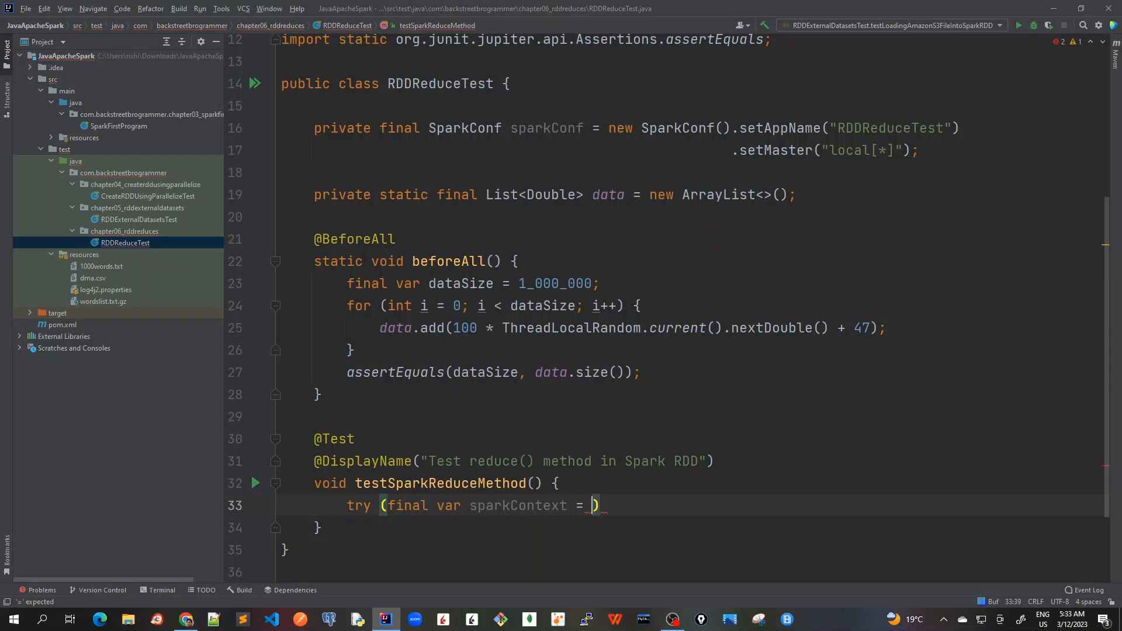
type("new JavaSparkContext(")
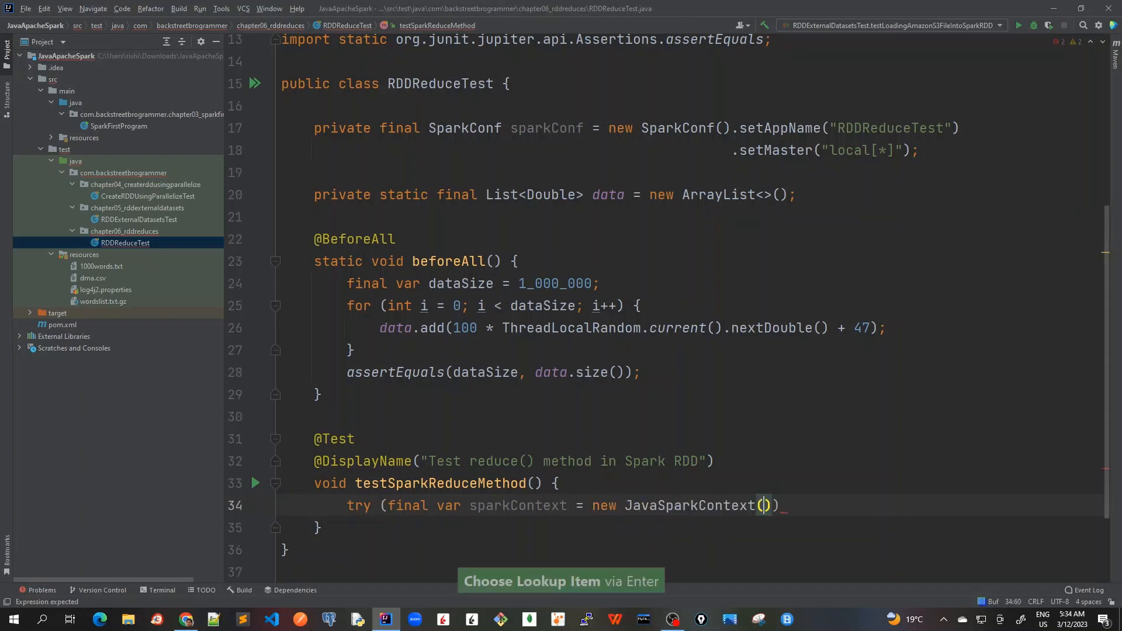
type("sp")
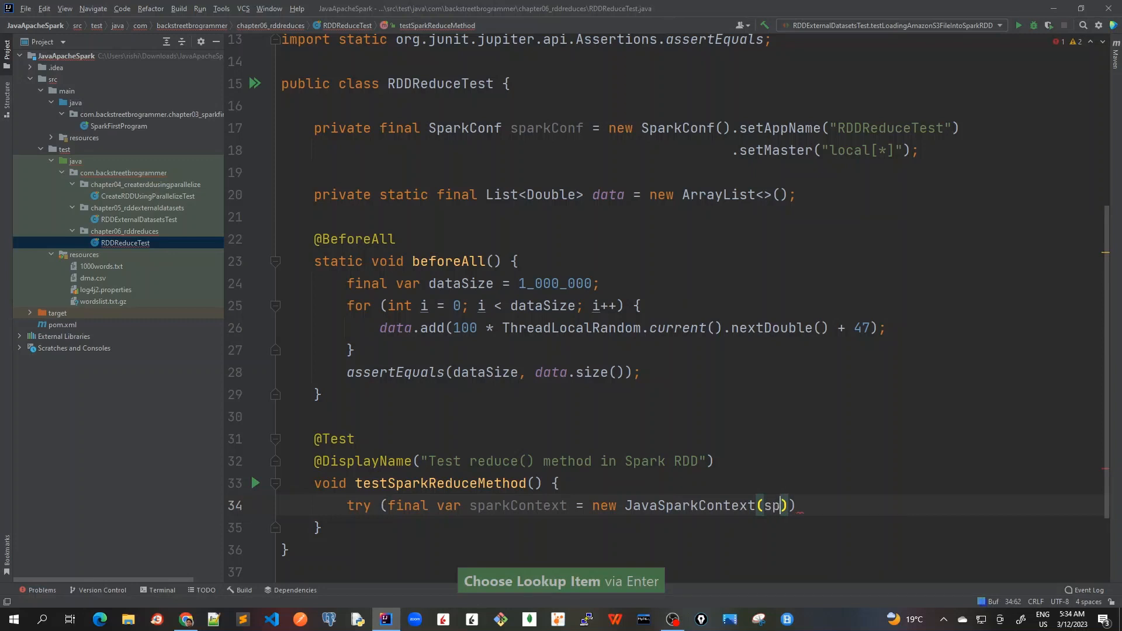
type("arkConf")
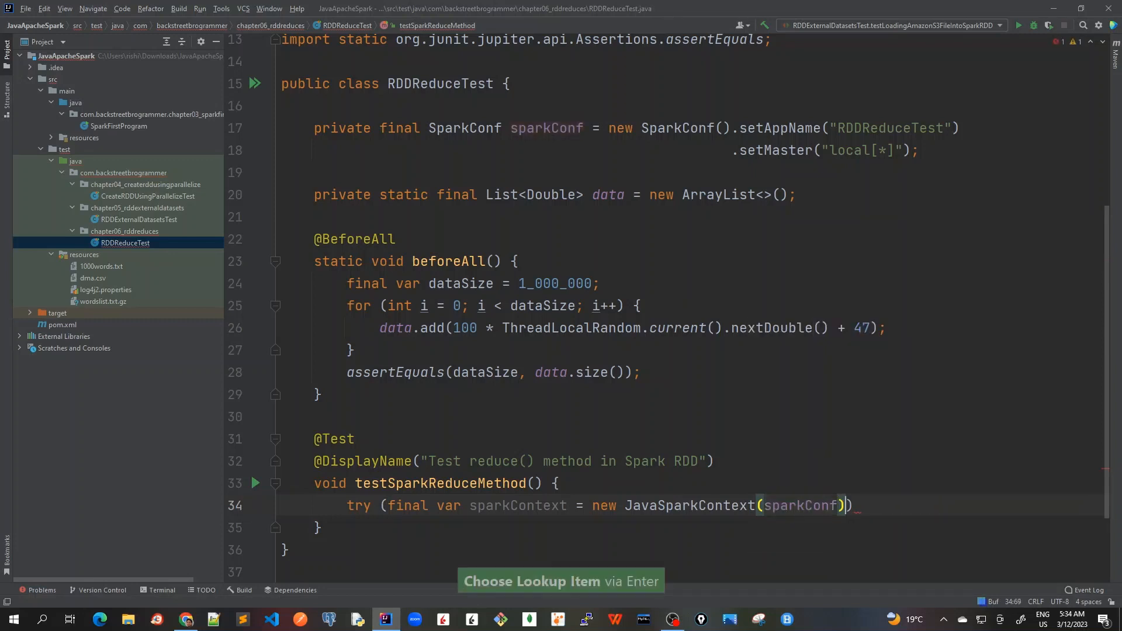
type("{")
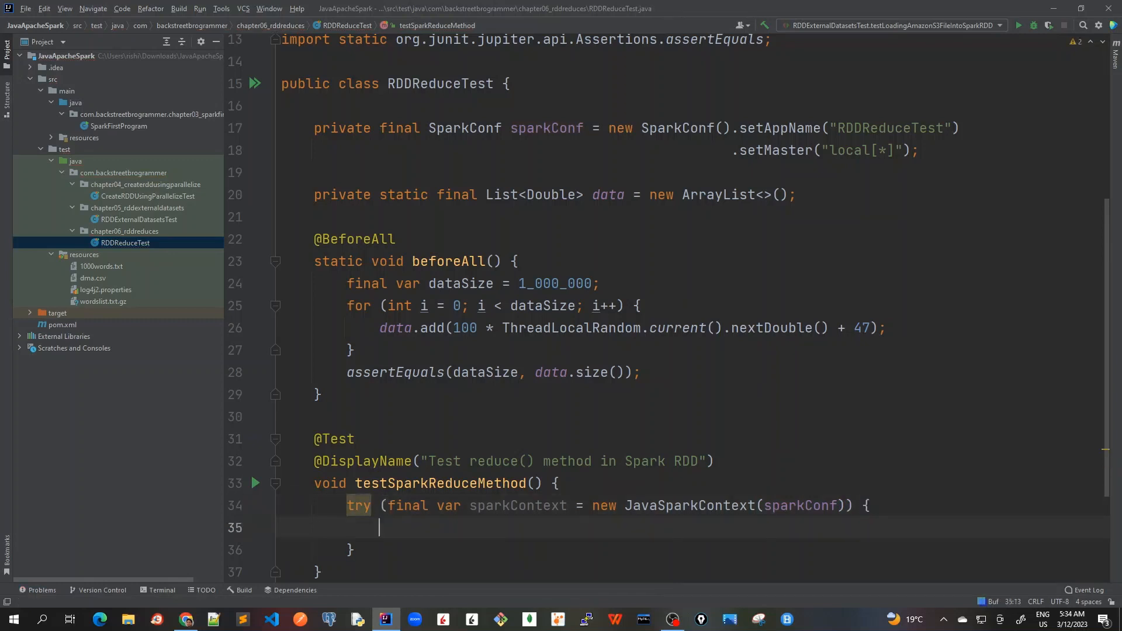
type("sparkContext")
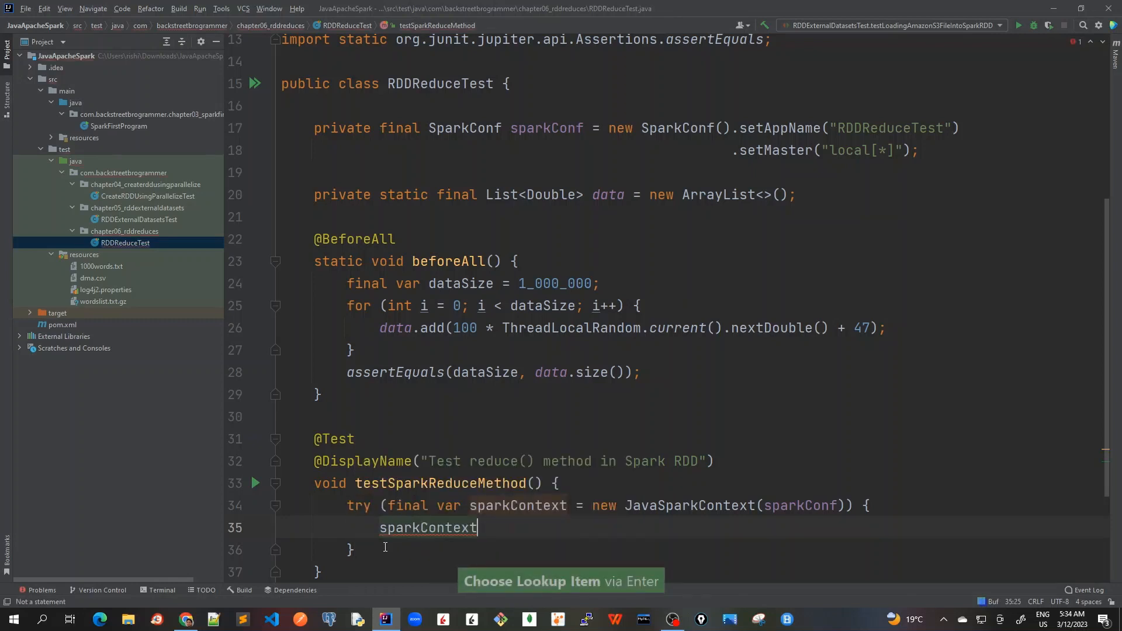
Complete sparkContext.parallelize(data); after briefly adding, then removing, a numSlices argument of 12.
type(".parallelize(")
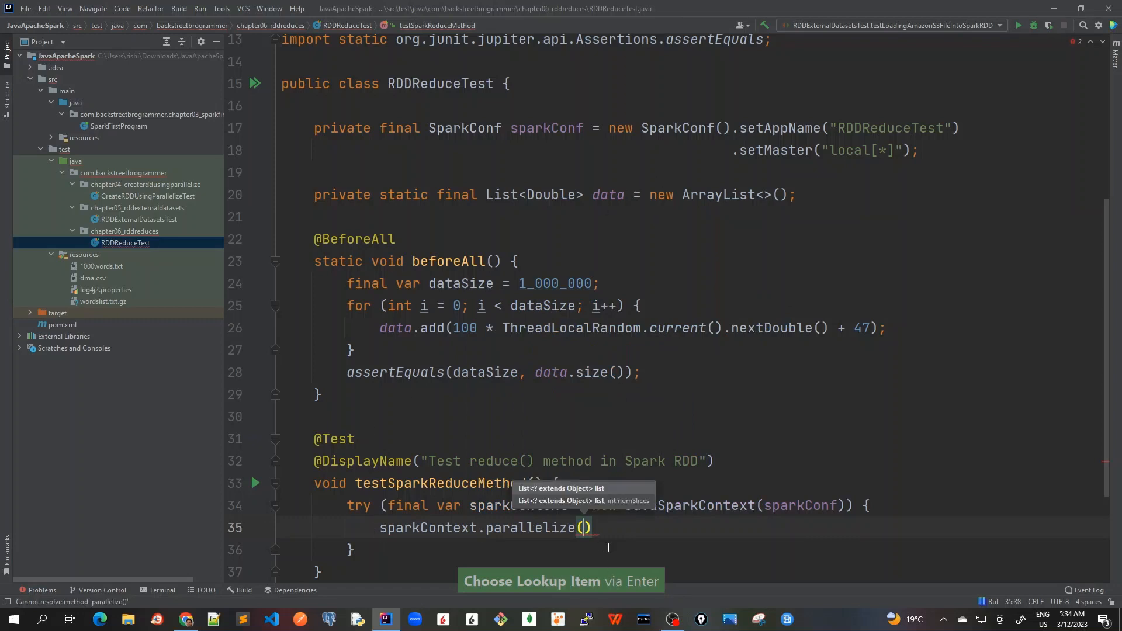
type("data")
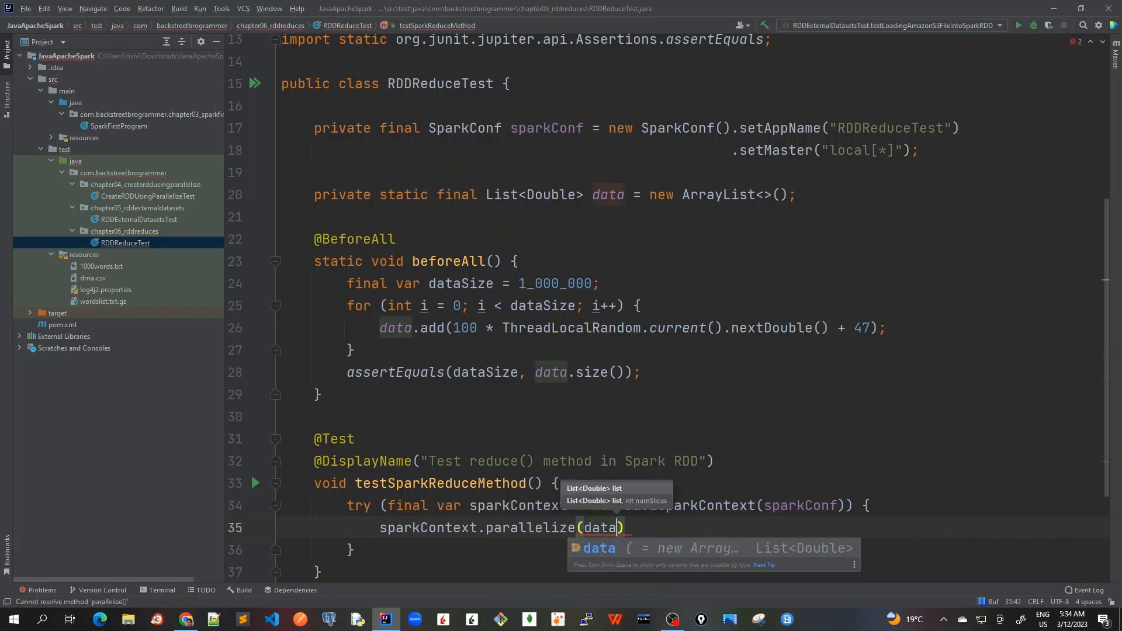
type(";")
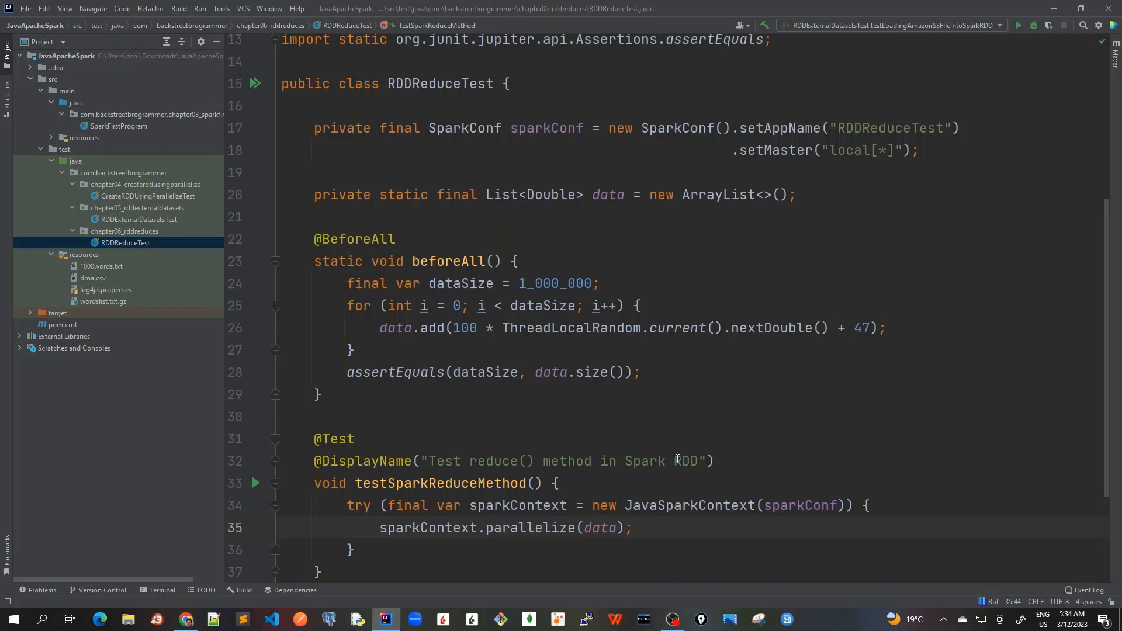
left_click(606, 528)
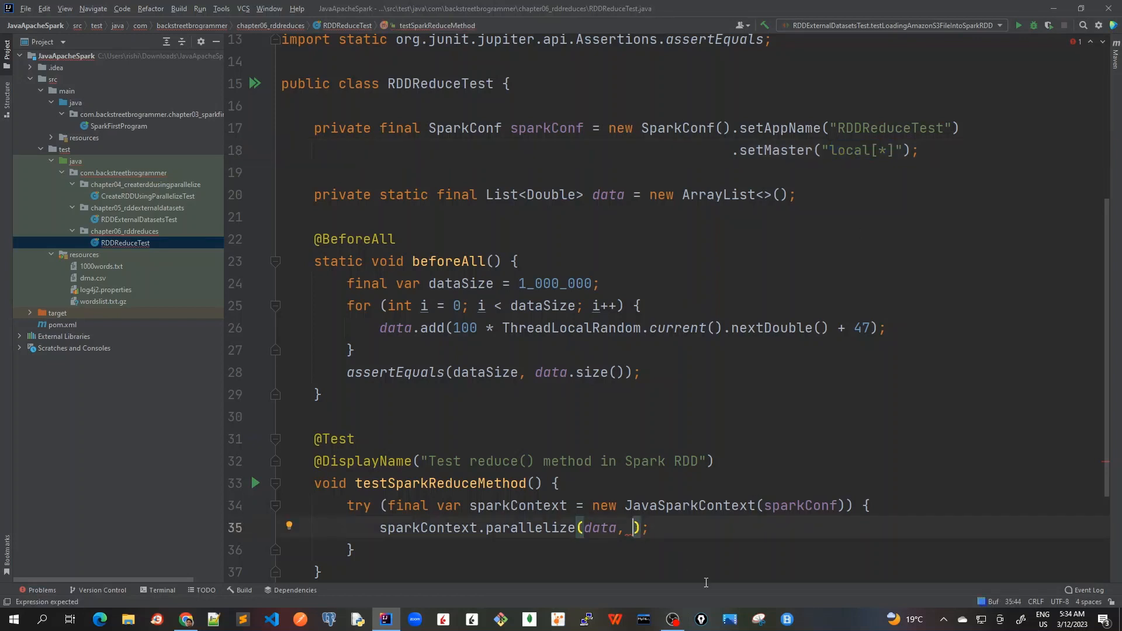
type("12")
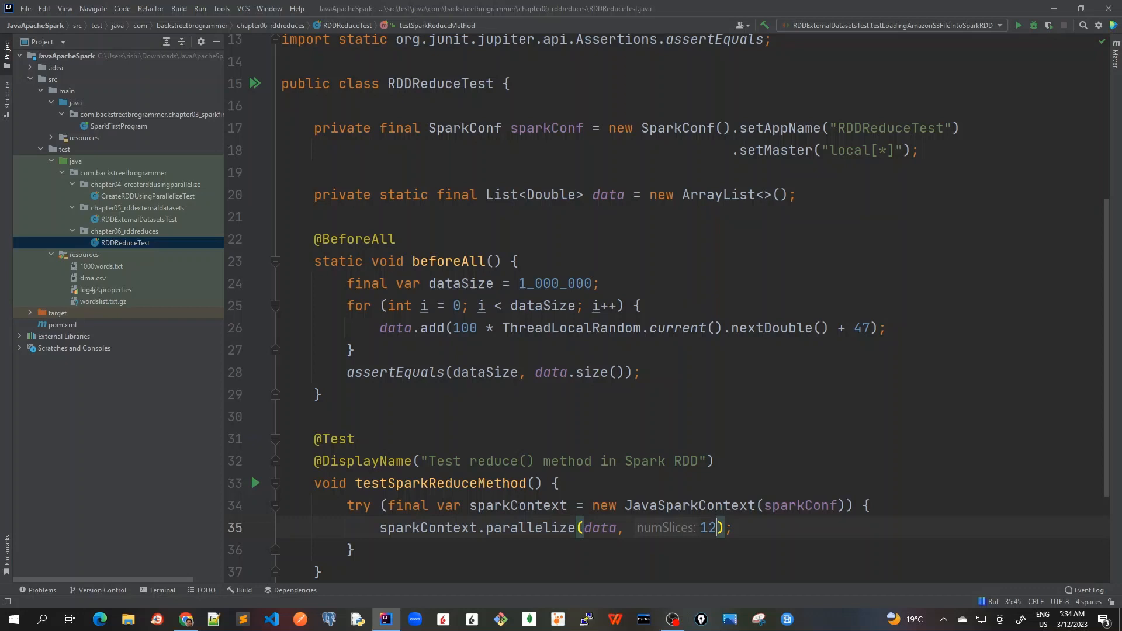
key("BackSpace")
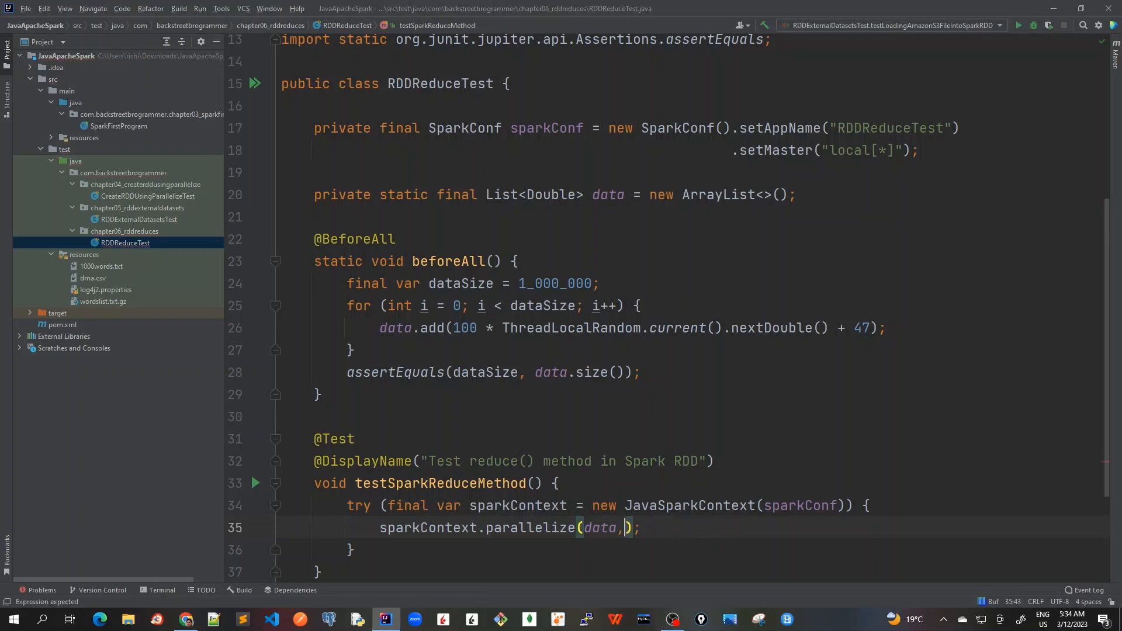
key("BackSpace")
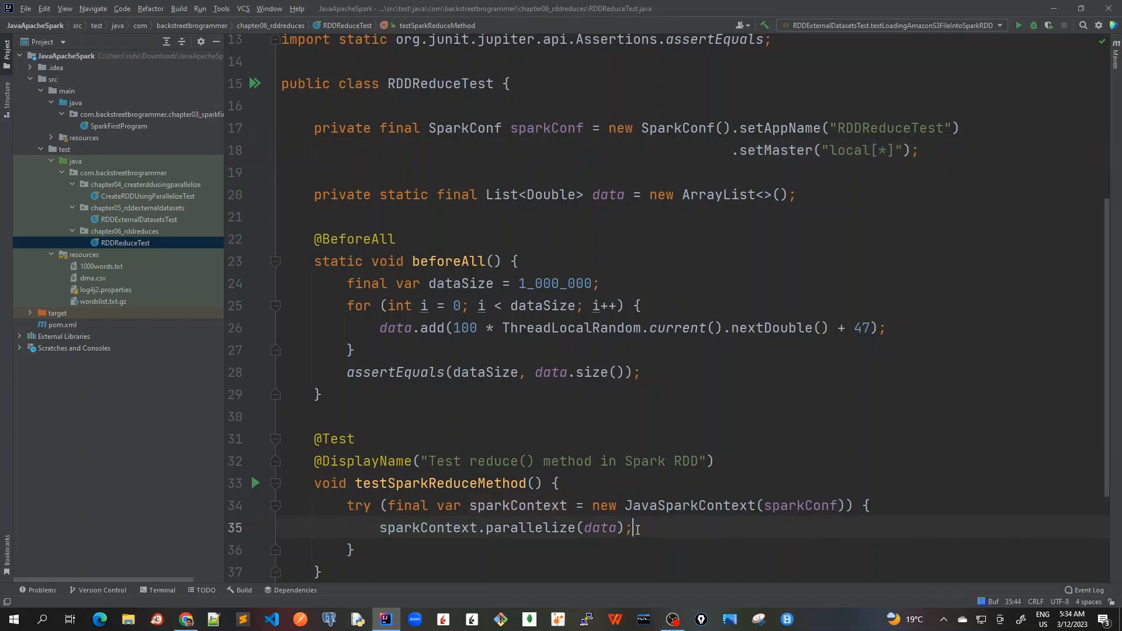
Extract the parallelize call into a variable named myRdd, typed final var.
key("ctrl+alt+v")
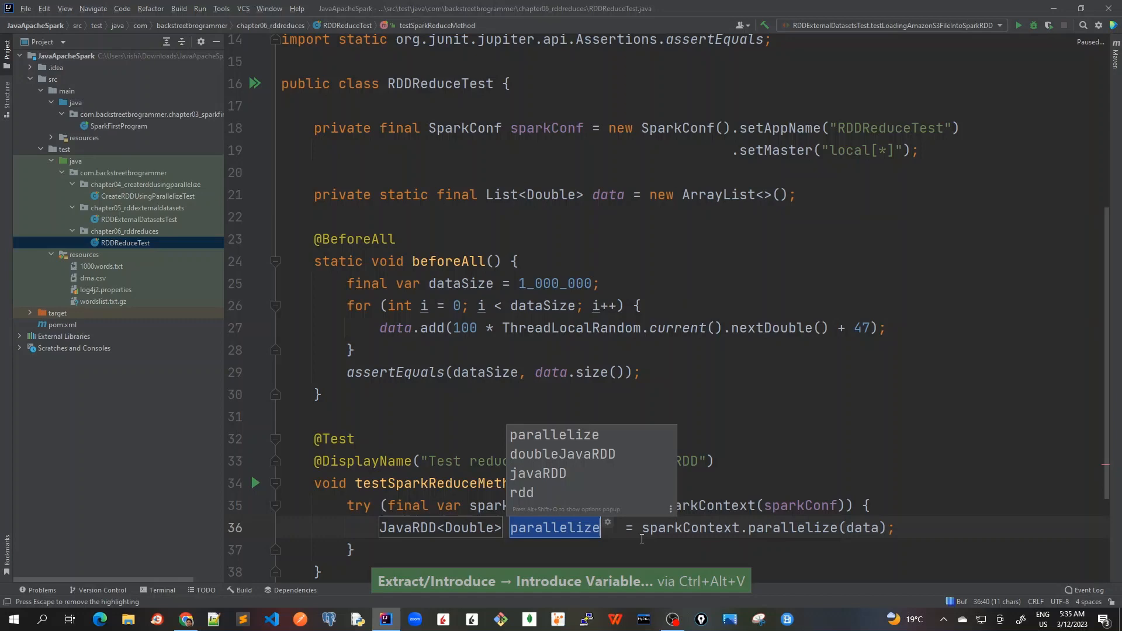
type("myRdd")
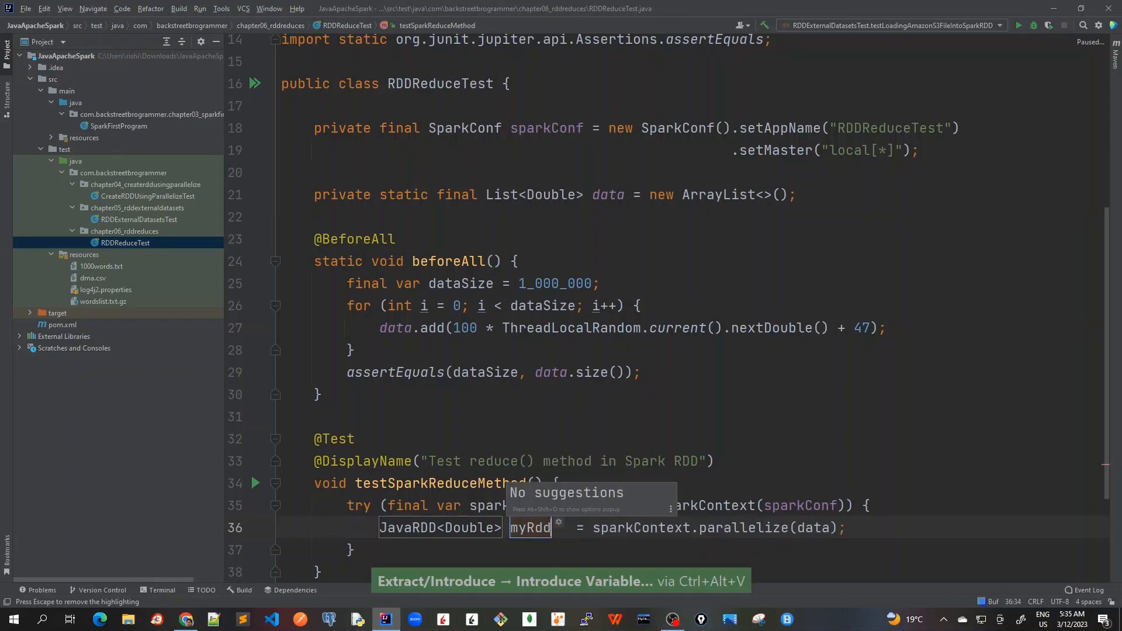
key("Escape")
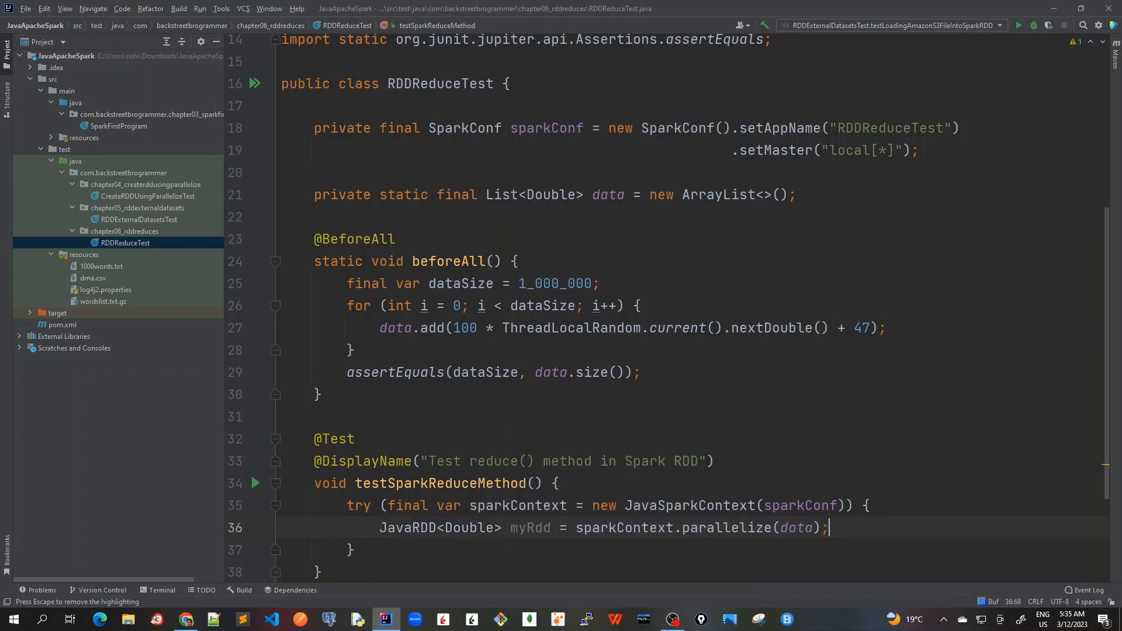
double_click(439, 527)
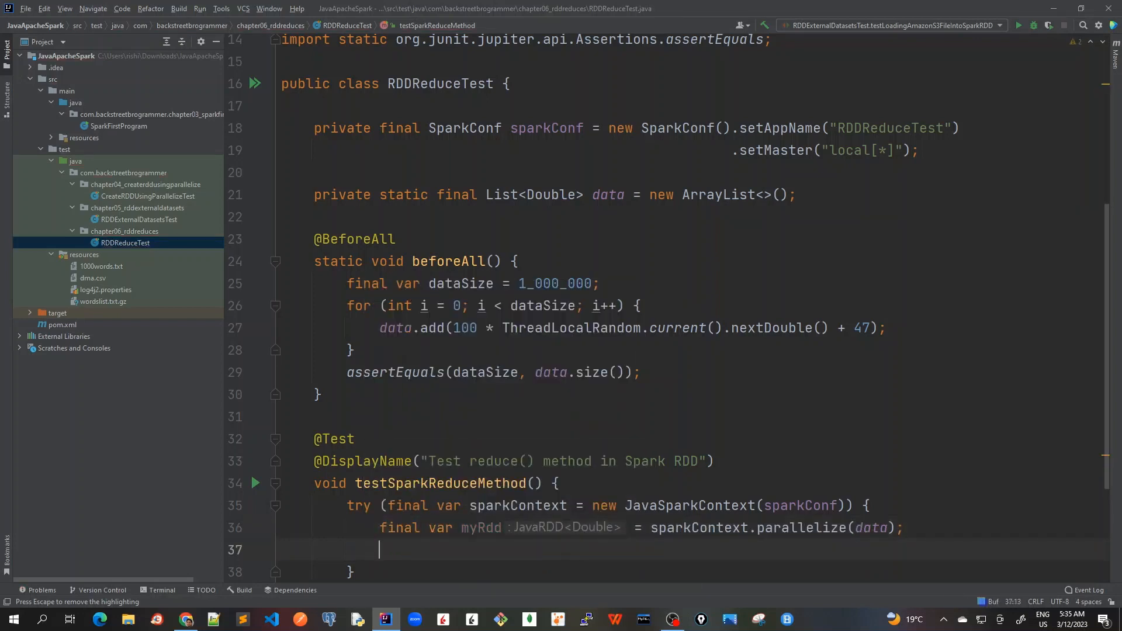
scroll("down", 3)
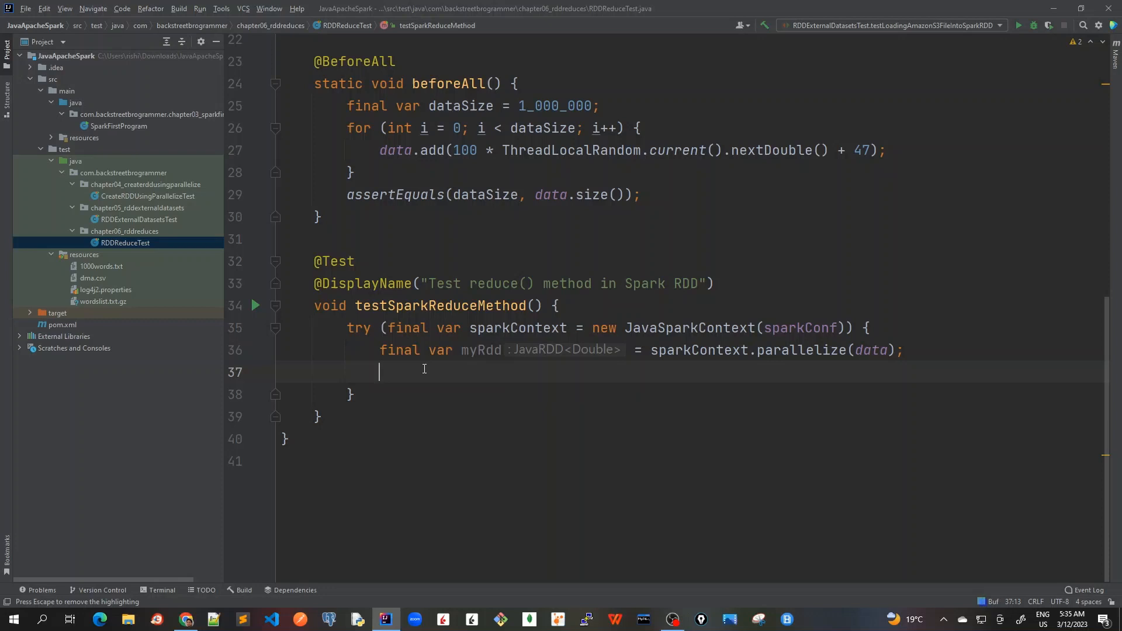
Add final Instant start = Instant.now(); on the line below myRdd.
type("final")
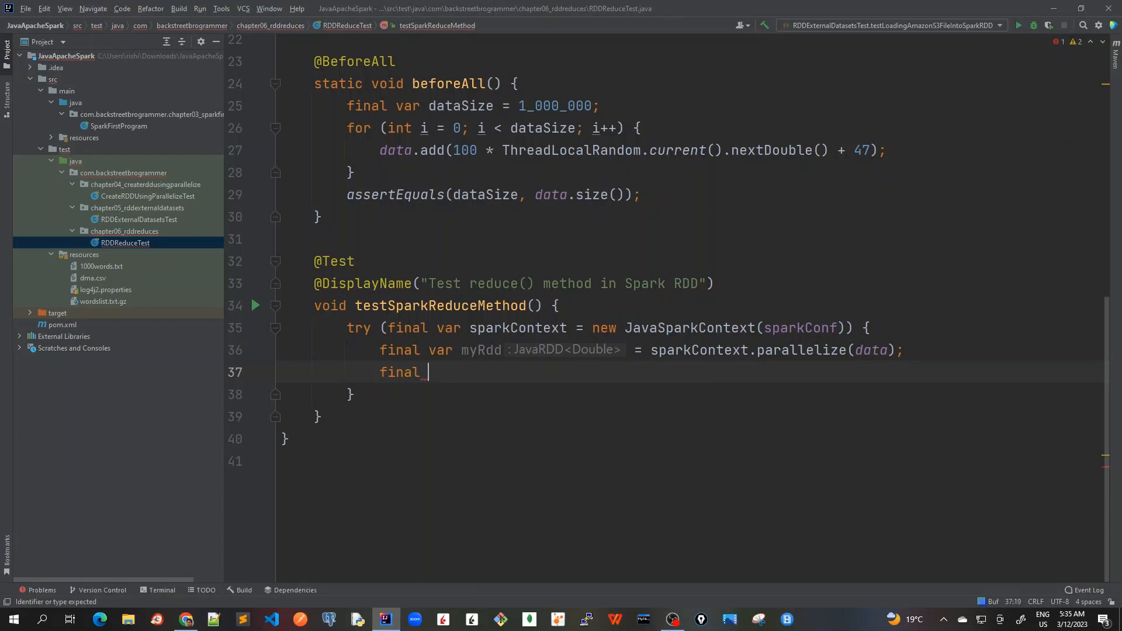
type("Instant")
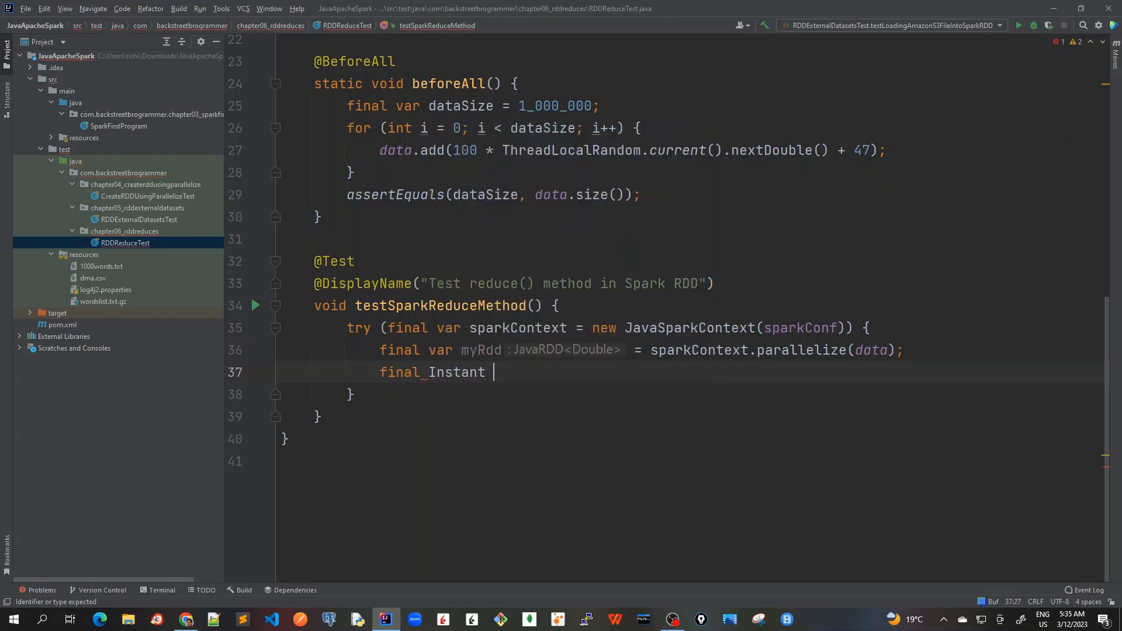
type("start")
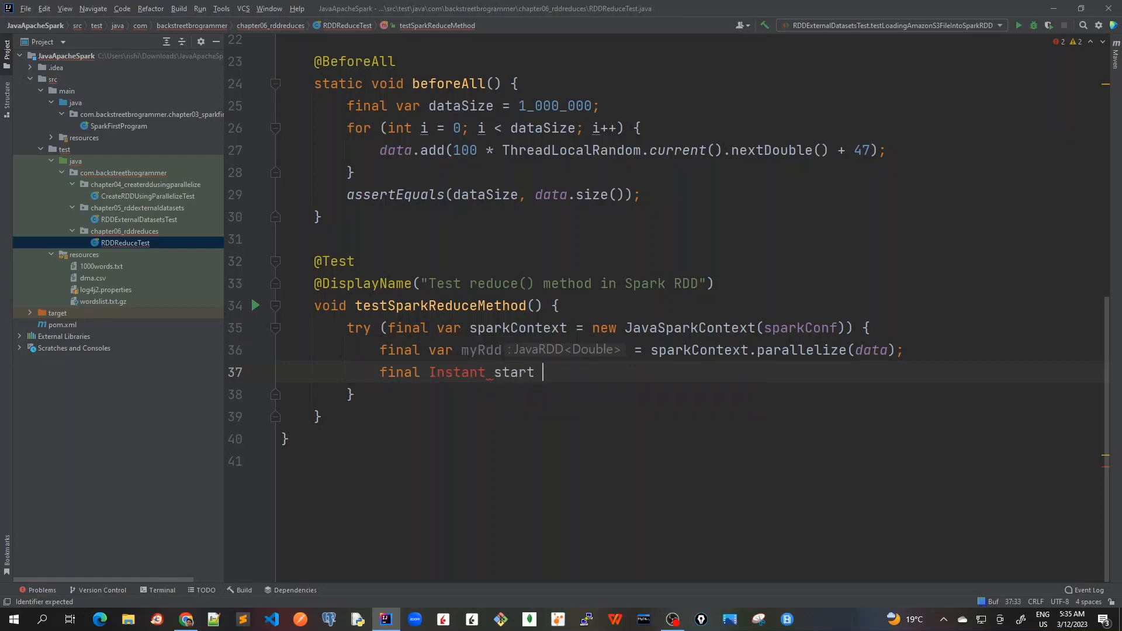
type("= Instant.now();")
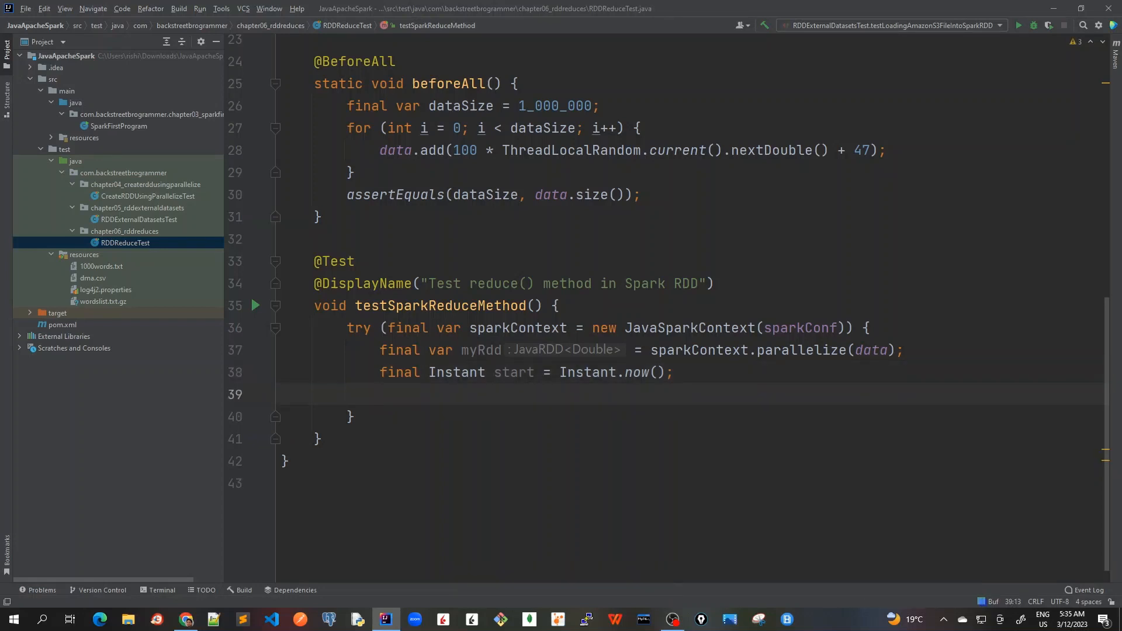
Insert a for loop with bound 10 that calls myRdd.reduce(Double::sum).
type("for")
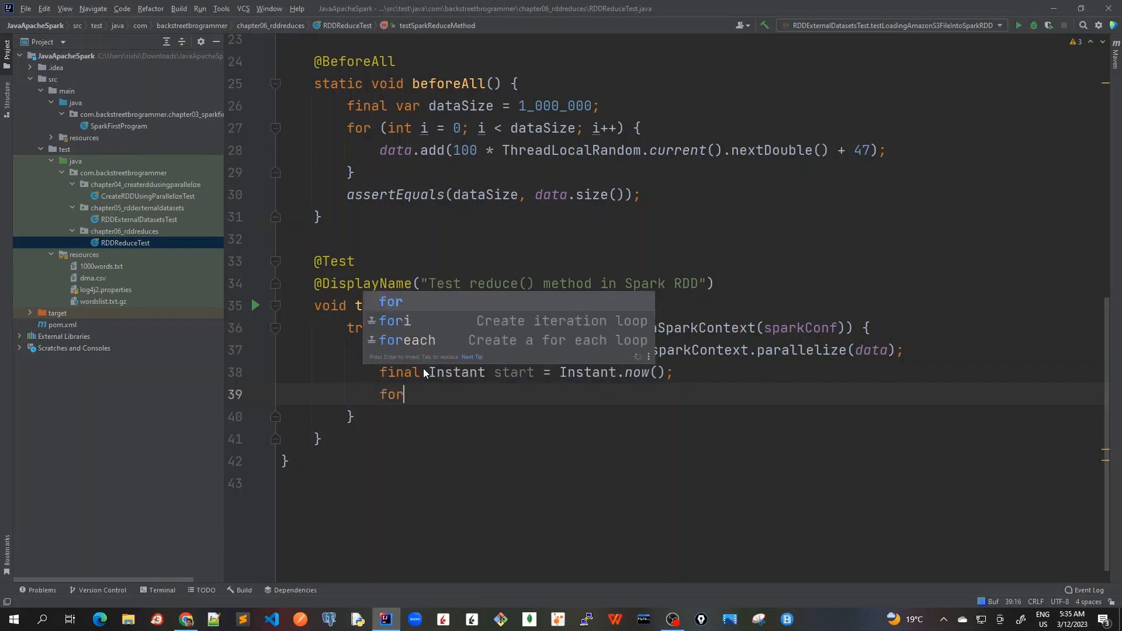
key("Tab")
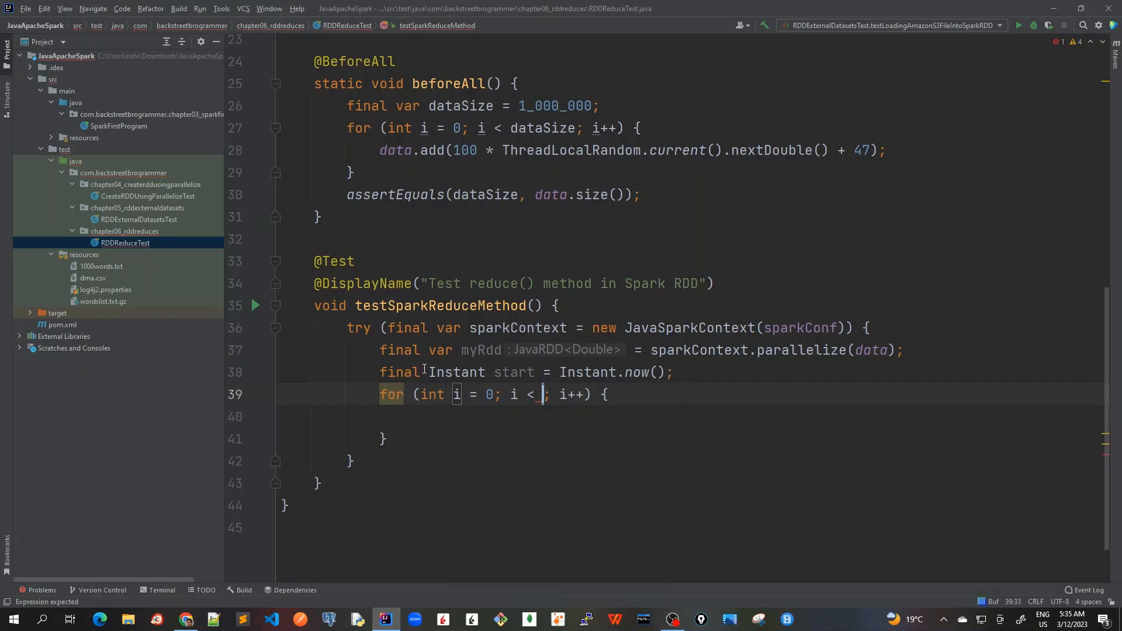
type("10")
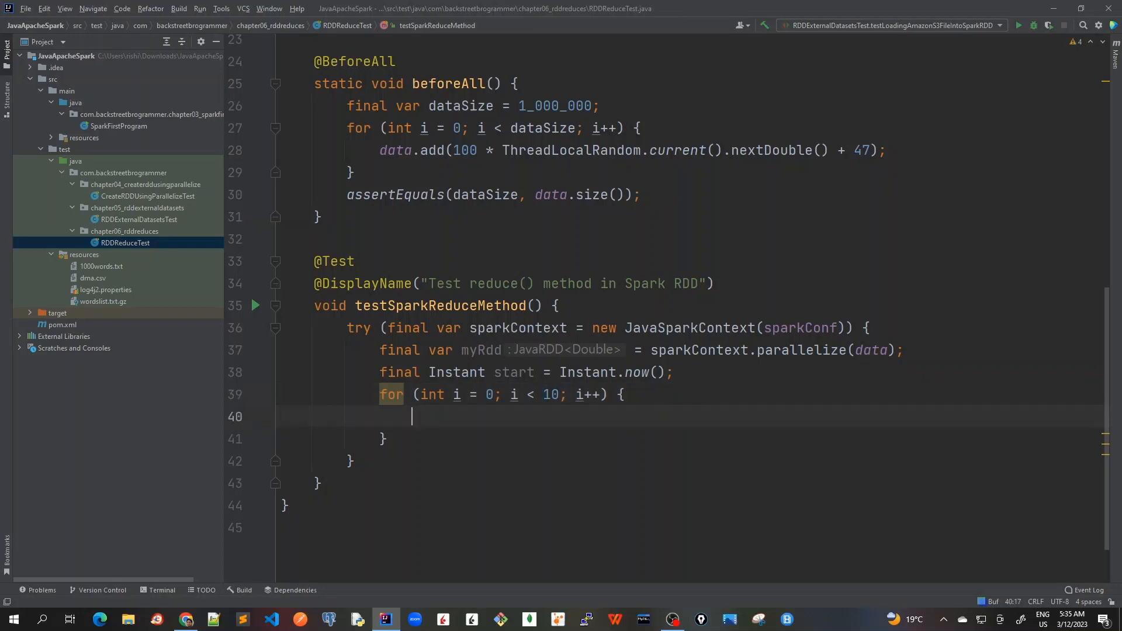
type("my")
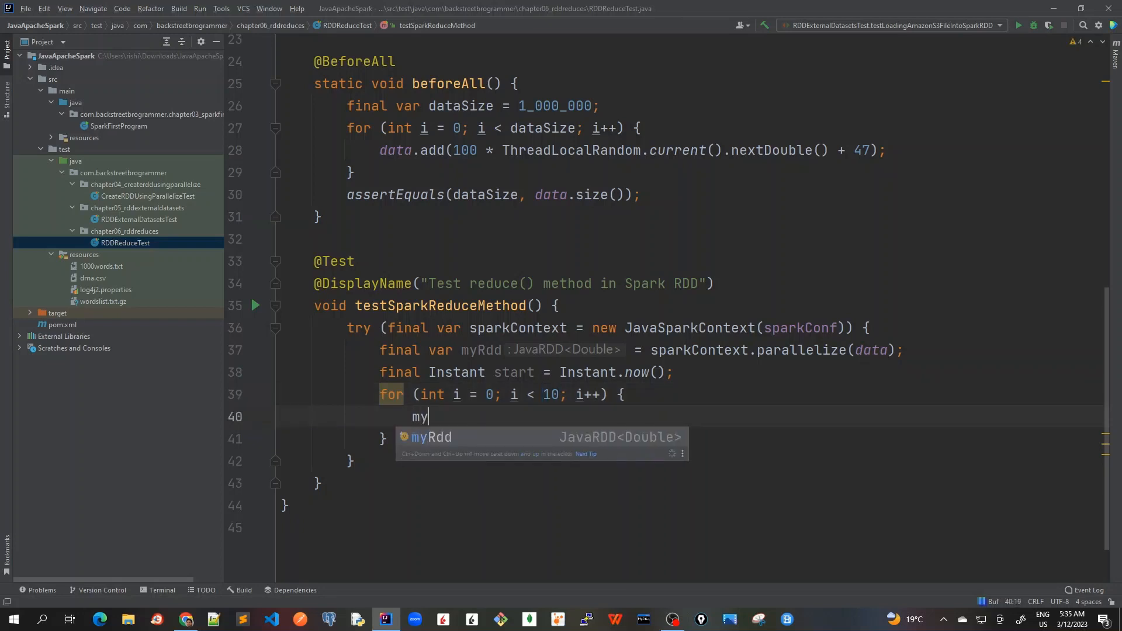
type("Rdd.redu")
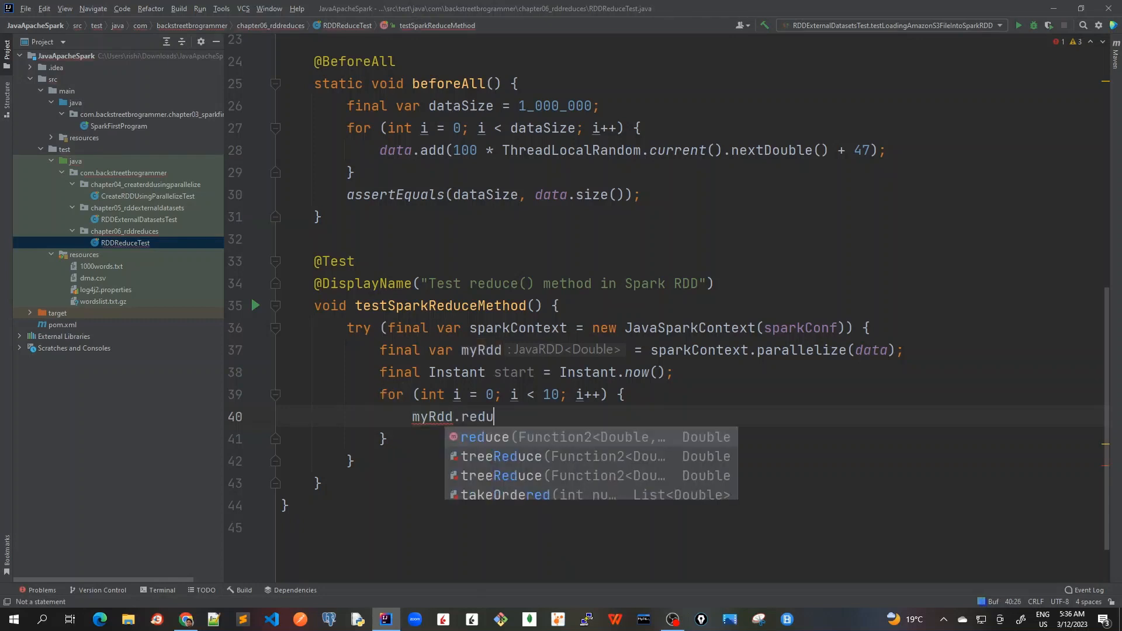
type("ce")
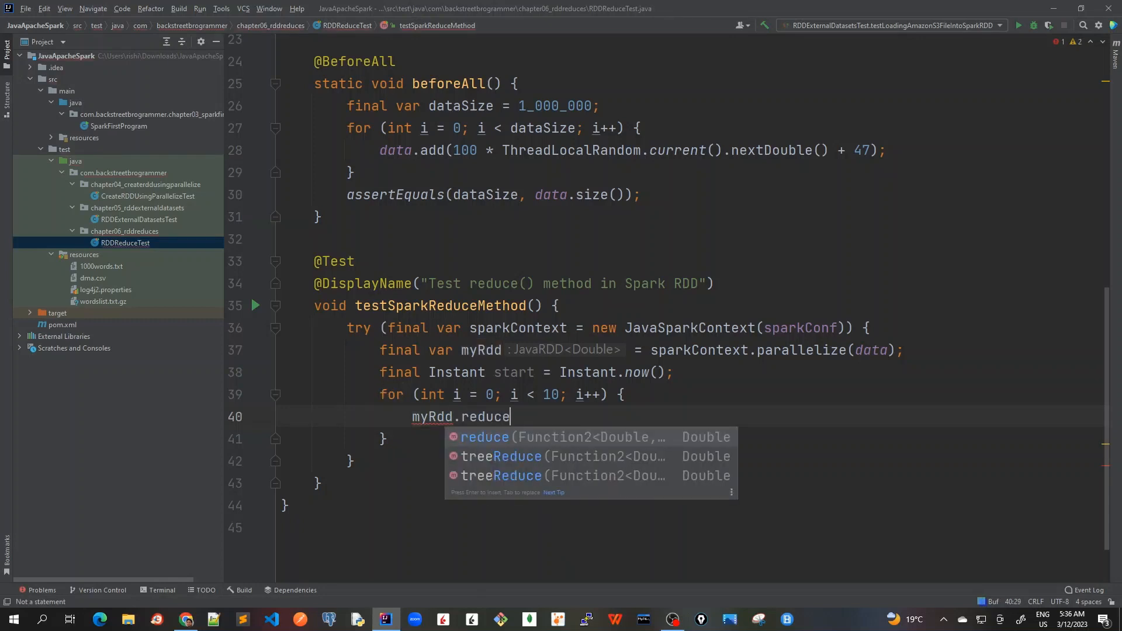
type("(Double::s")
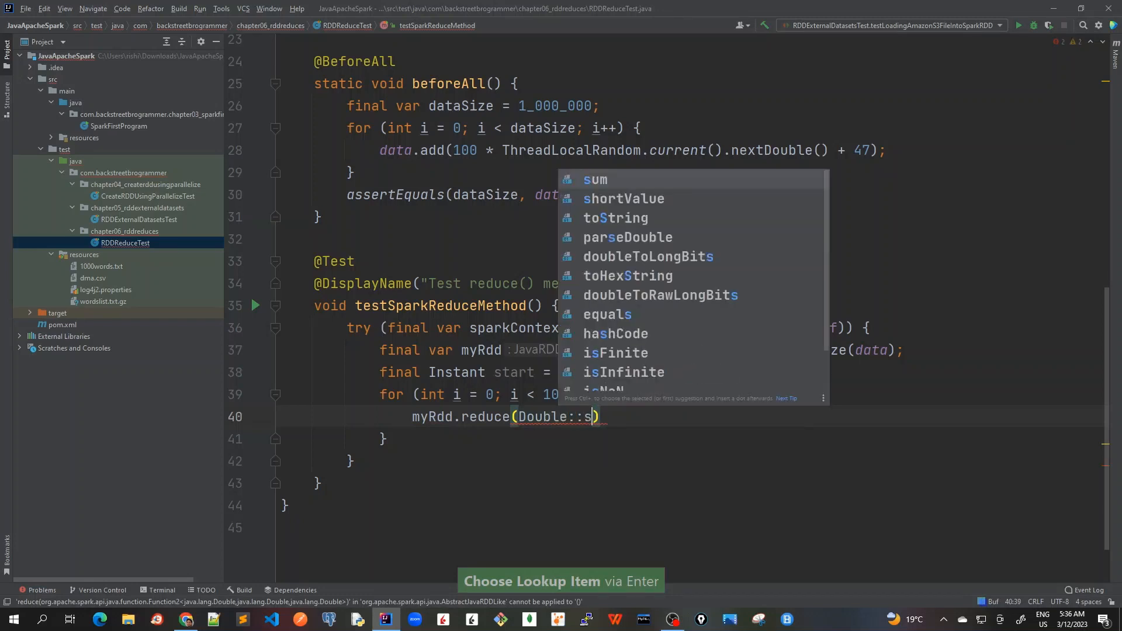
key("Enter")
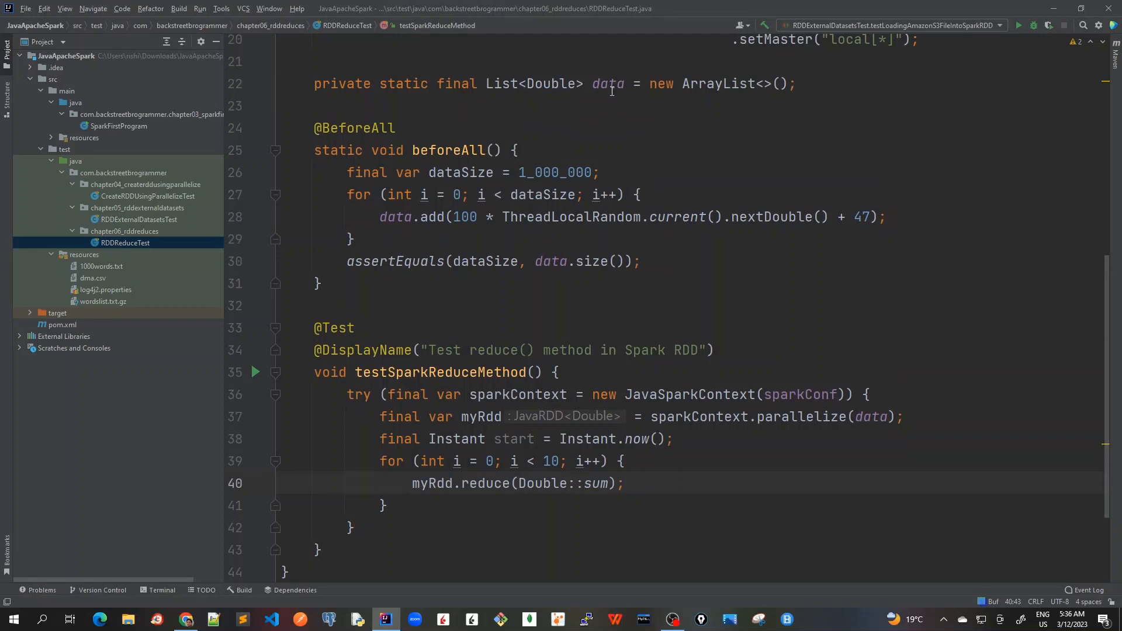
Select the reduce statement and start extracting its result into a variable.
double_click(552, 172)
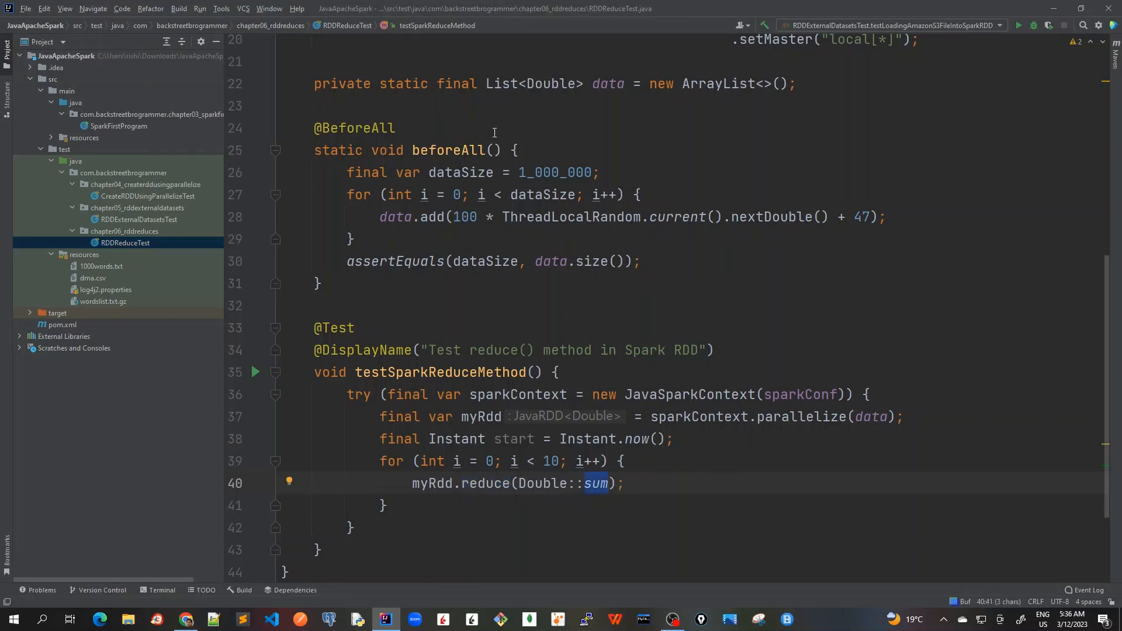
left_click(498, 483)
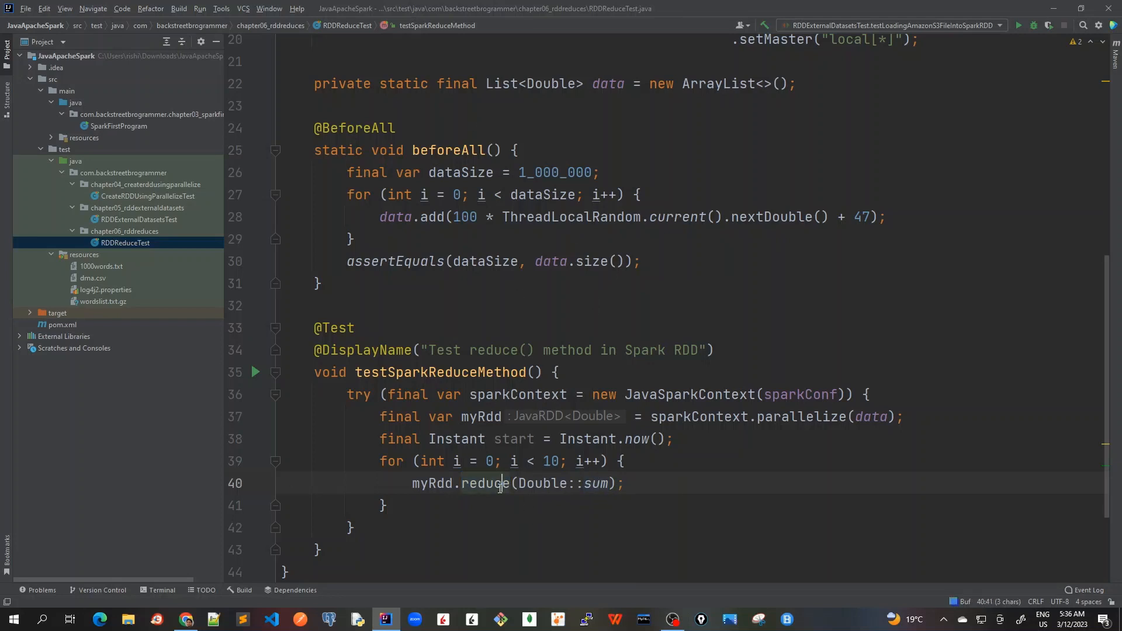
double_click(484, 483)
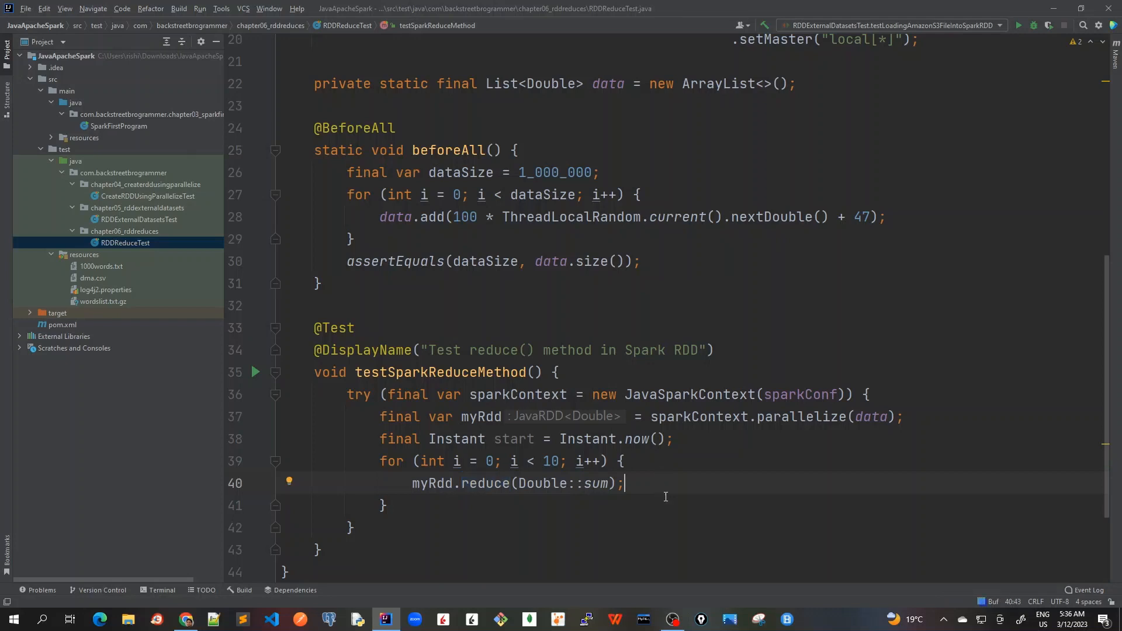
key("ctrl+alt+v")
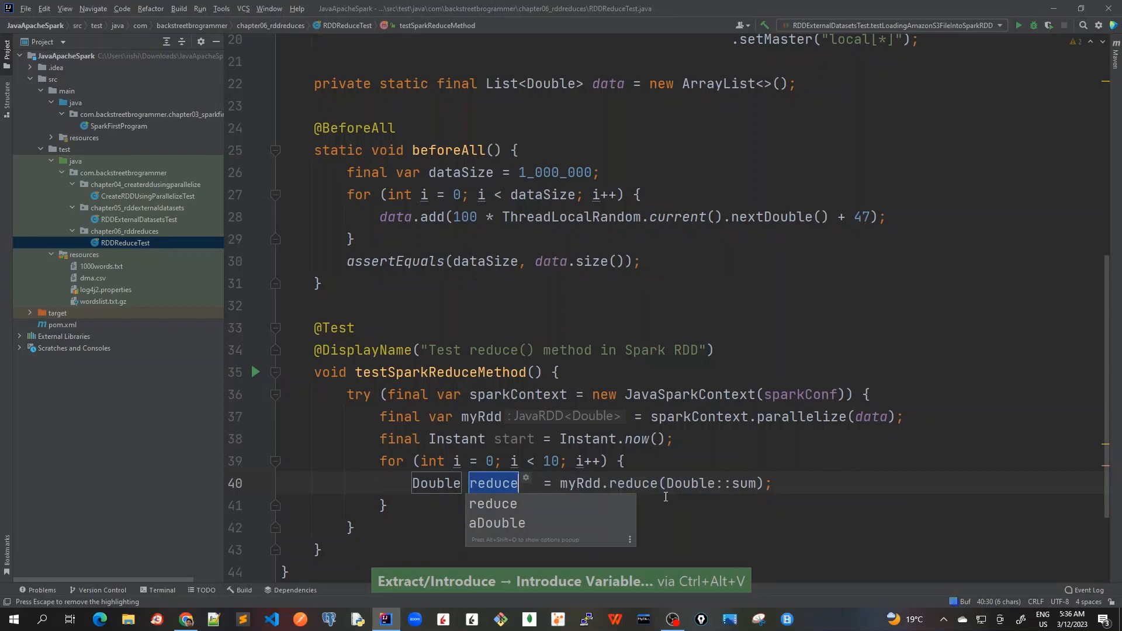
Name the reduce result sum, typed final var, and expand sout below it.
type("sum")
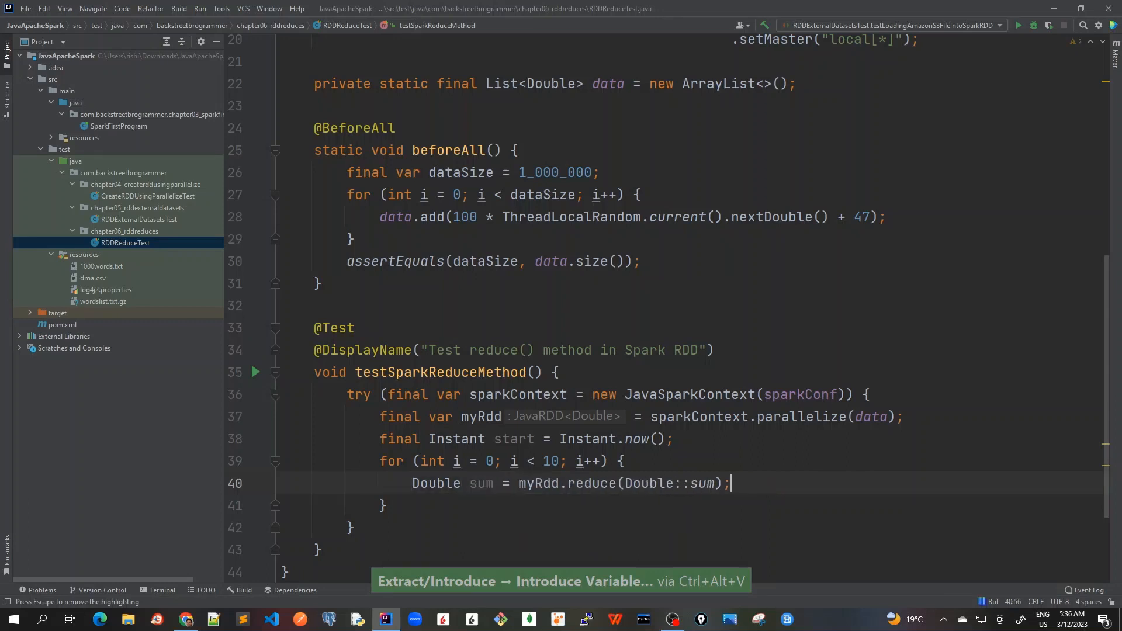
double_click(436, 483)
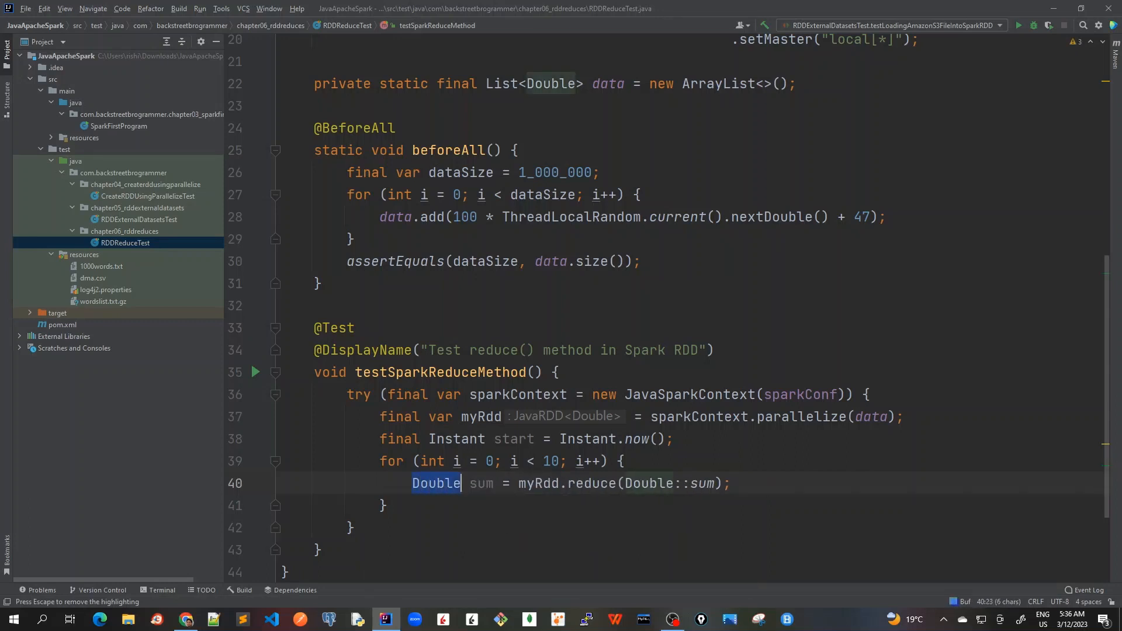
type("final var")
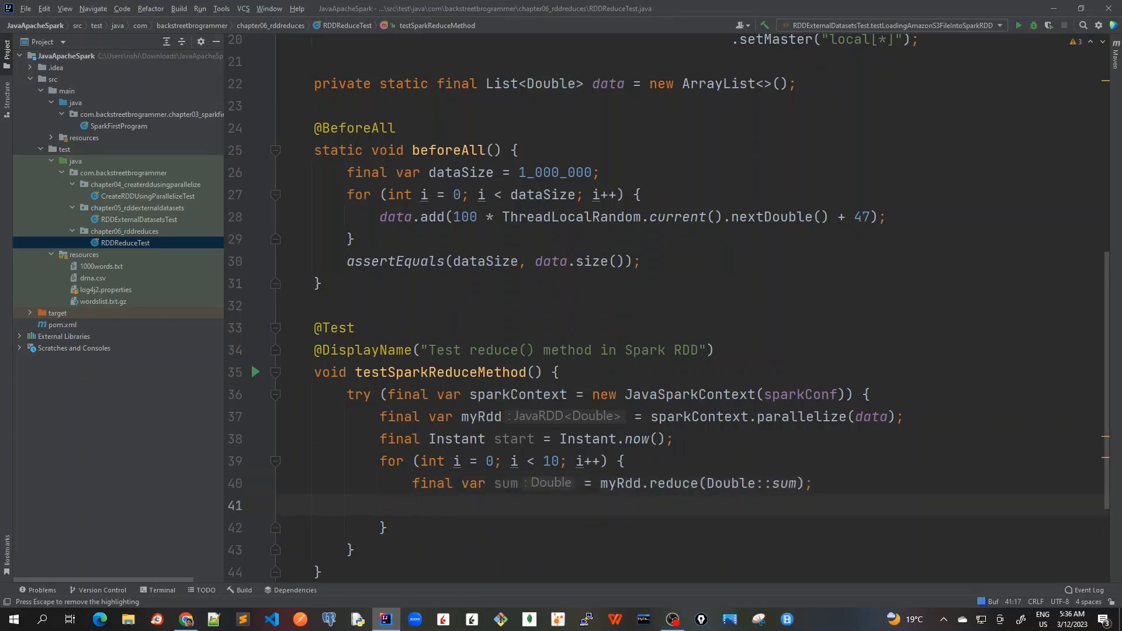
type("sout")
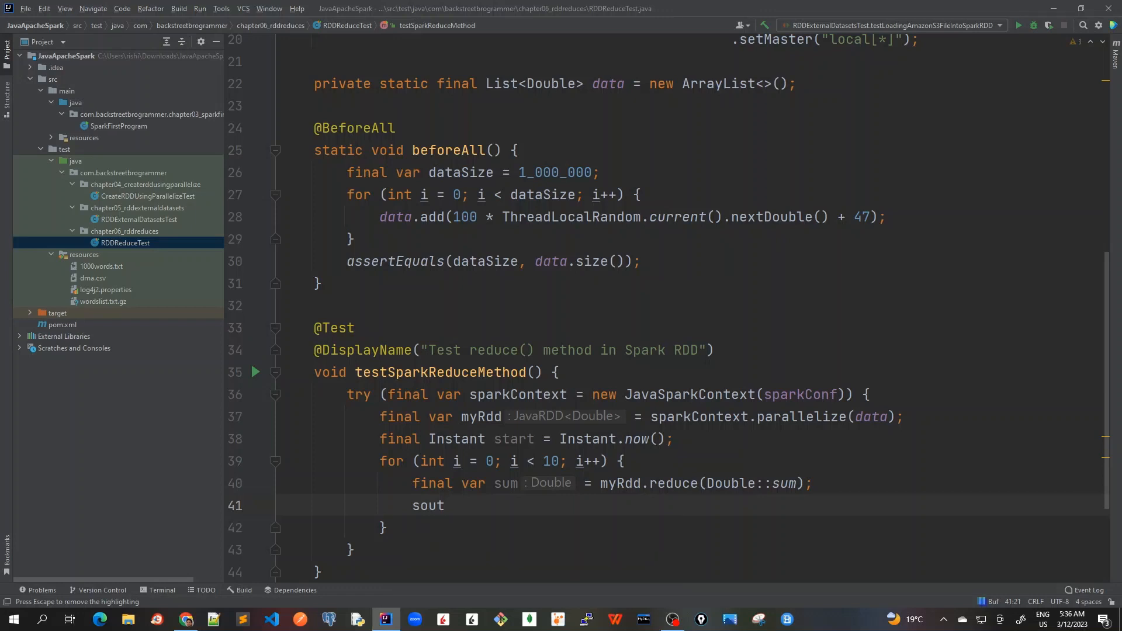
key("Tab")
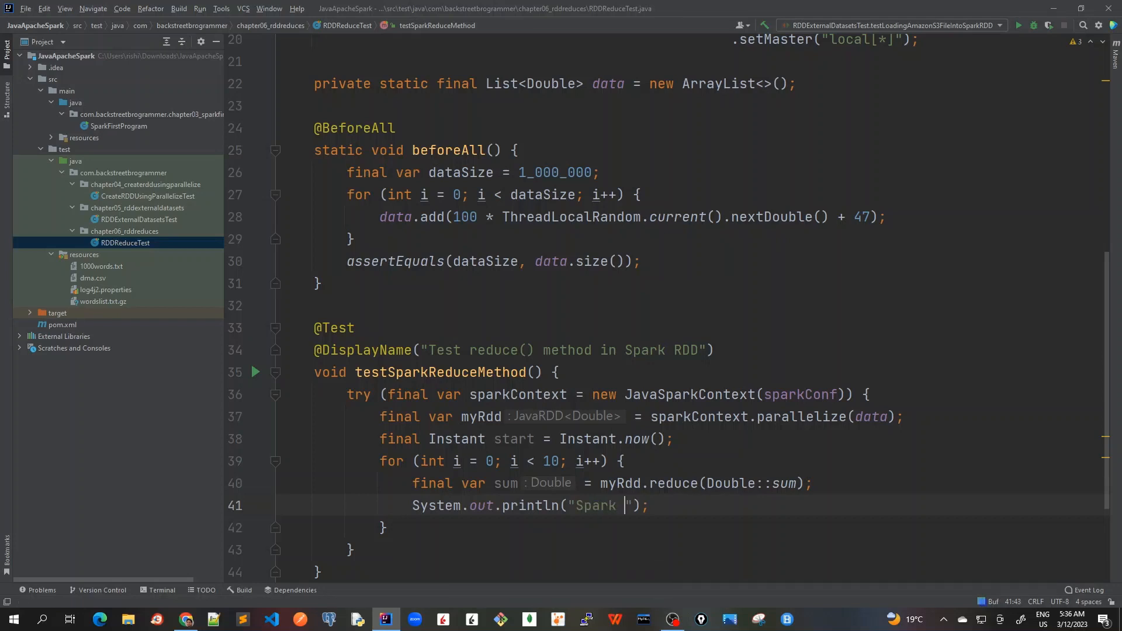
Type the print label "[Spark RDD Reduce] SUM:" into the println string.
type("RDD")
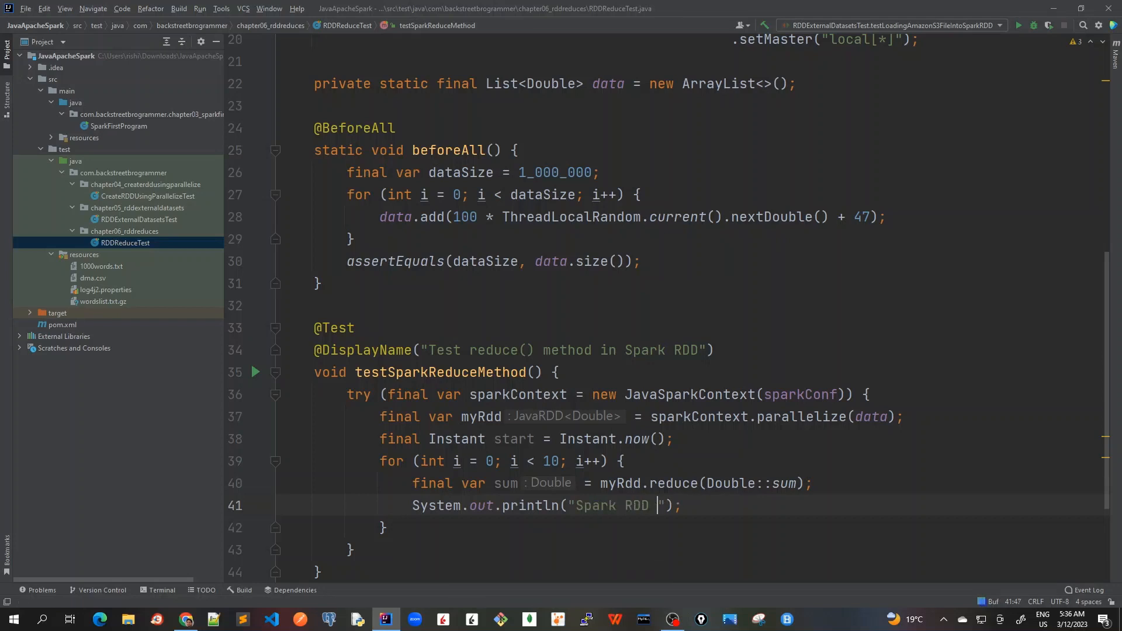
type("Reduce")
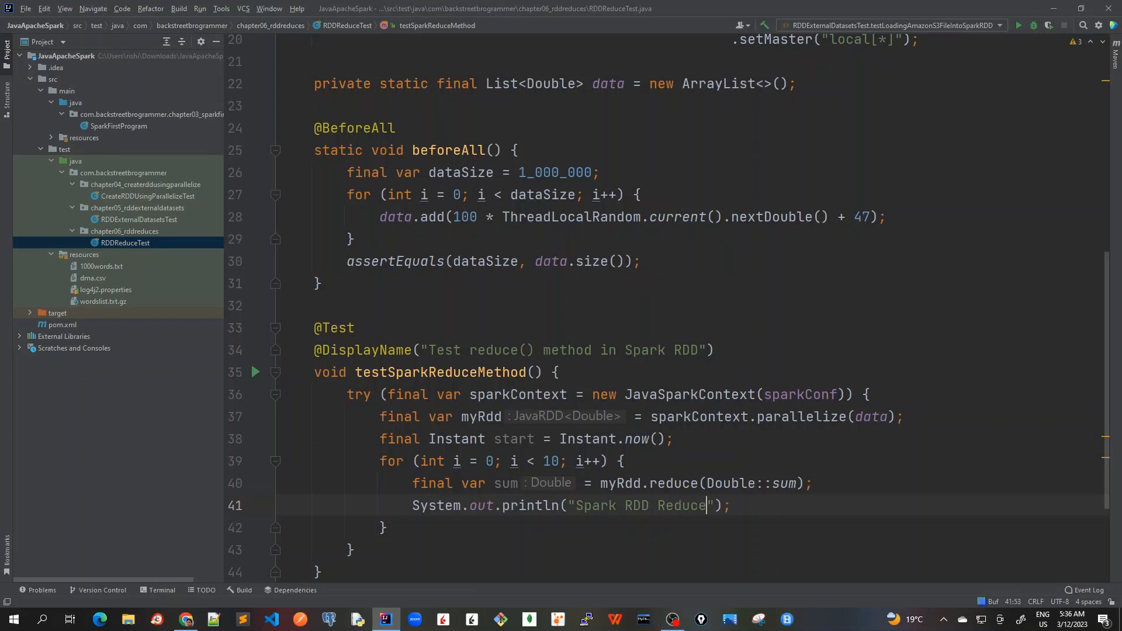
type("]")
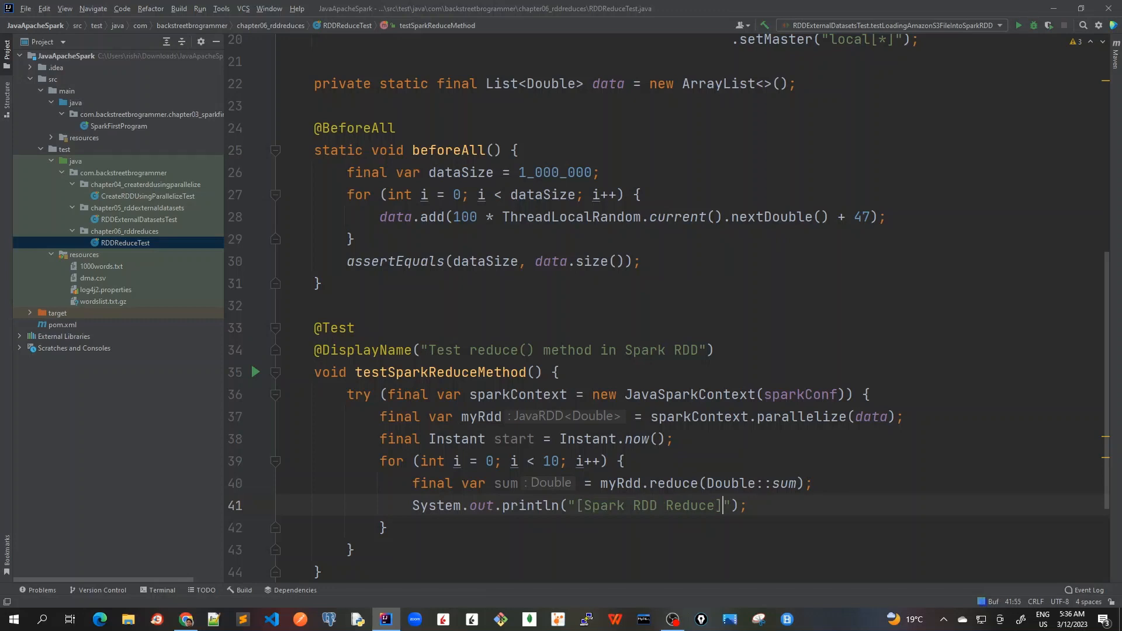
type("S")
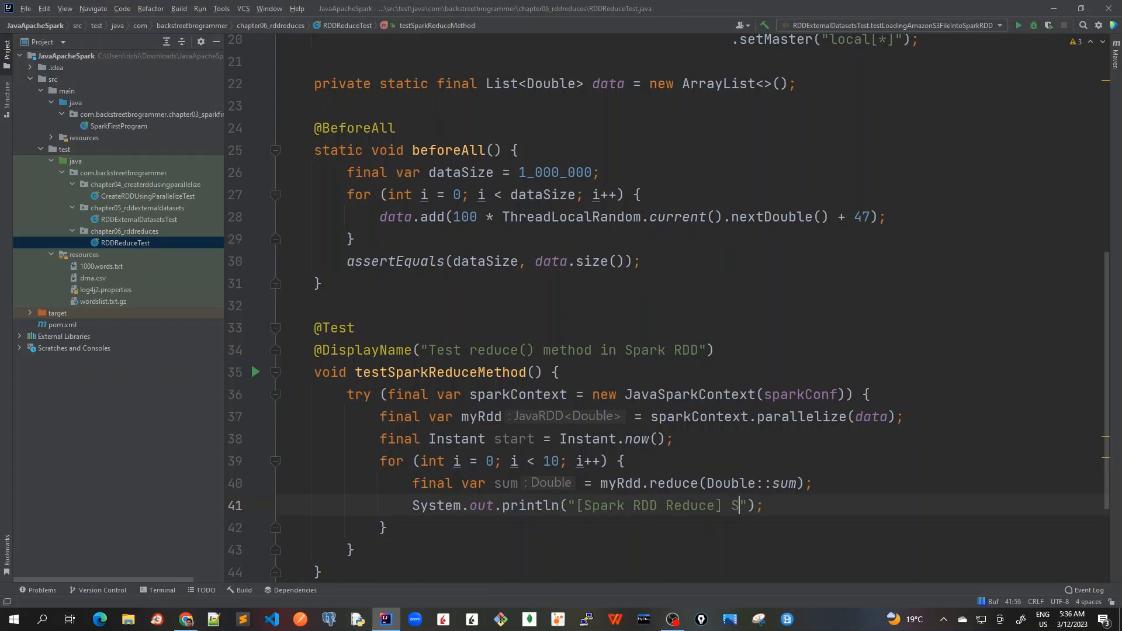
type("UM:")
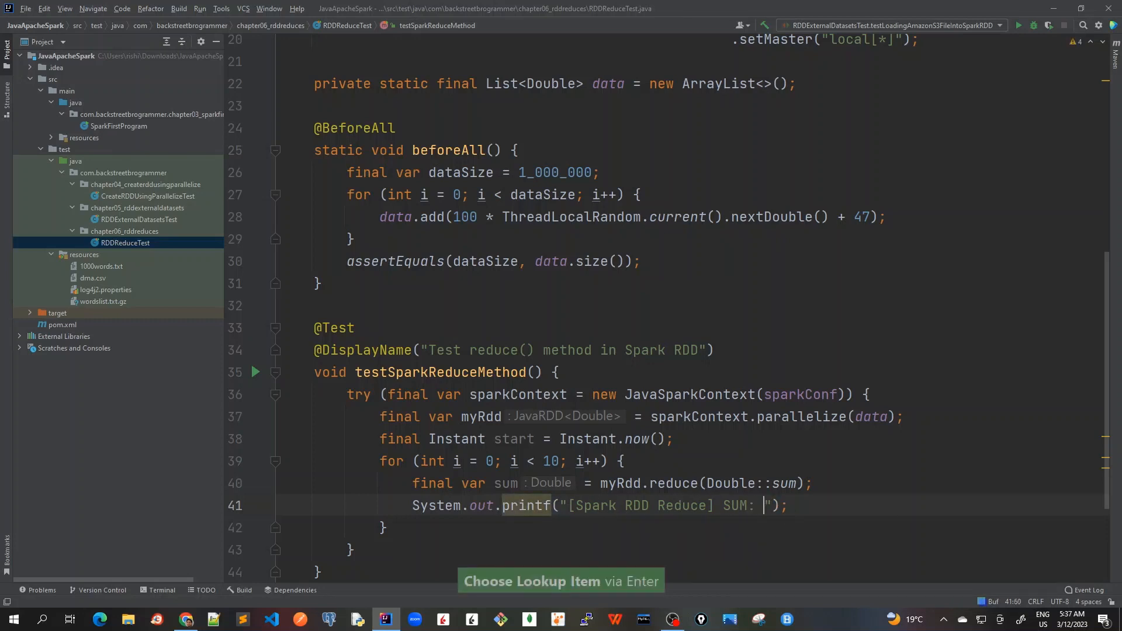
Try a %0.2f format, switch to + sum concatenation, and start a blank line after the loop.
type("%f")
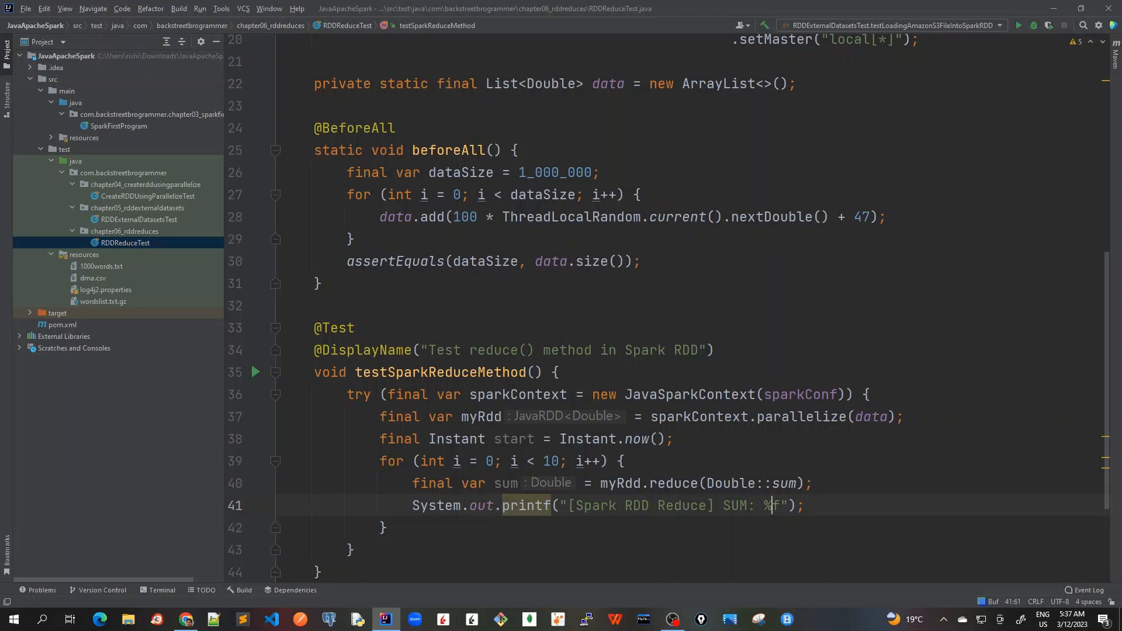
type("0")
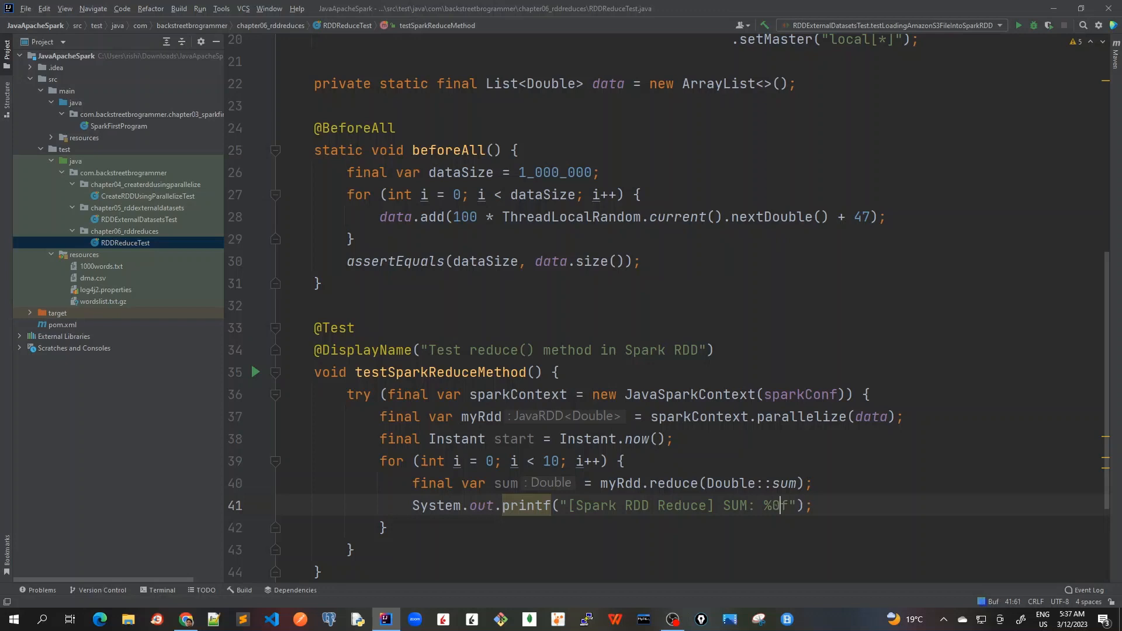
type(".2")
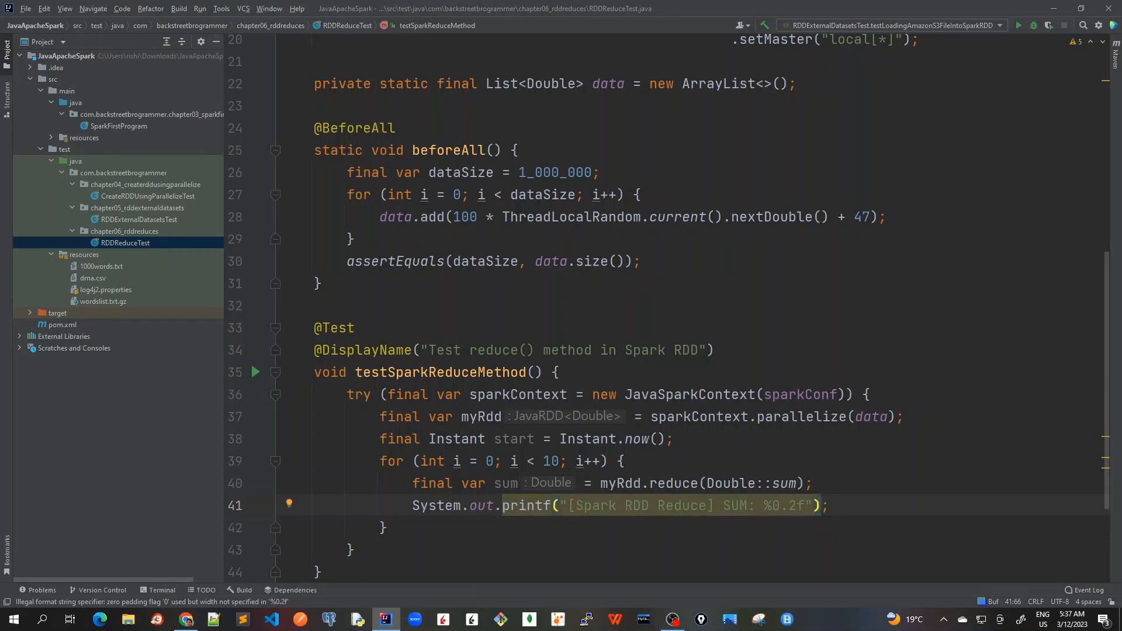
type(", sum")
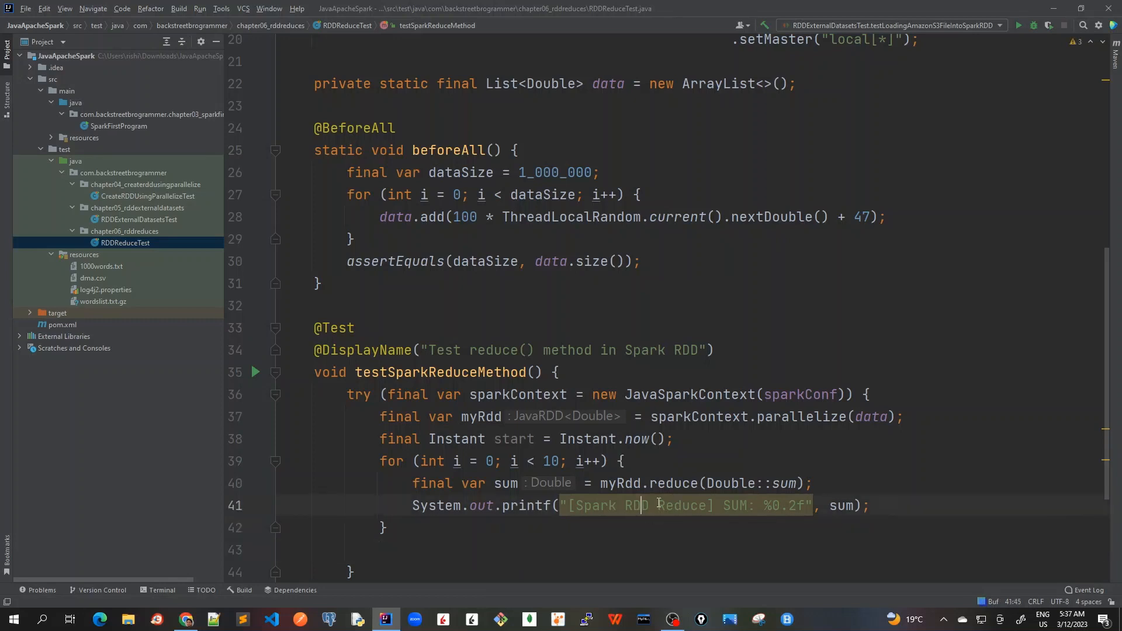
type("%s")
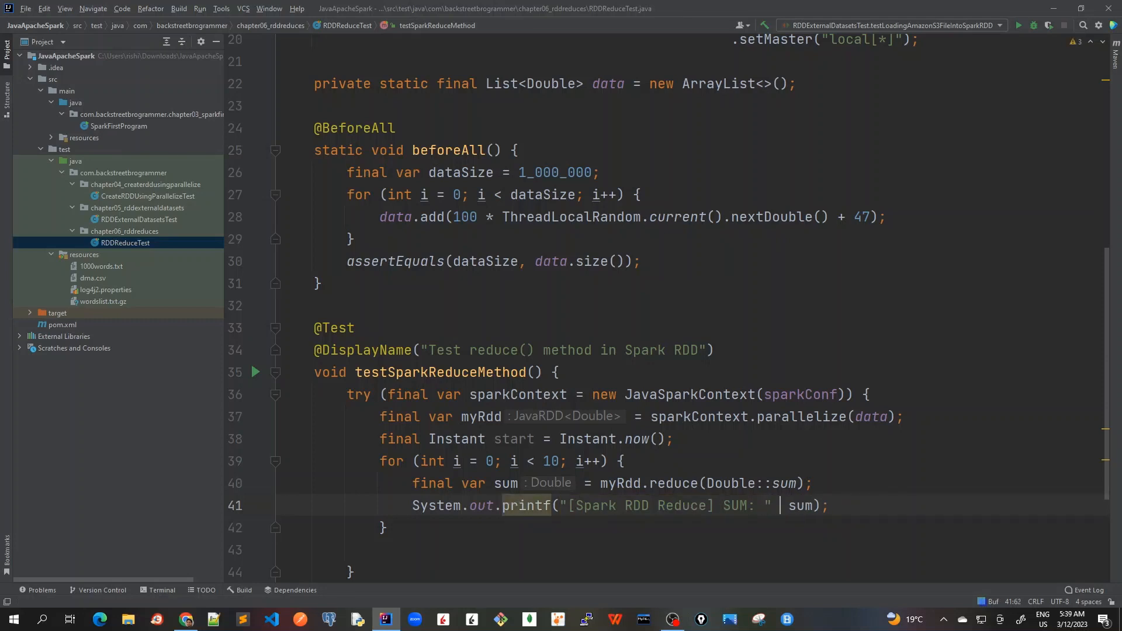
type("+")
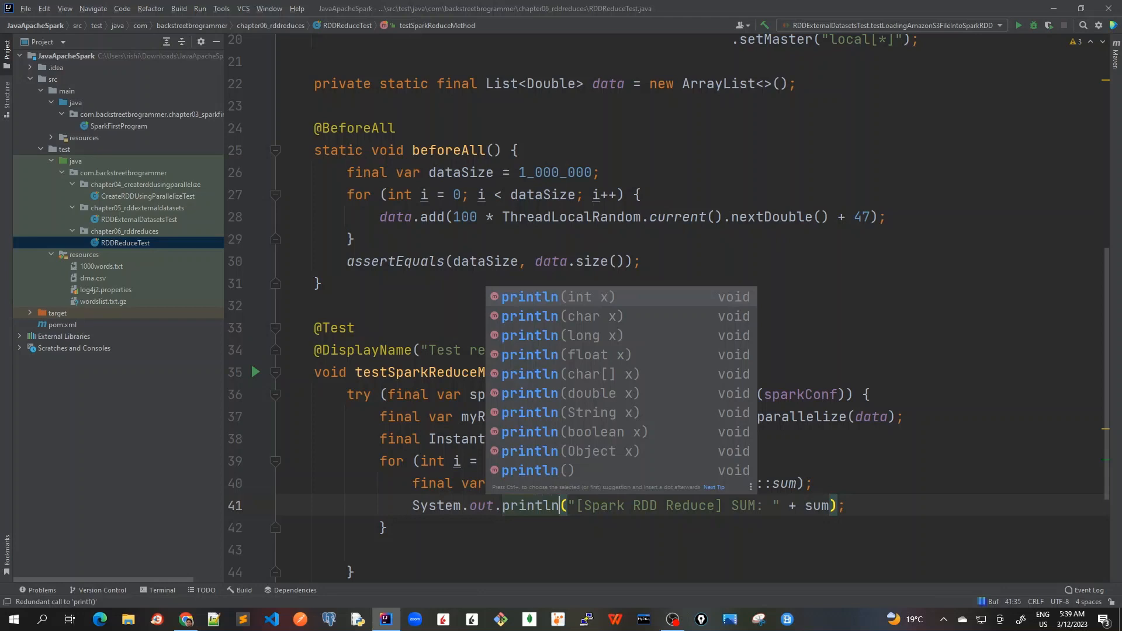
key("Escape")
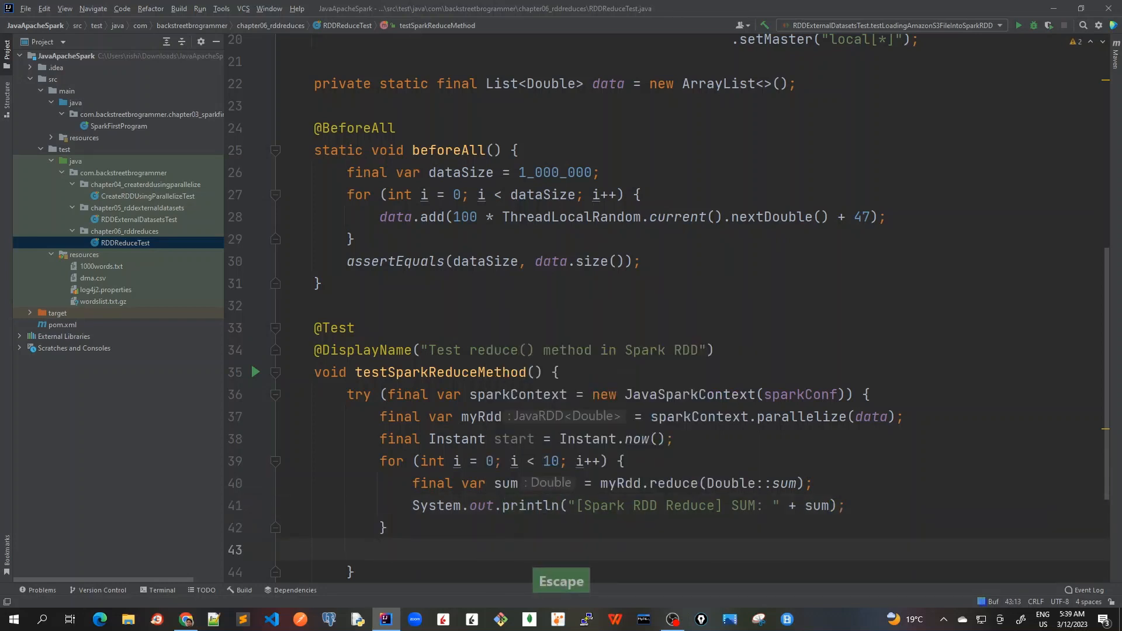
double_click(513, 438)
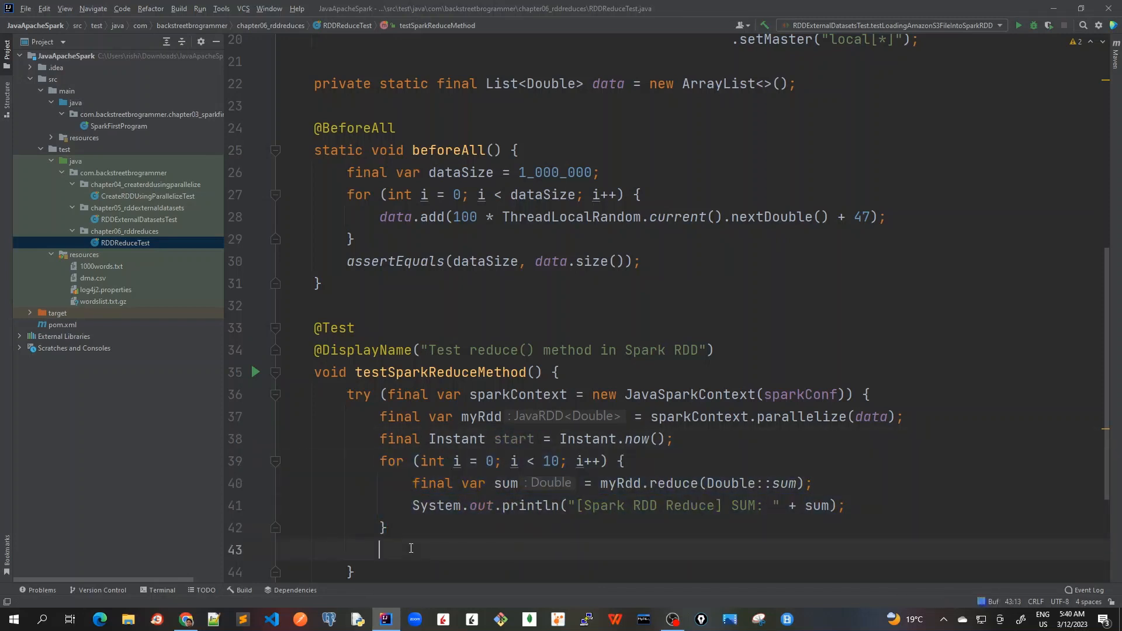
Begin declaring final long timeElapsed below the loop.
type("final lon")
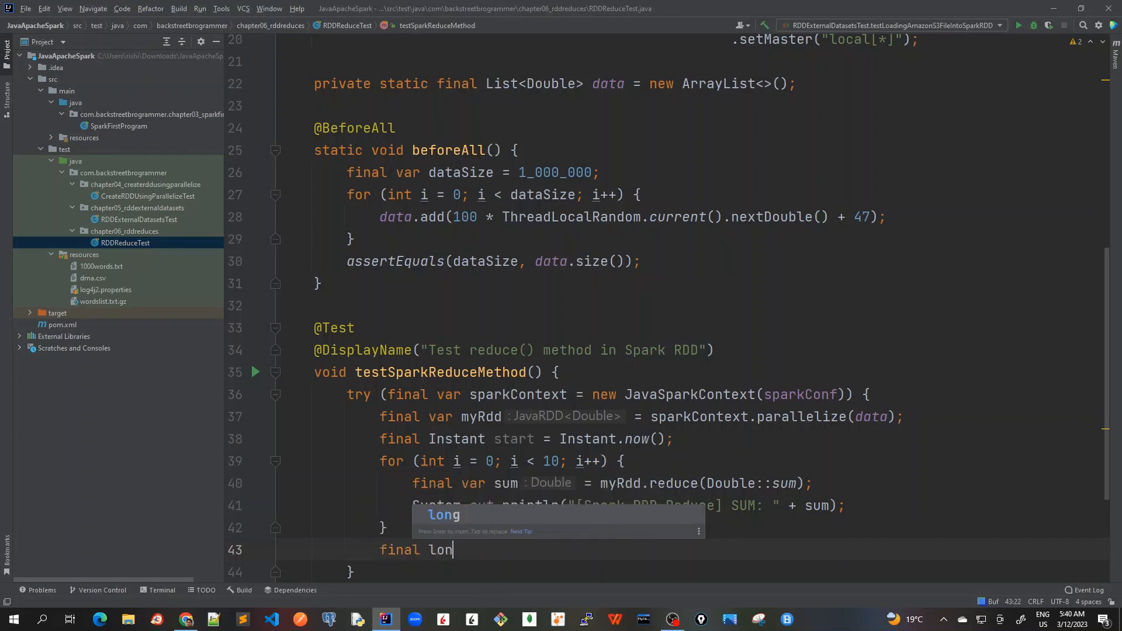
type("g_t")
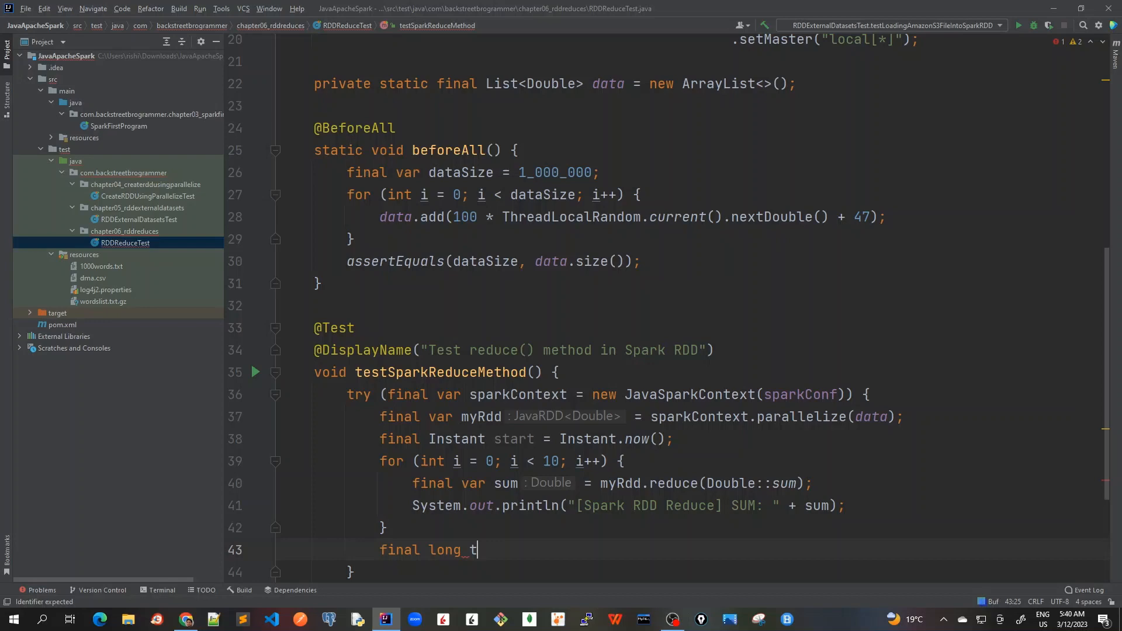
type("imeElapsed =")
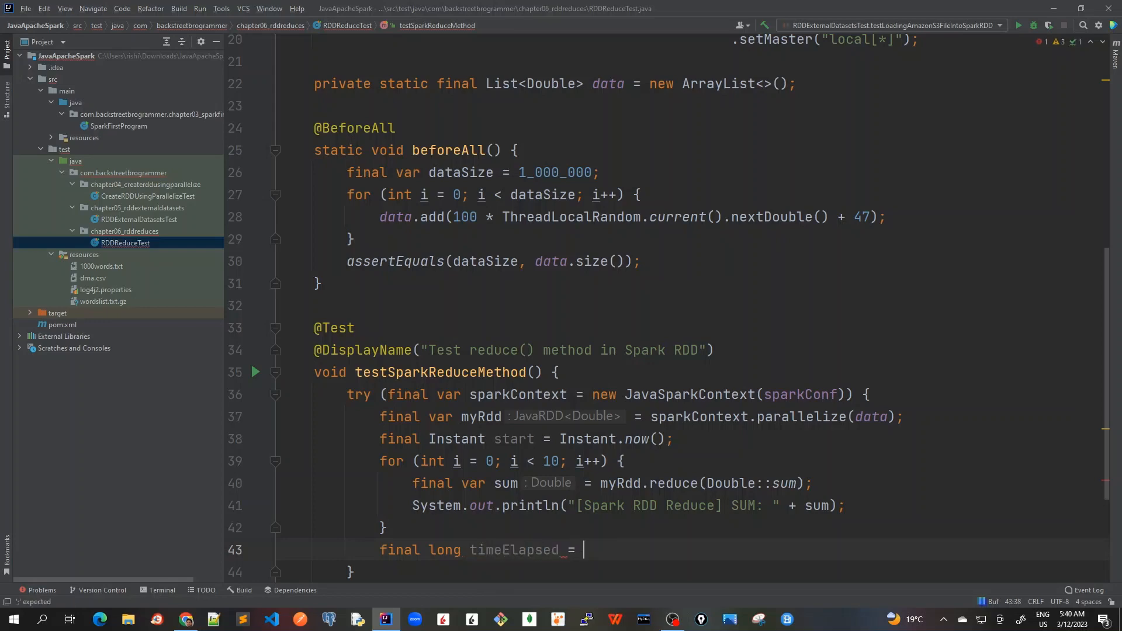
scroll("down", 3)
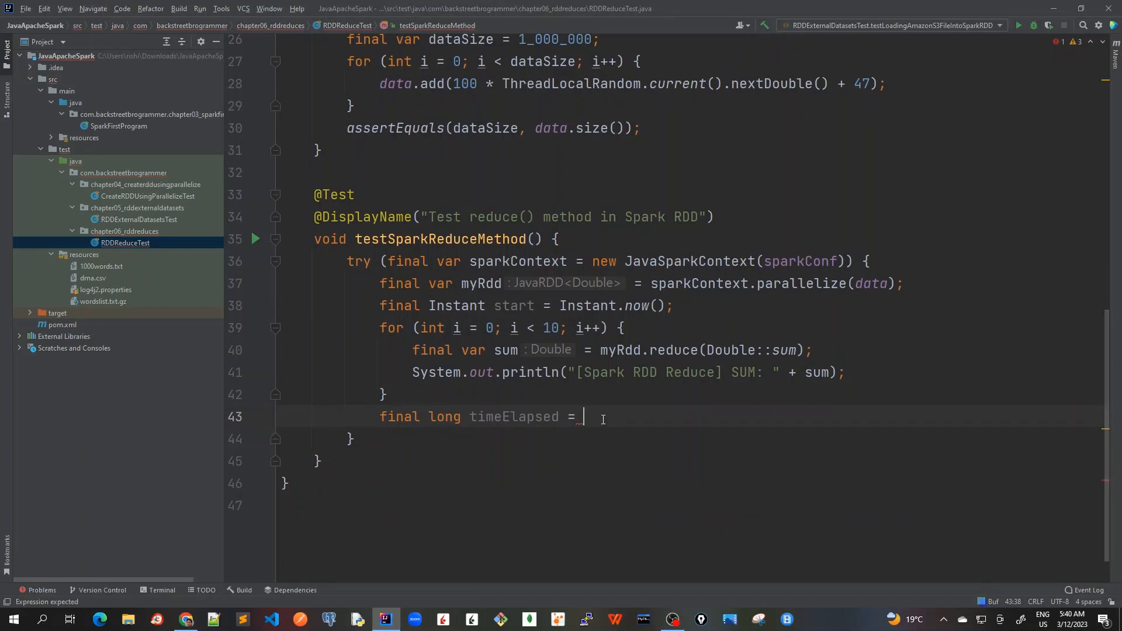
Assign it (Duration.between(start, Instant.now()).toMillis()) / 10.
type("Du")
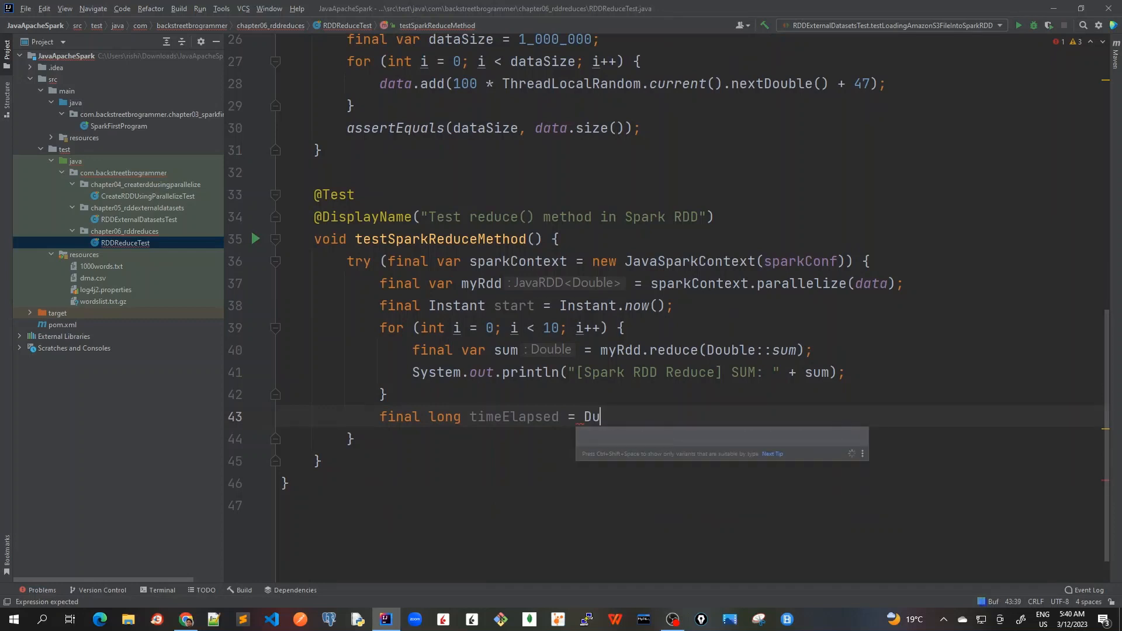
type("ration.between(")
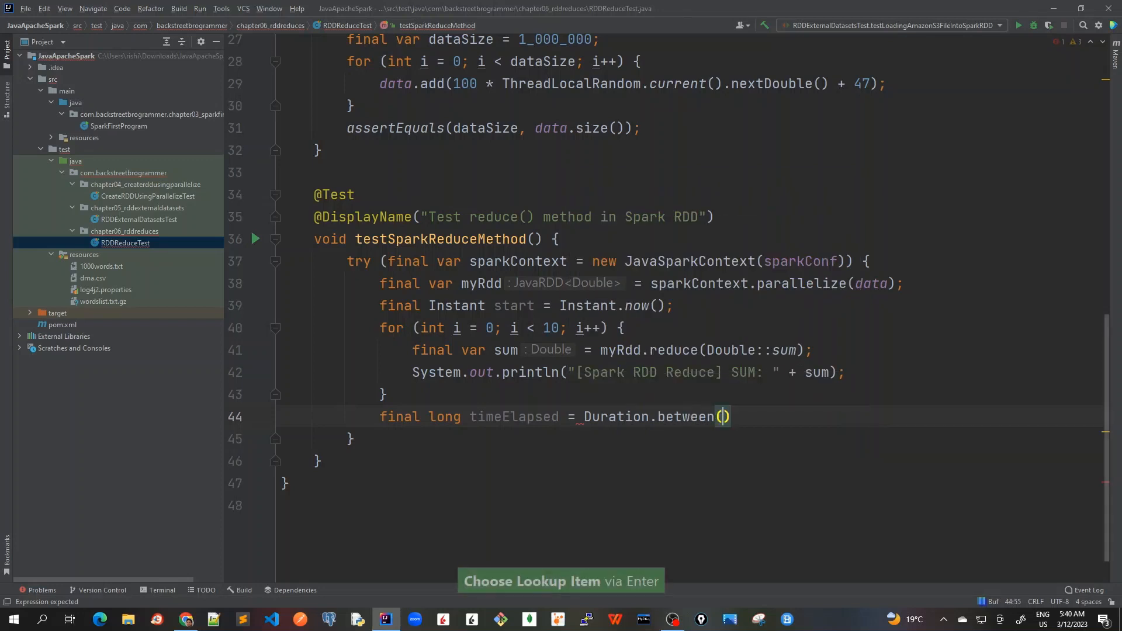
type("start")
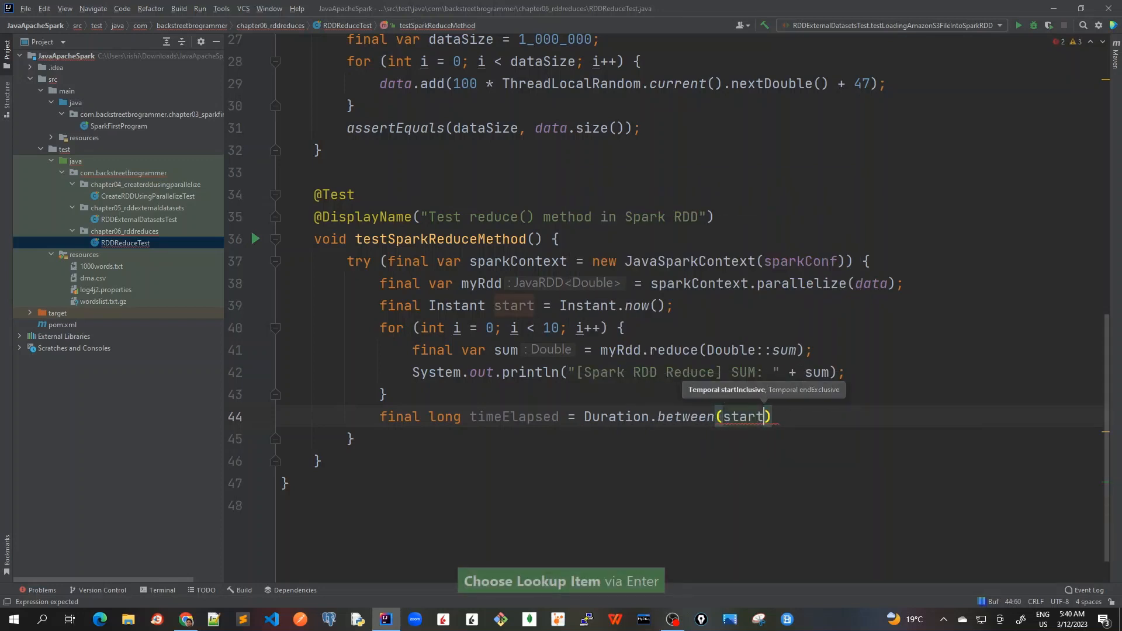
type(", Instant.")
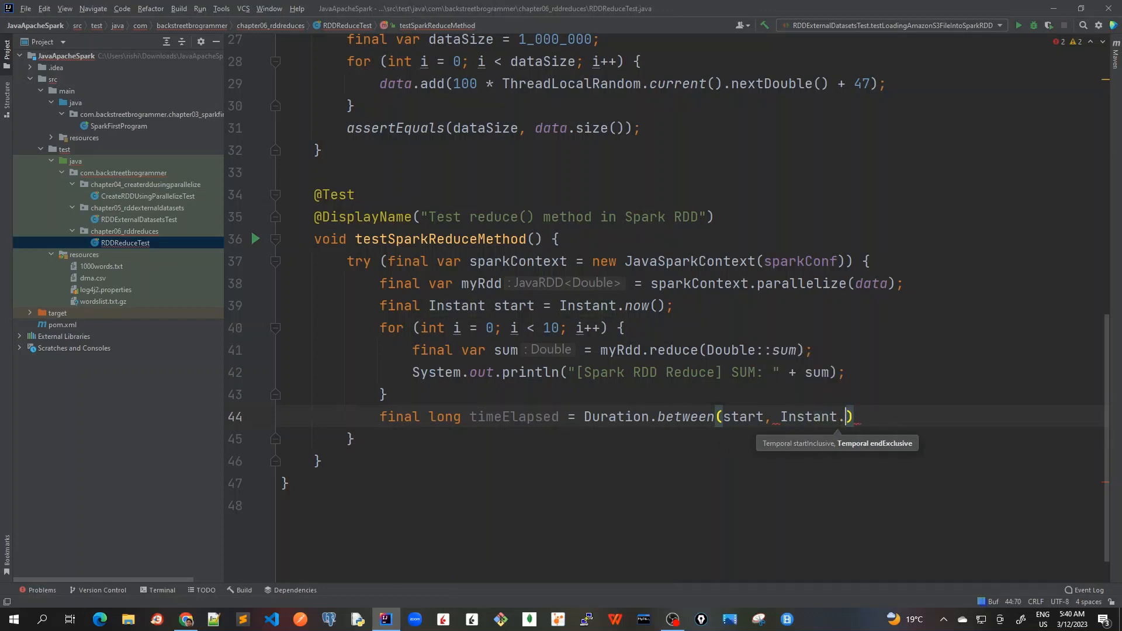
type("now()")
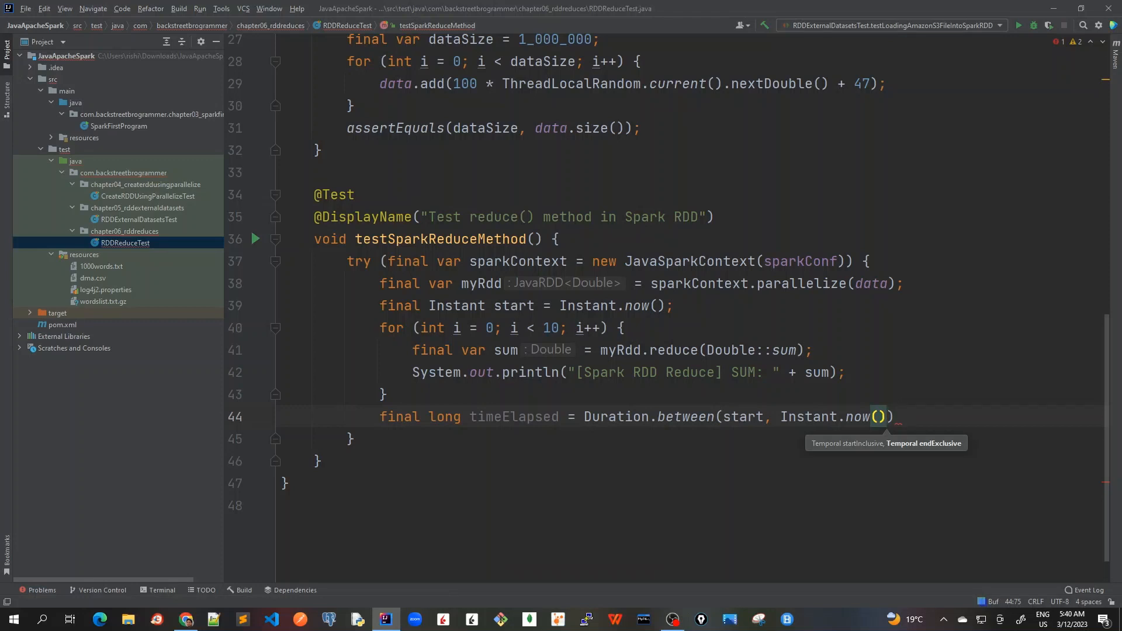
type(".toMillis(")
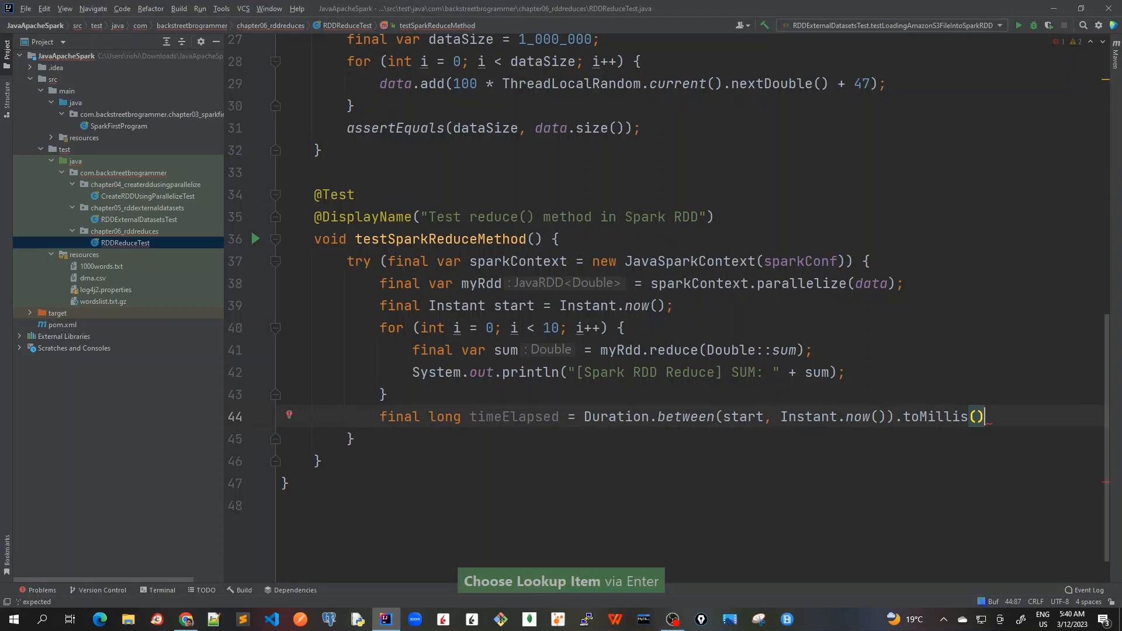
mouse_move(666, 398)
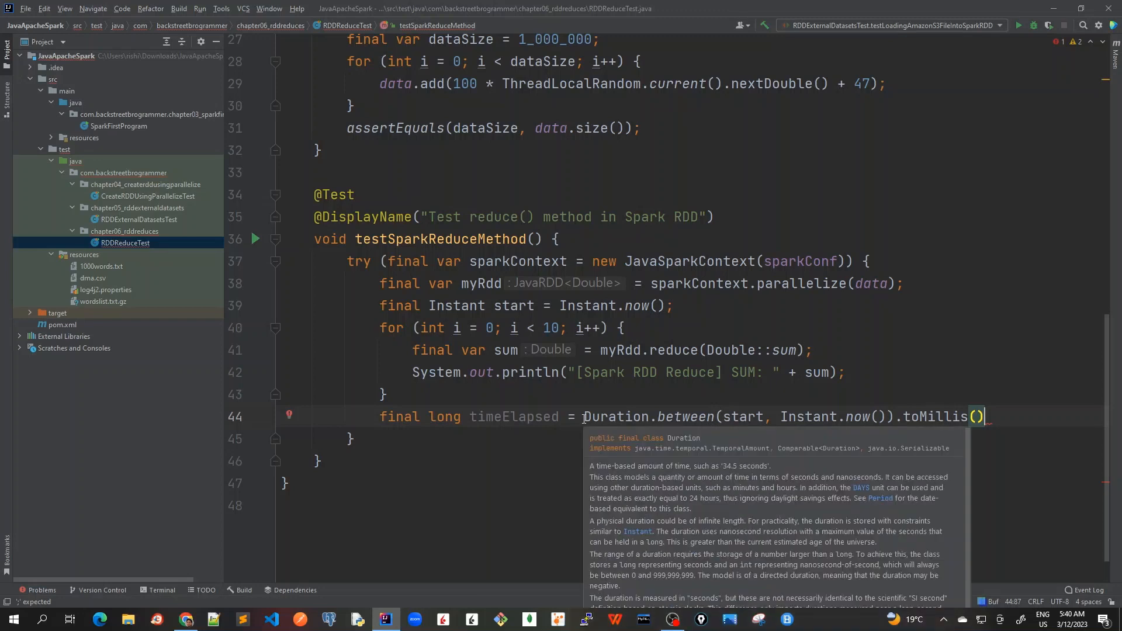
type("(")
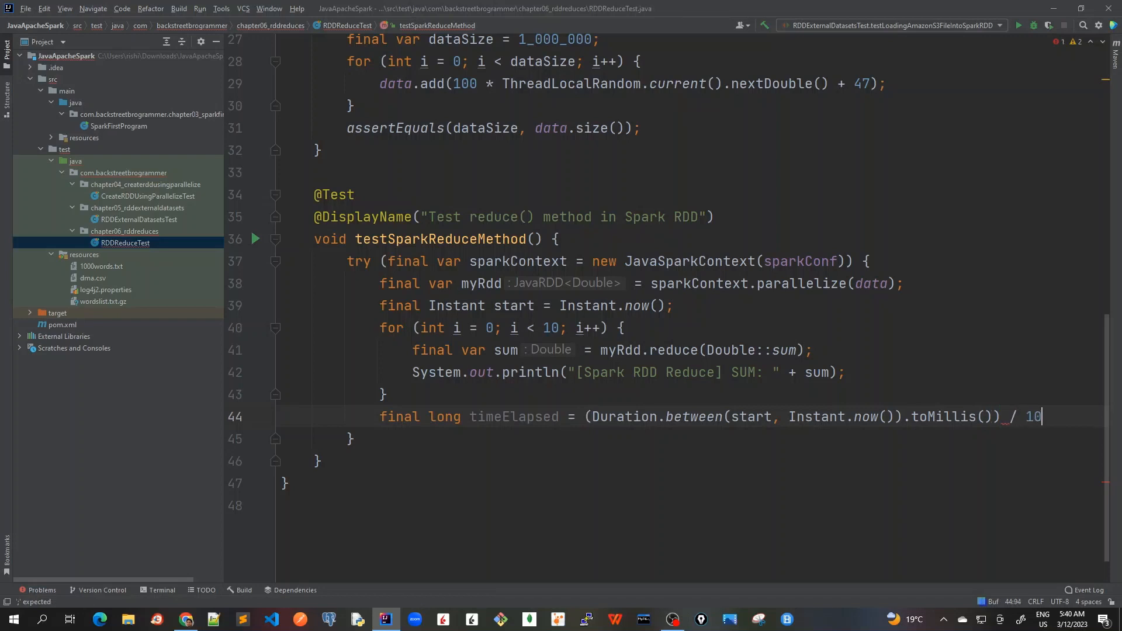
type(";")
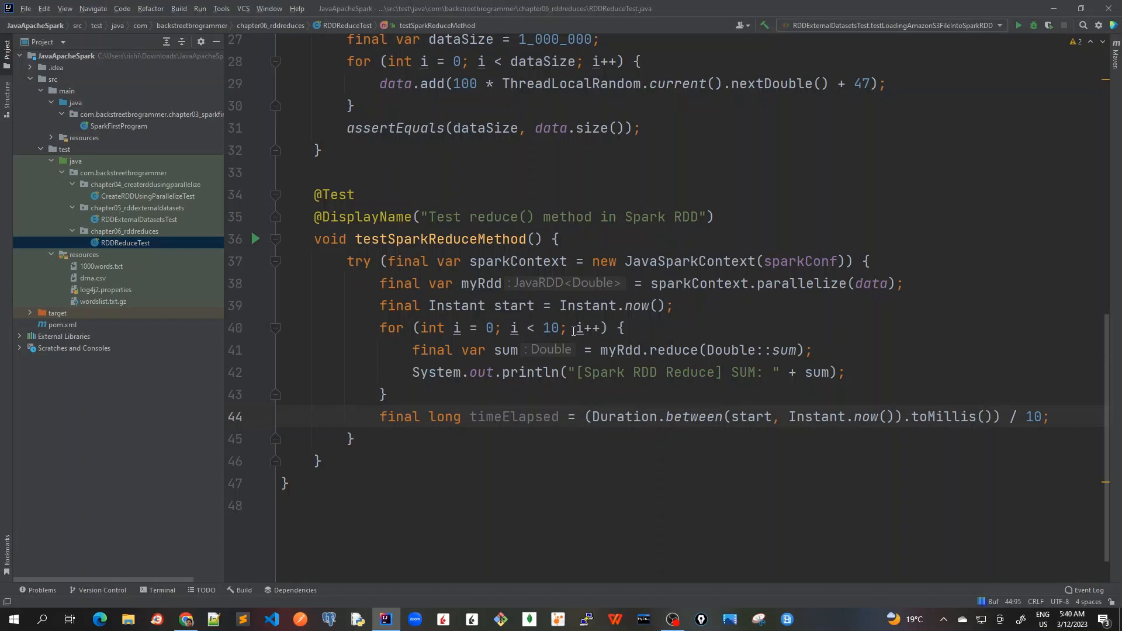
double_click(551, 328)
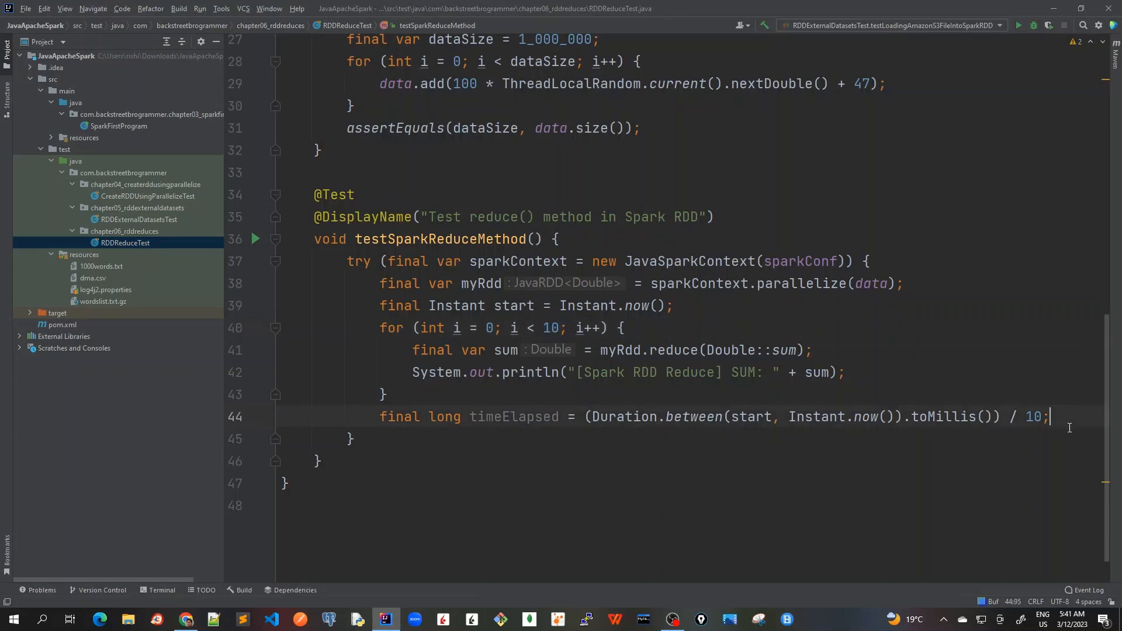
Add a printf with the pasted [Spark RDD Reduce] prefix and "time taken: %d ms%n%n".
type("so")
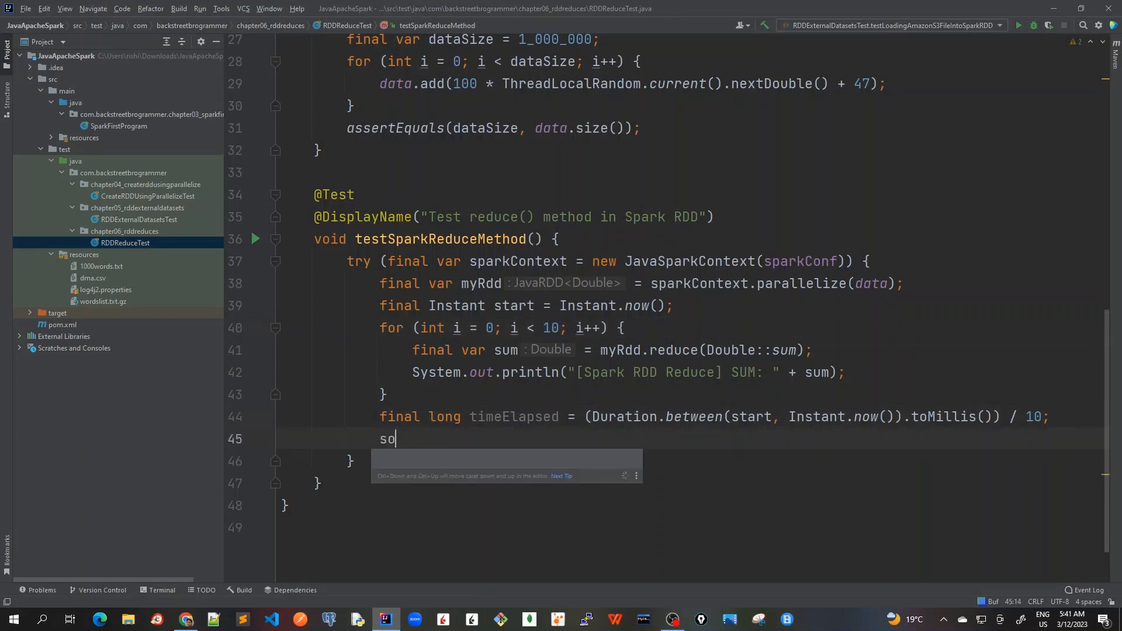
type("t")
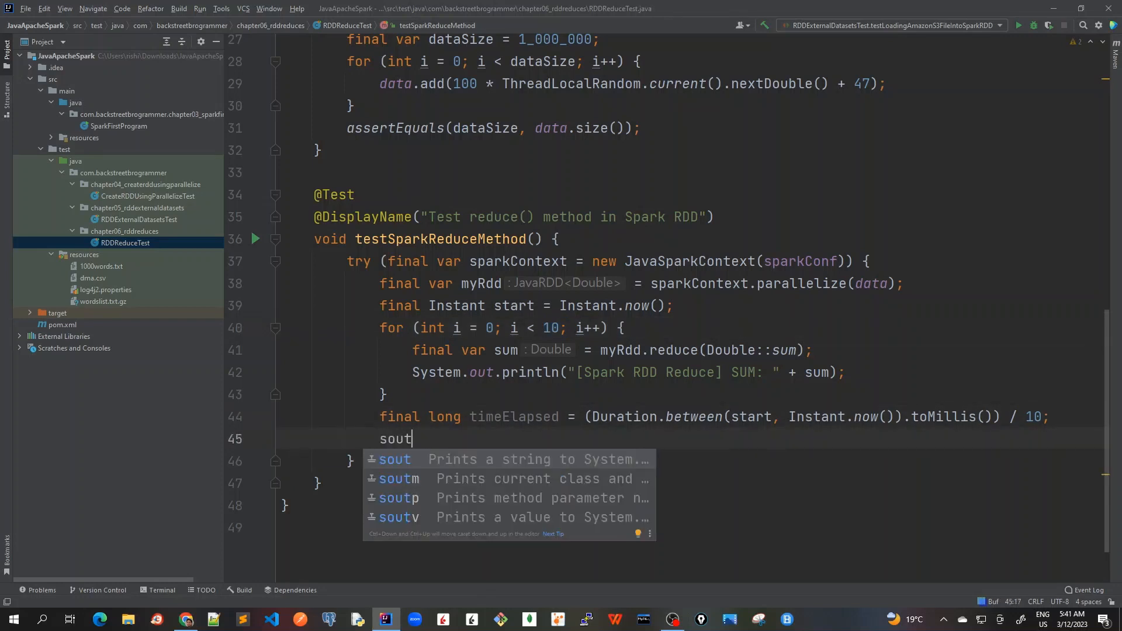
key("Tab")
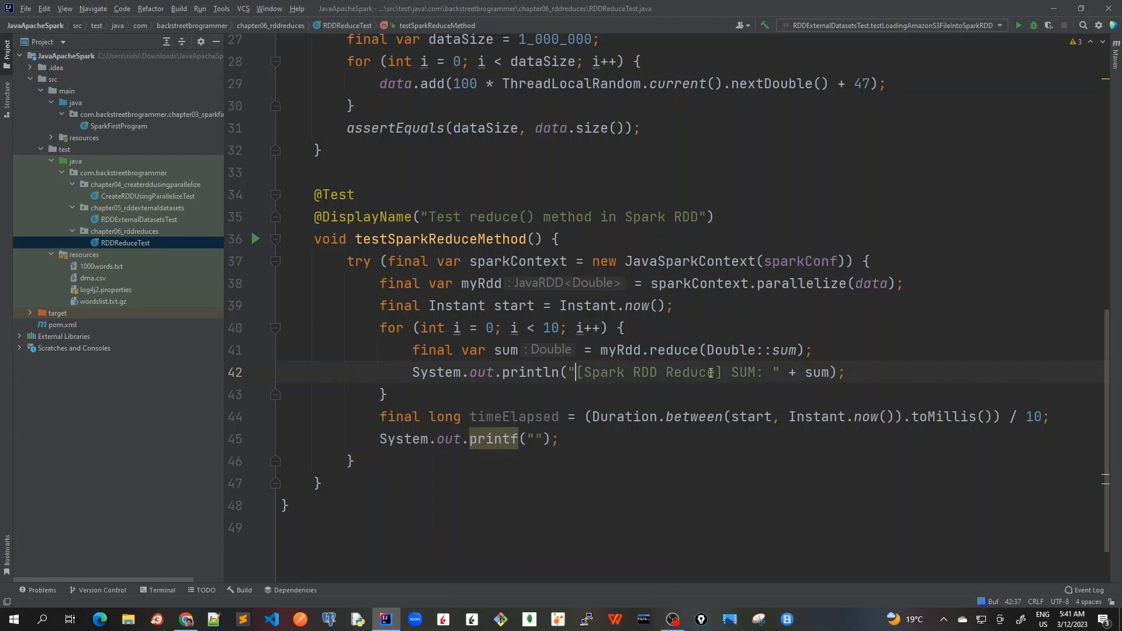
left_click_drag(577, 372, 722, 372)
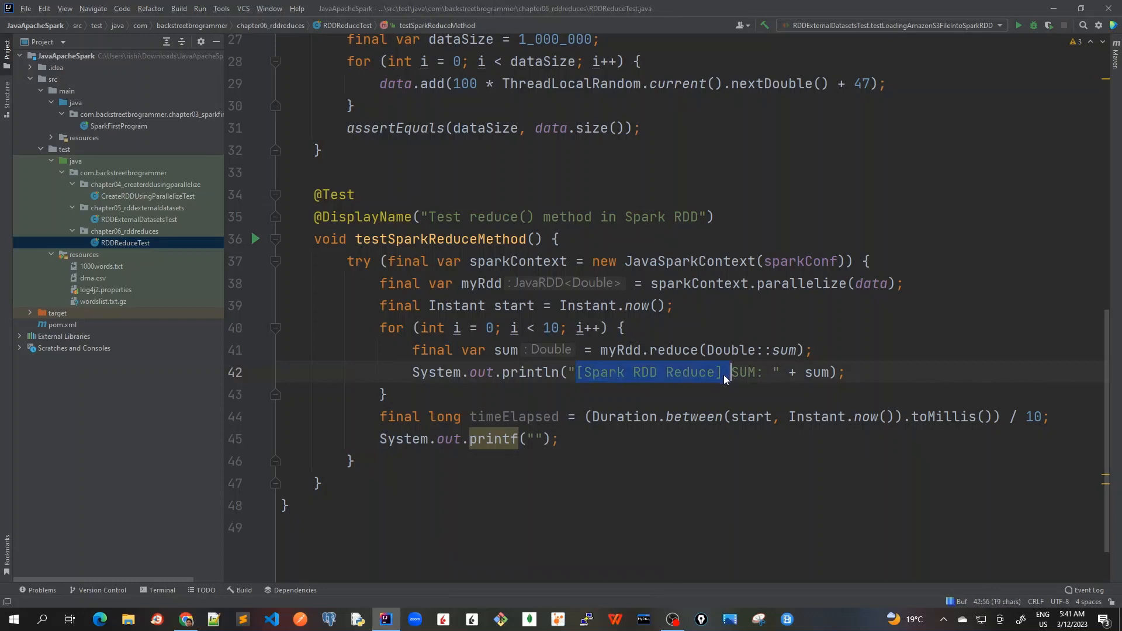
key("ctrl+v")
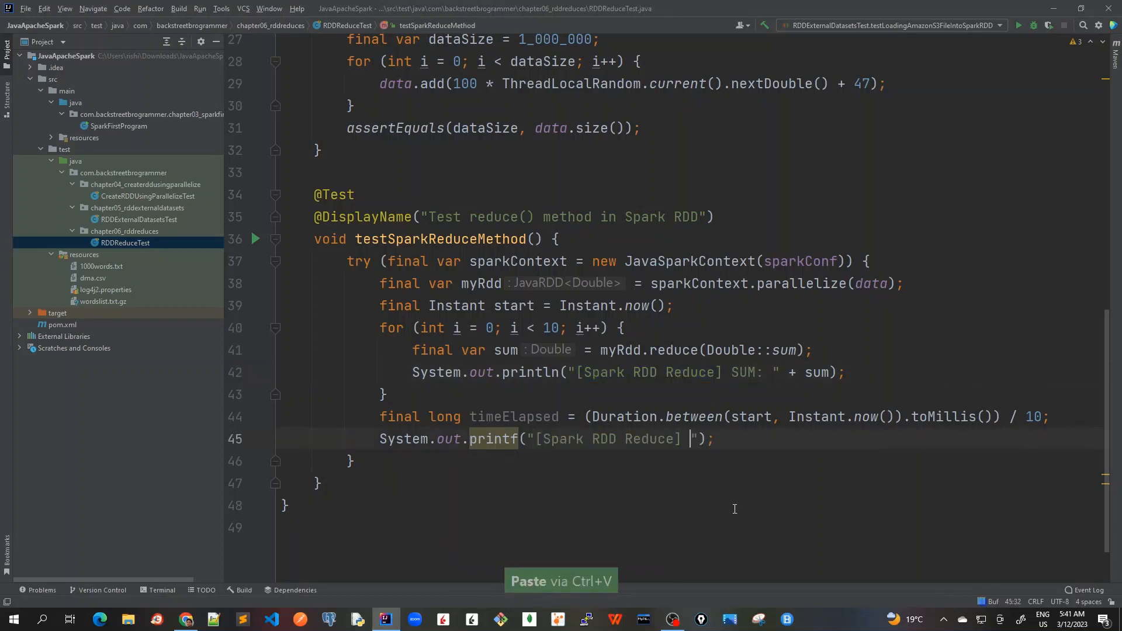
type("time taken")
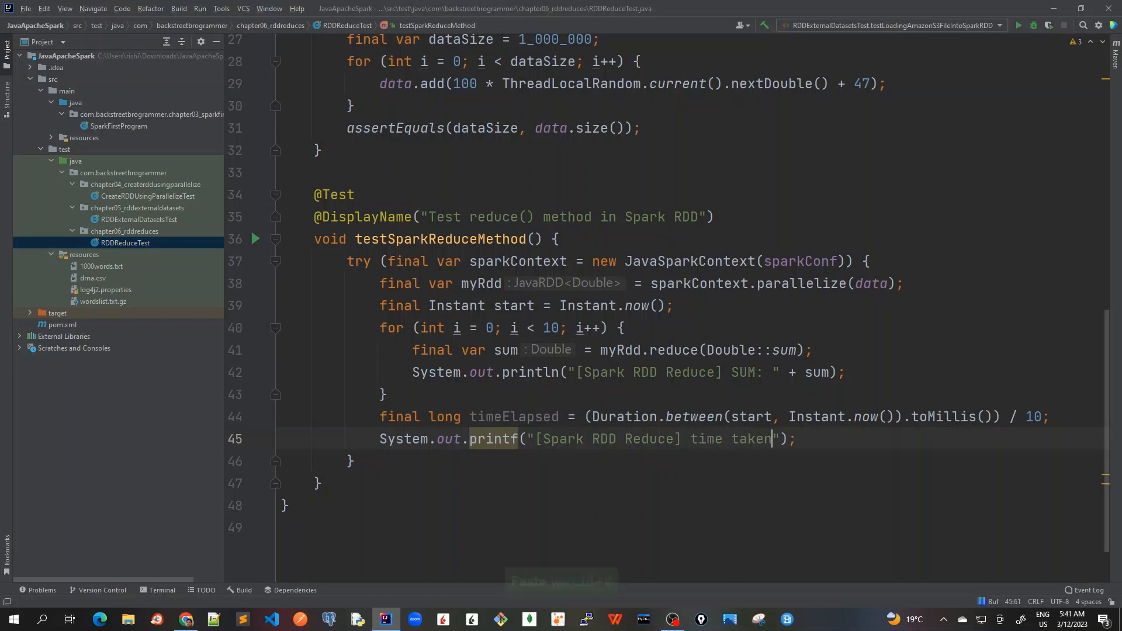
type(": %")
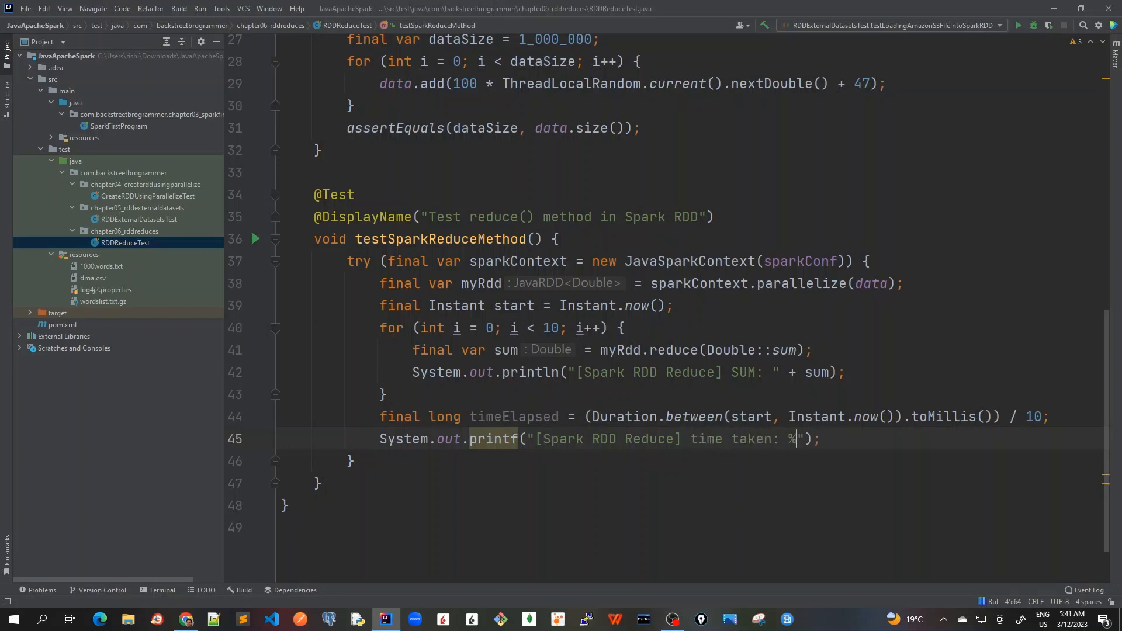
type("d")
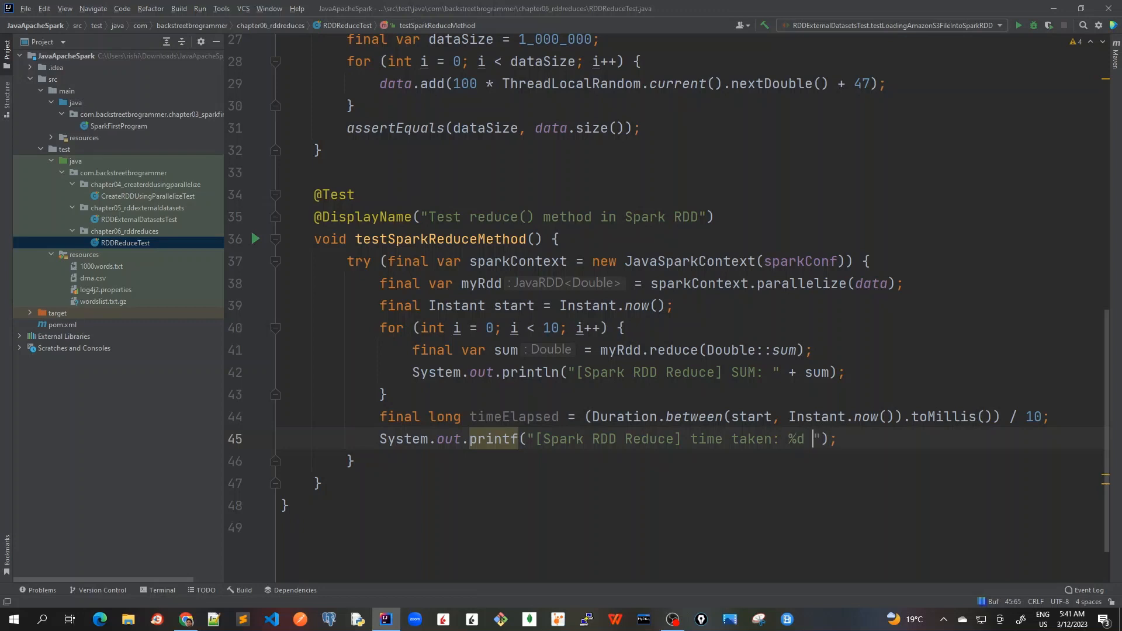
type("ms")
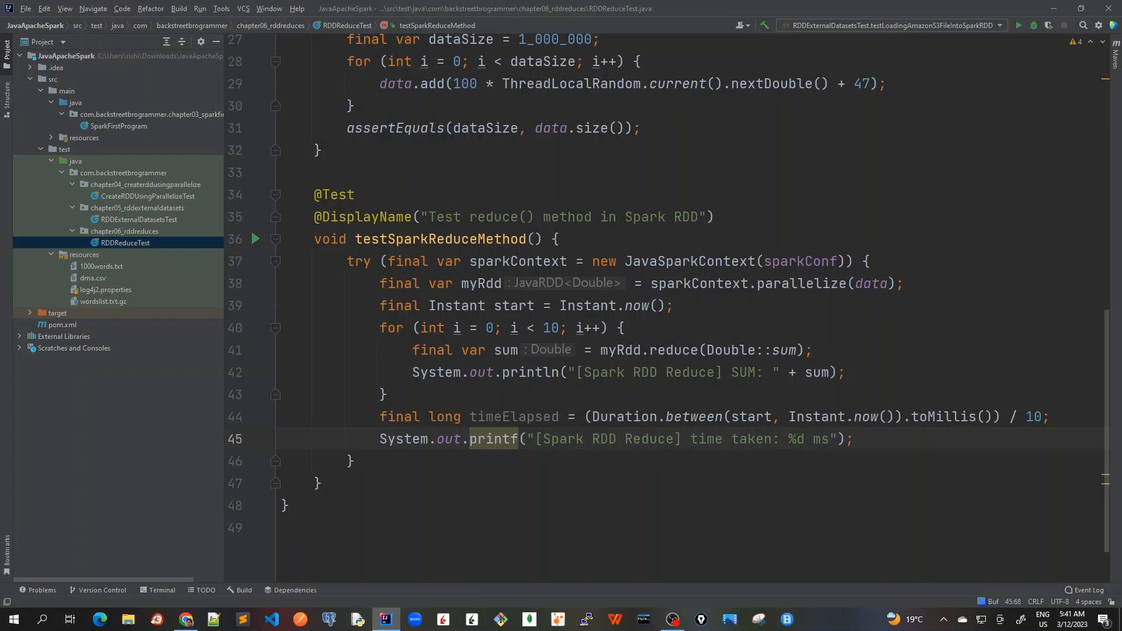
type("%")
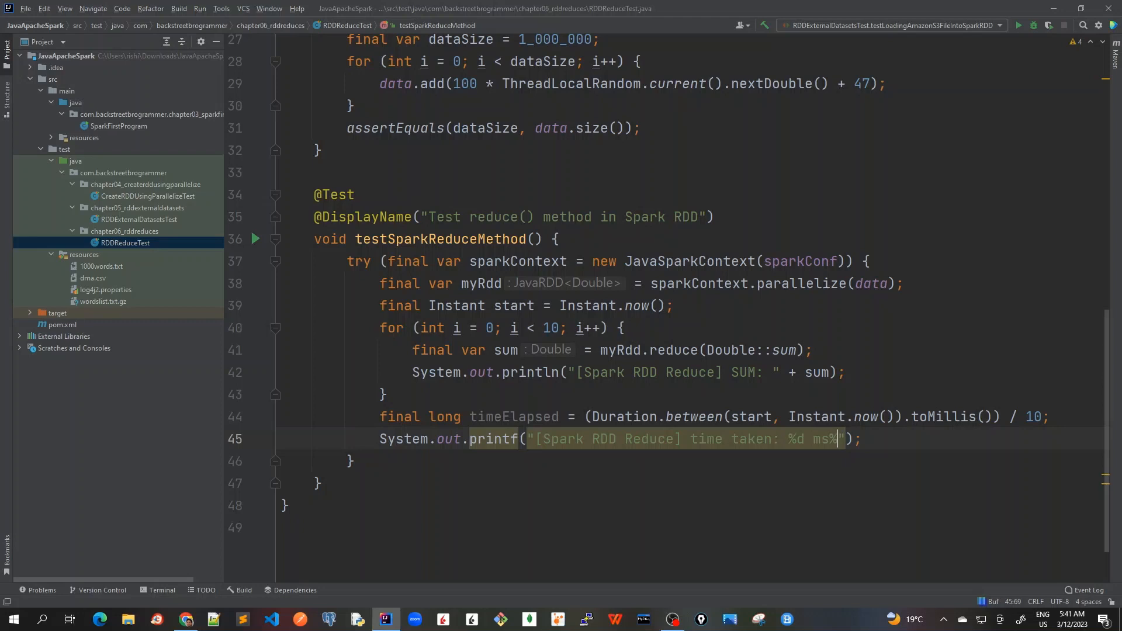
type("n%n")
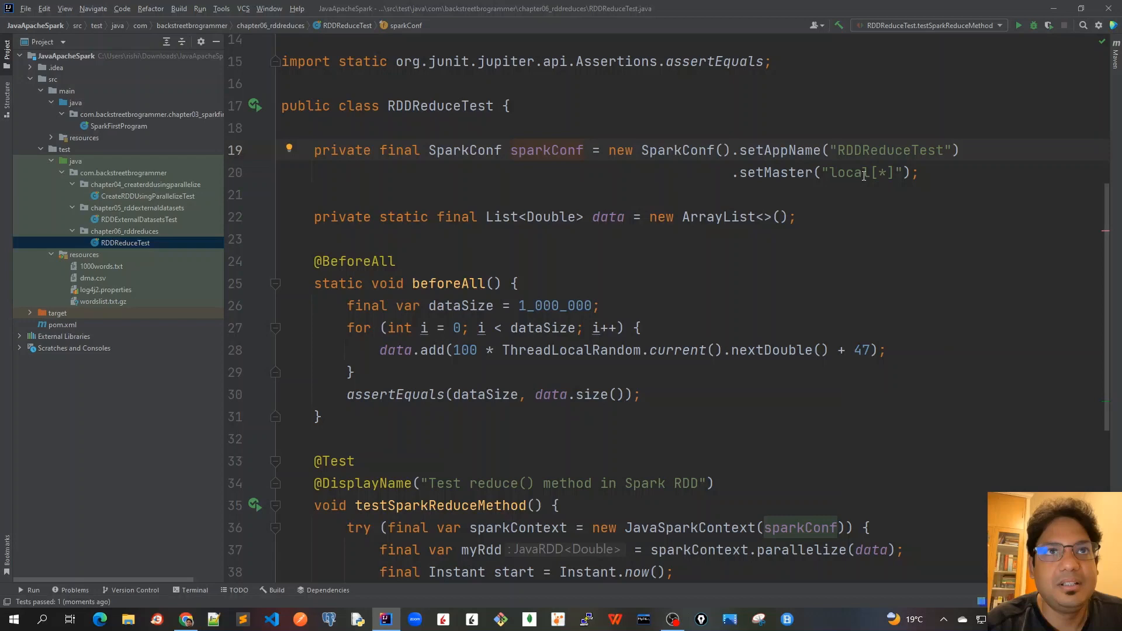
double_click(858, 172)
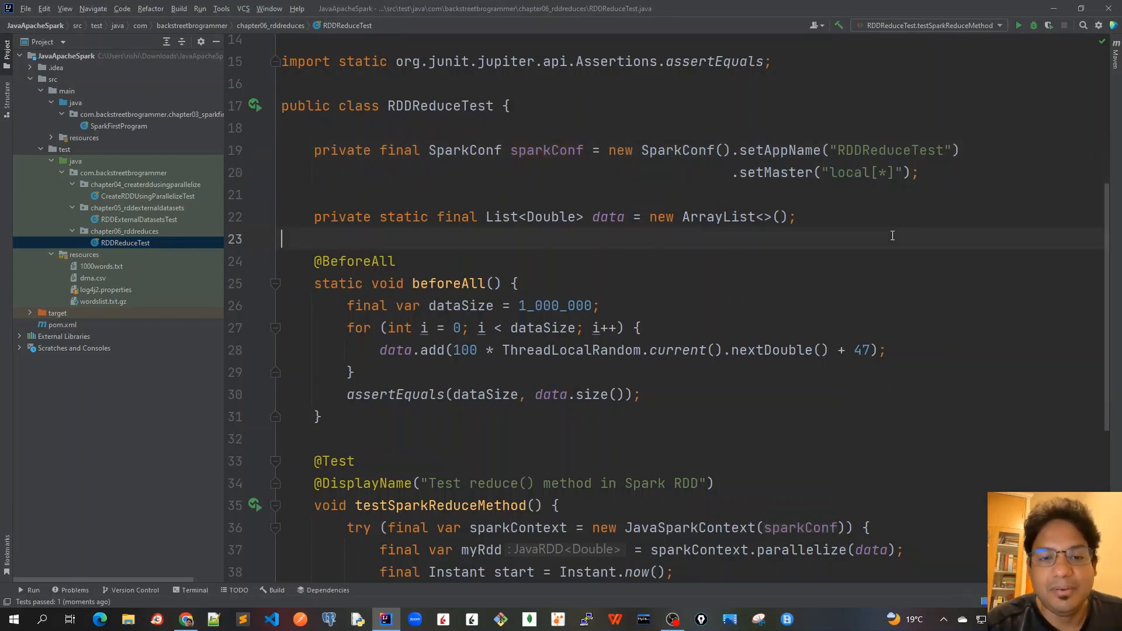
mouse_move(922, 198)
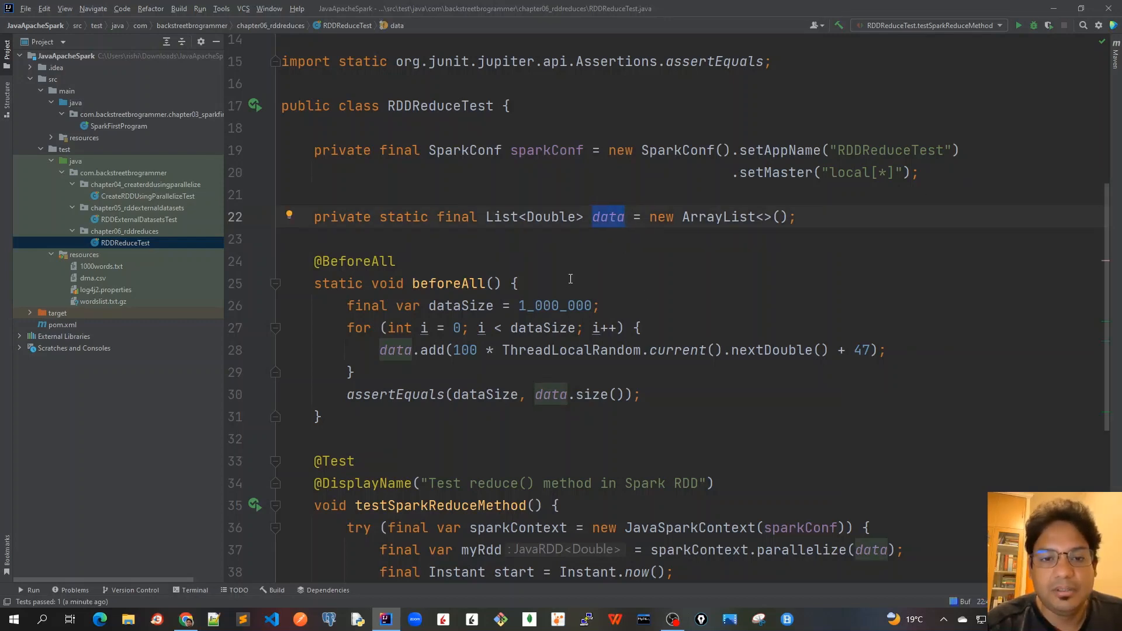
double_click(558, 305)
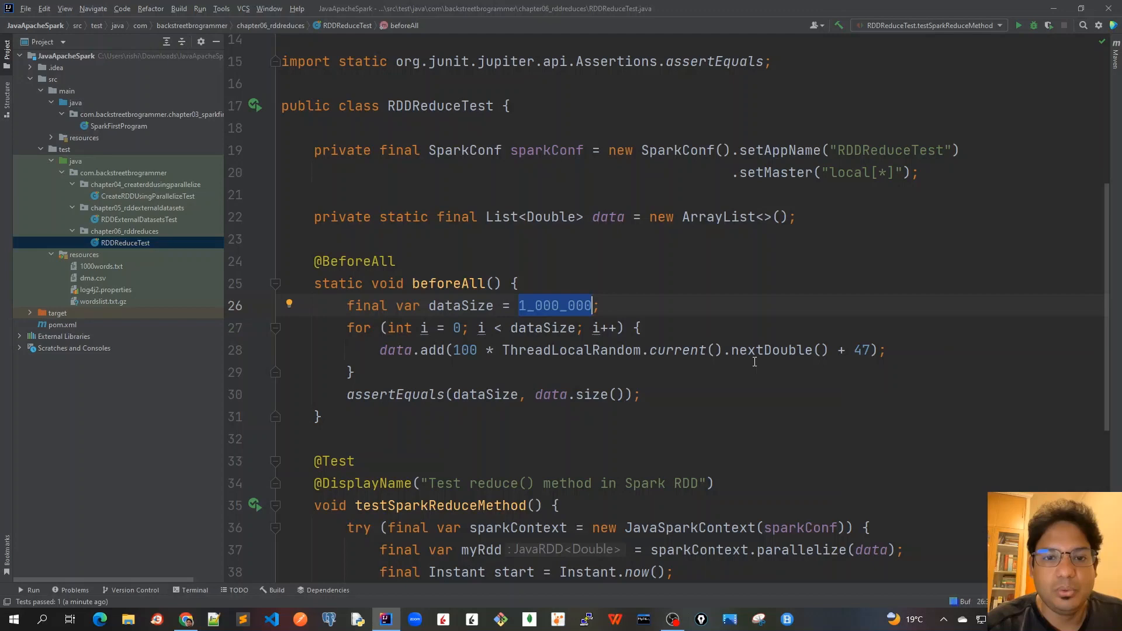
scroll("down", 3)
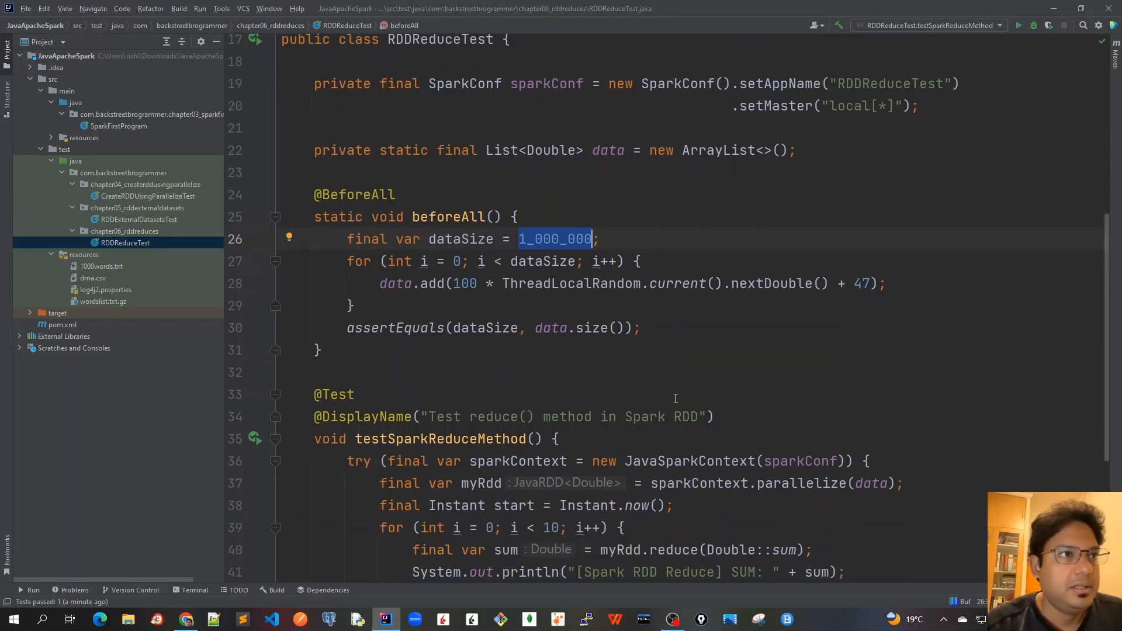
scroll("down", 3)
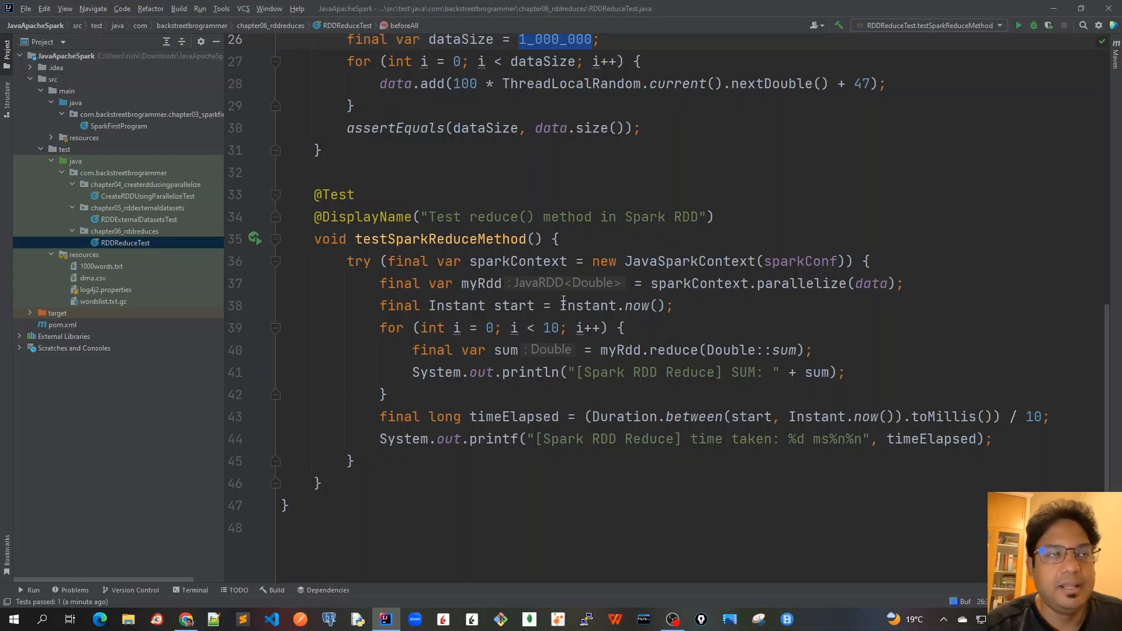
double_click(516, 261)
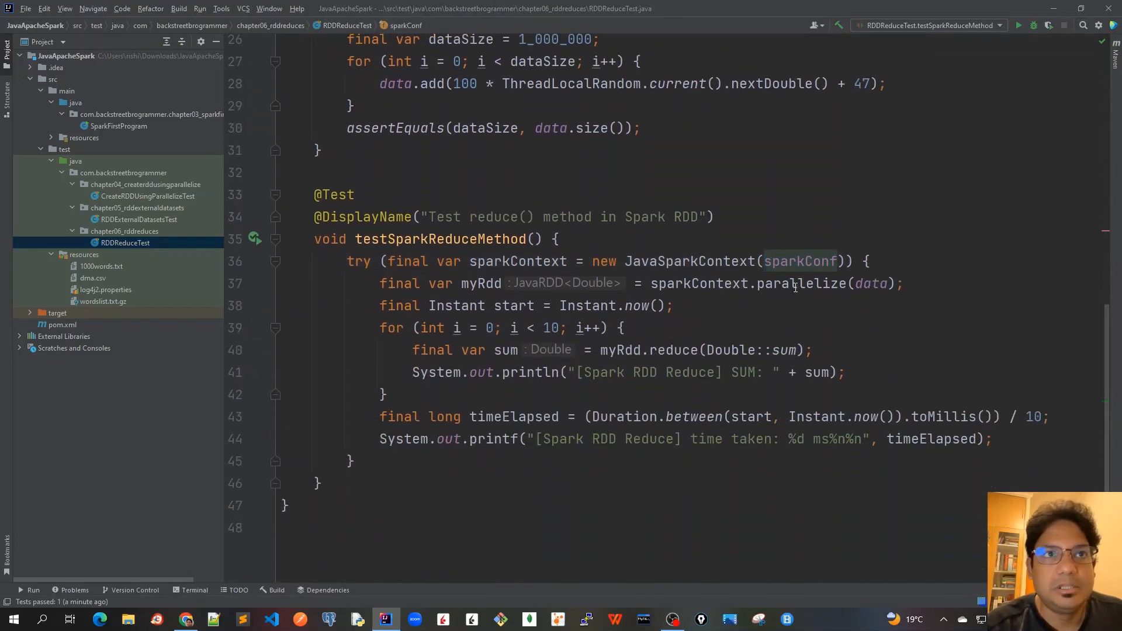
double_click(870, 282)
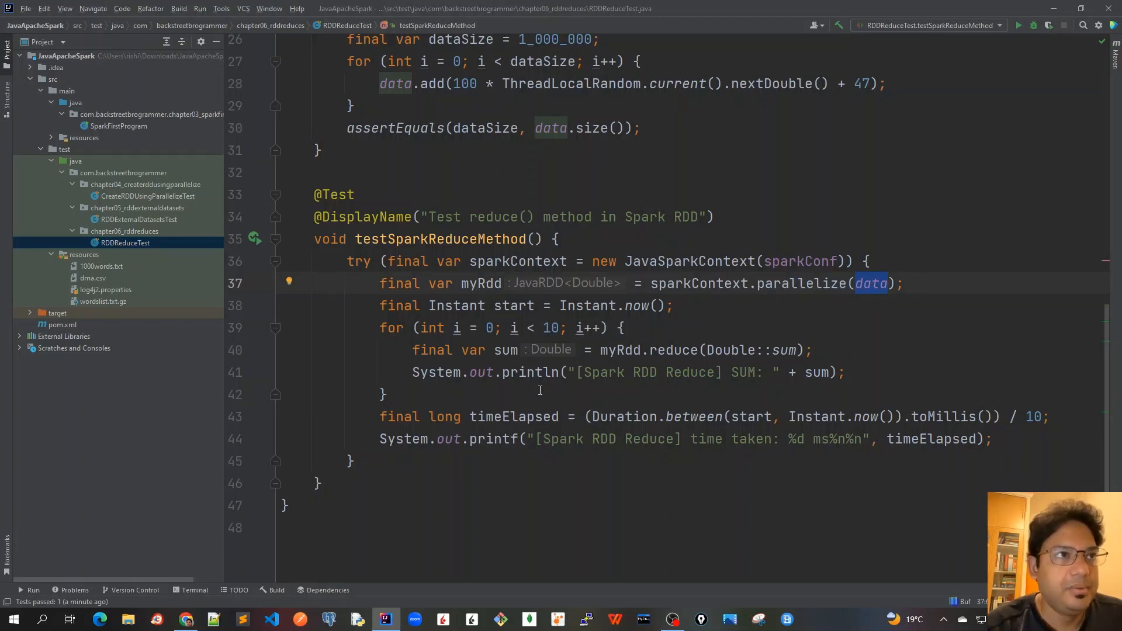
mouse_move(728, 358)
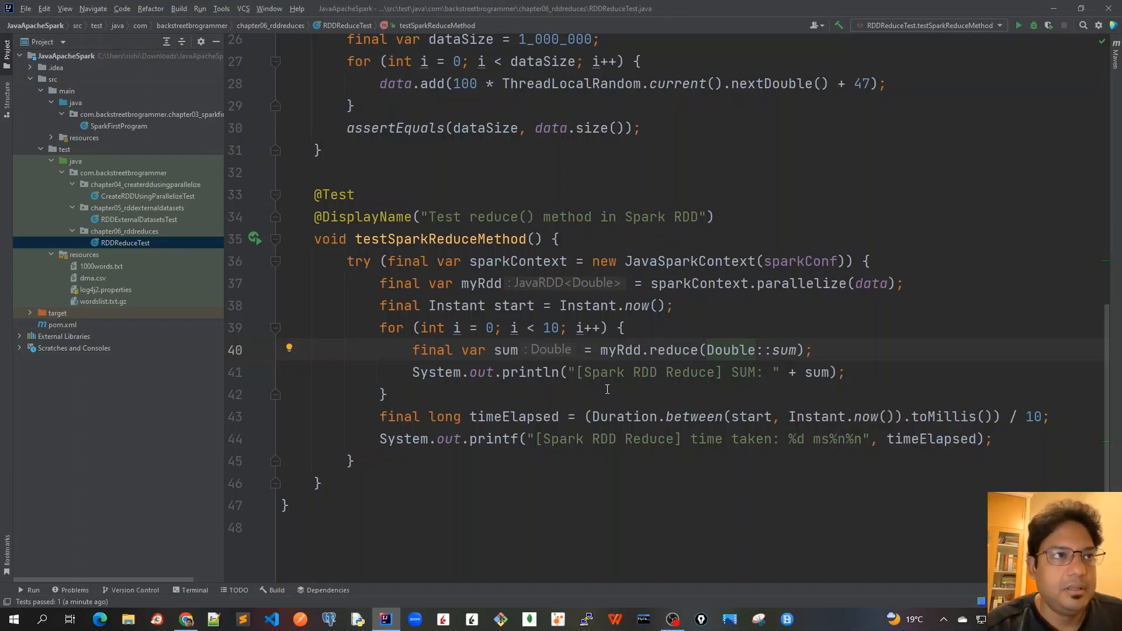
left_click(567, 372)
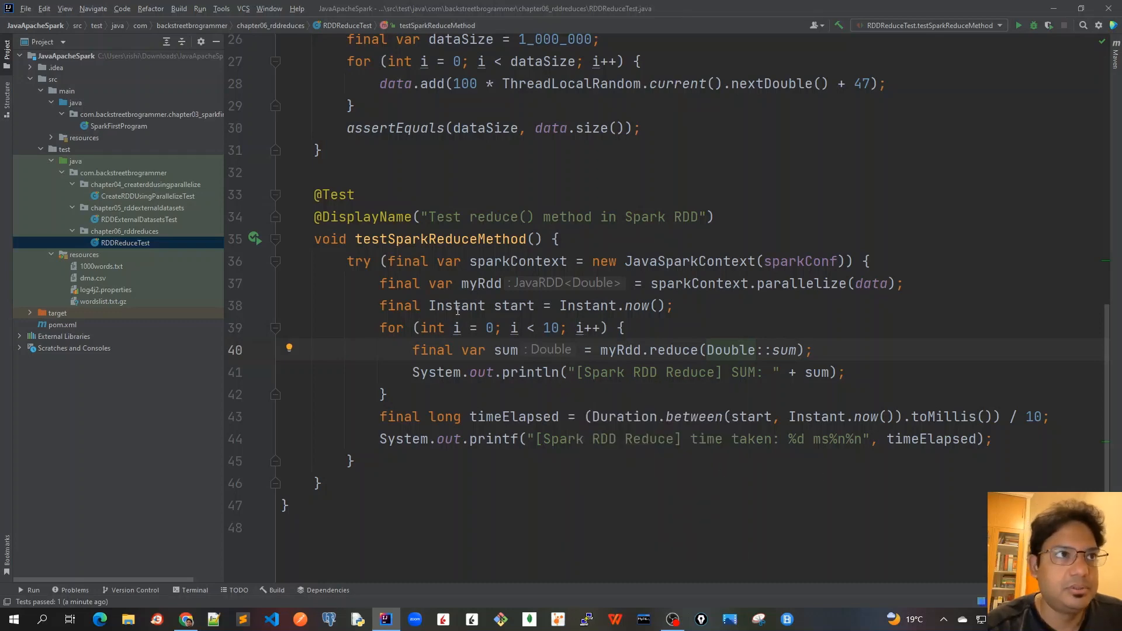
double_click(456, 305)
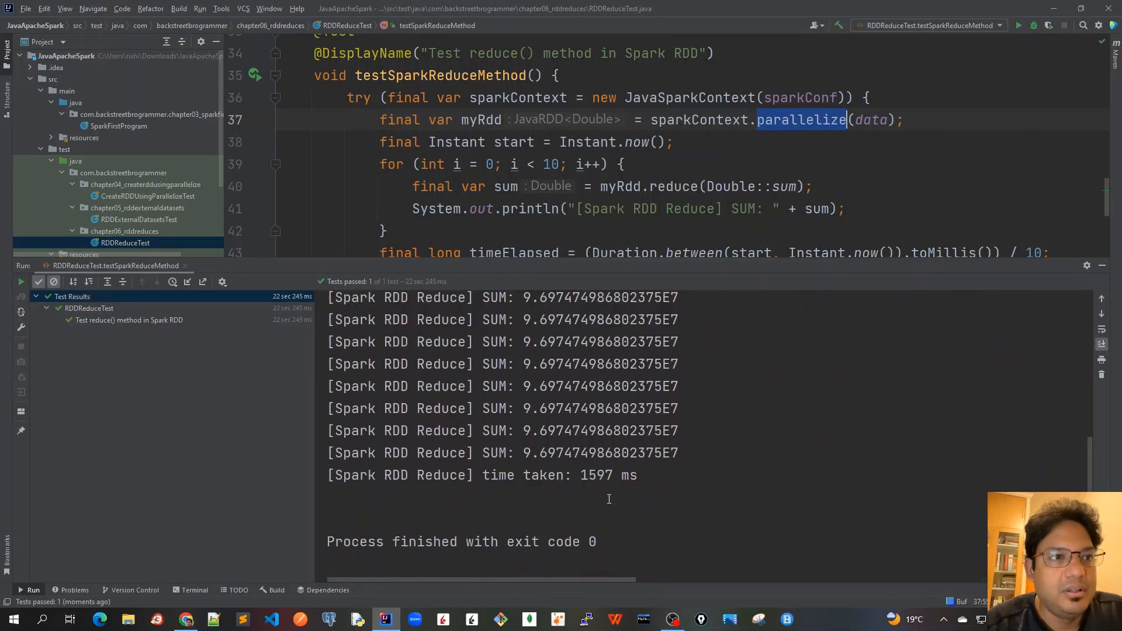
Highlight the parallelize(data) call in the test code.
double_click(596, 475)
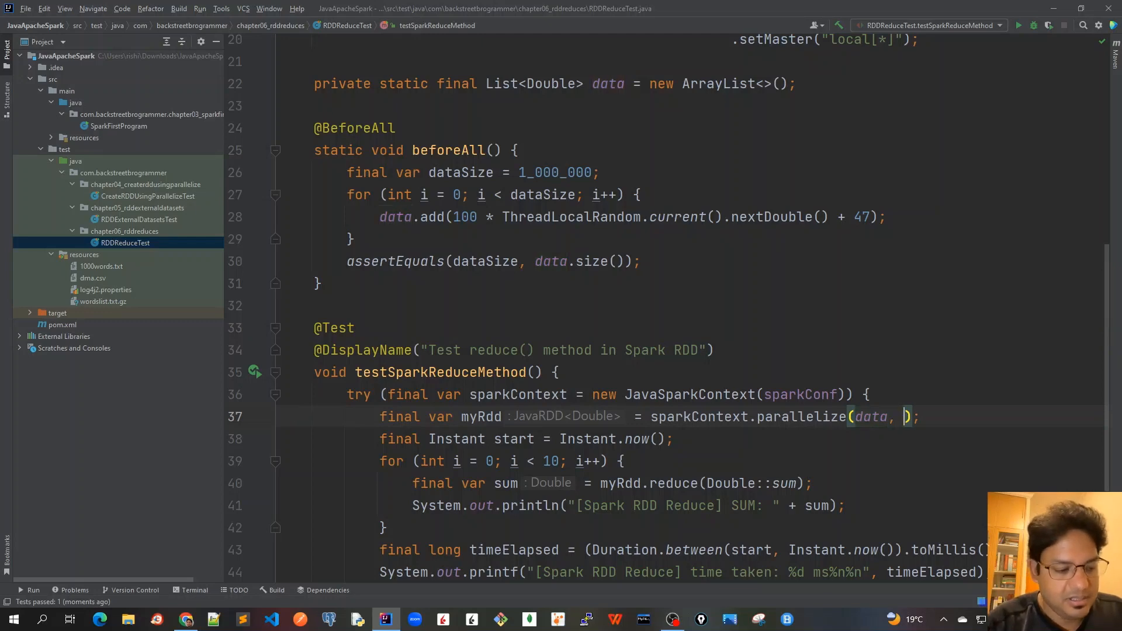
Pass 14 as the slice count to parallelize and rerun testSparkReduceMethod.
type("14")
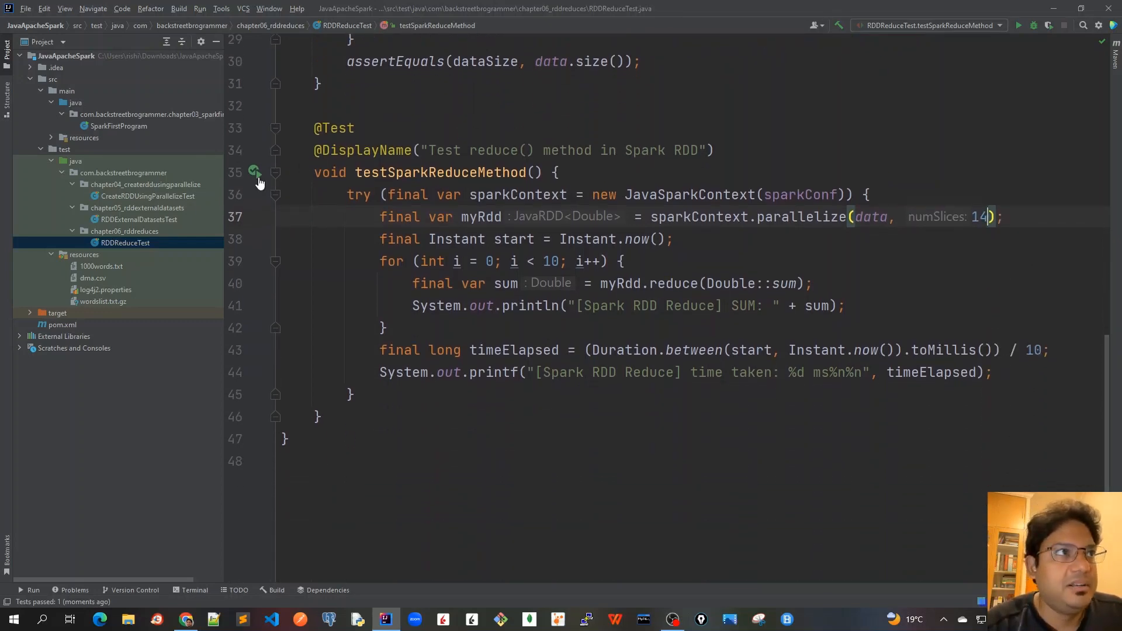
left_click(254, 172)
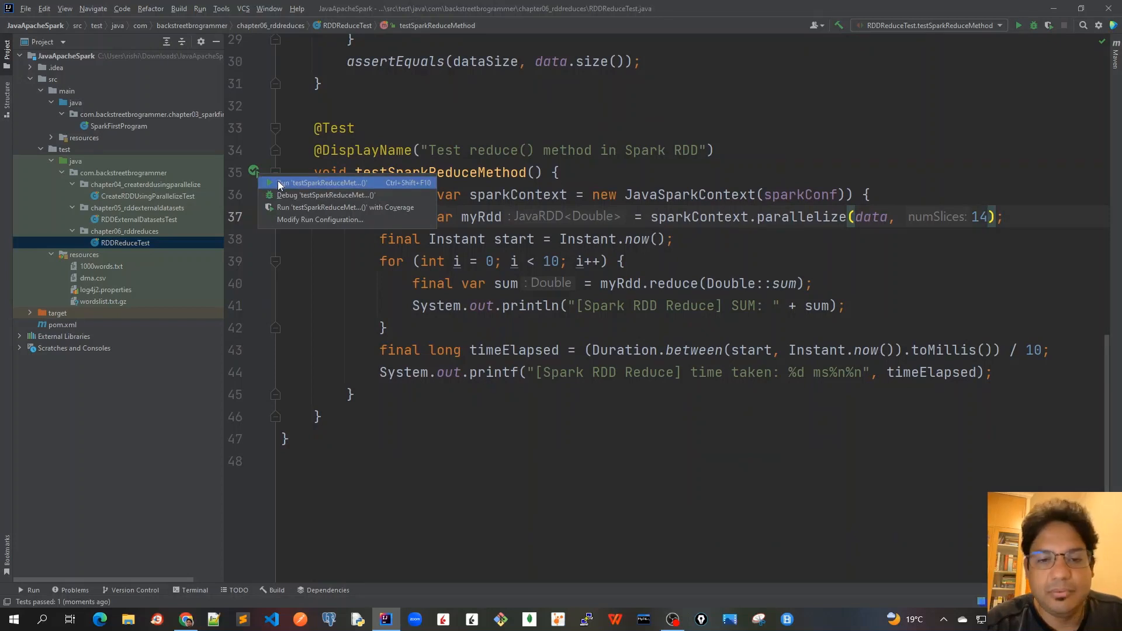
left_click(322, 182)
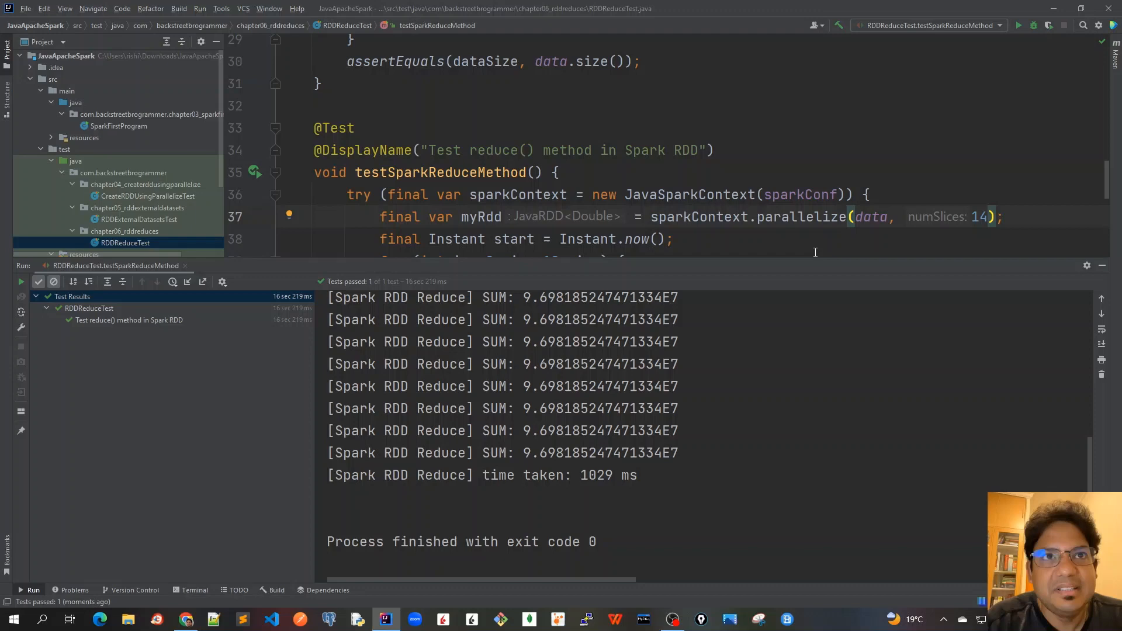
Review the 14-slice run output showing a 1029 ms average, then return to the editor.
double_click(800, 216)
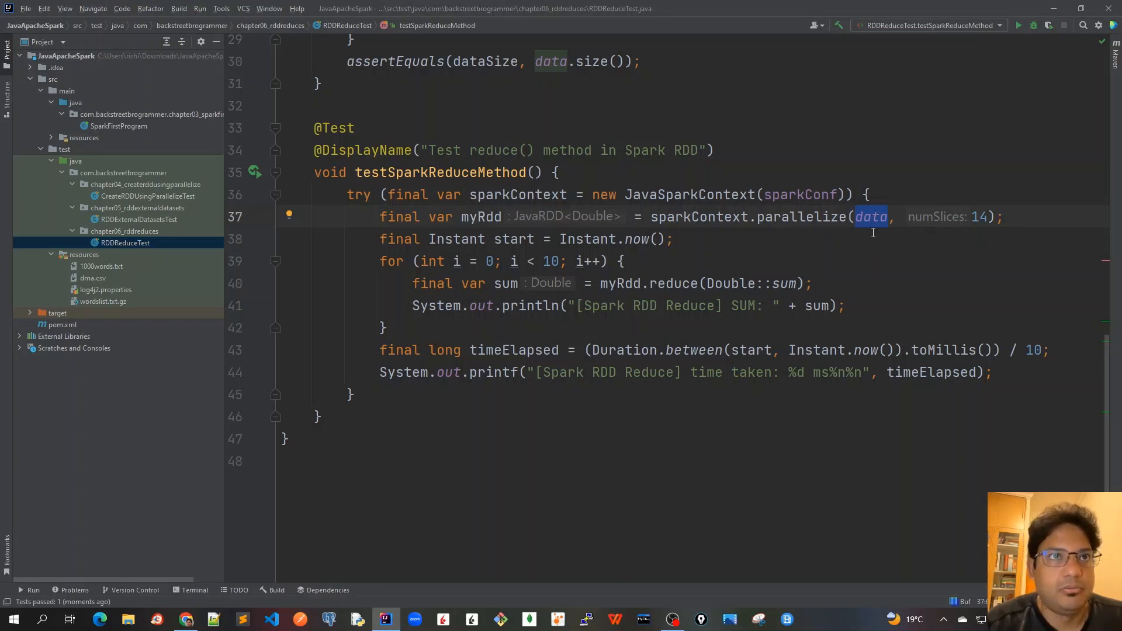
mouse_move(720, 292)
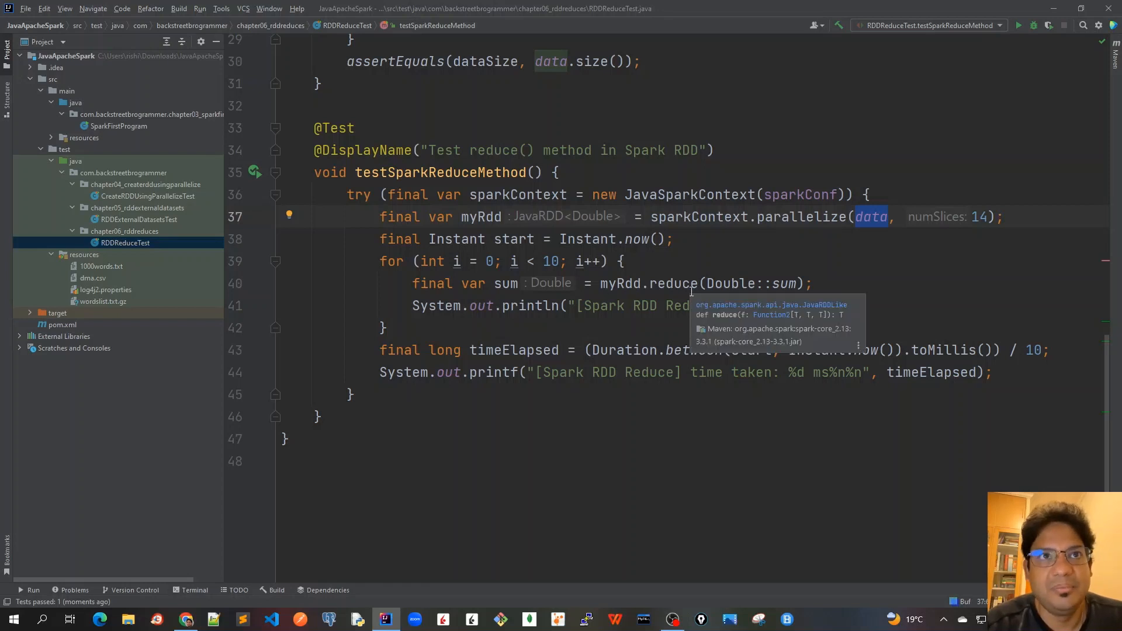
mouse_move(984, 214)
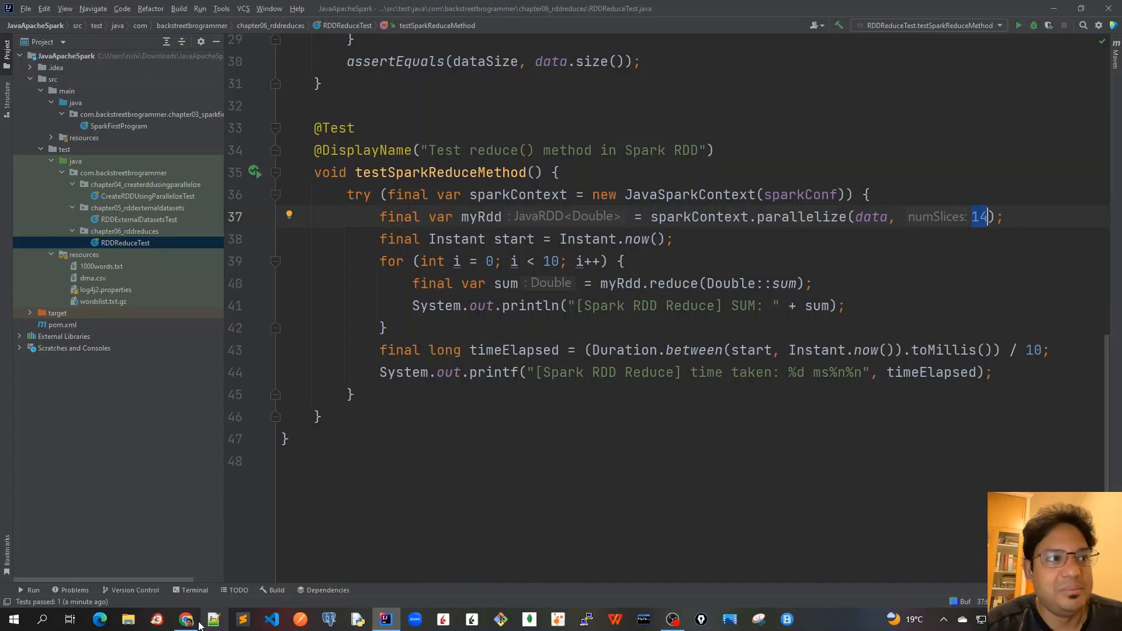
Switch to Chrome to view the project README on reduce.
left_click(185, 619)
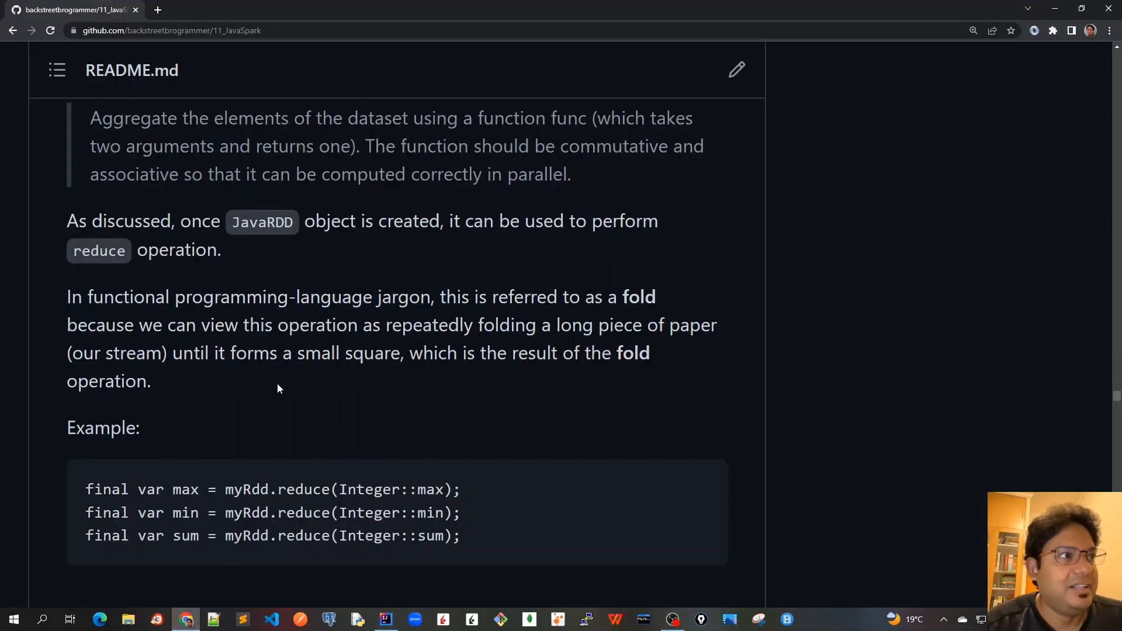
Scroll to the fold(zeroValue, func) heading and highlight the word fold.
scroll("down", 3)
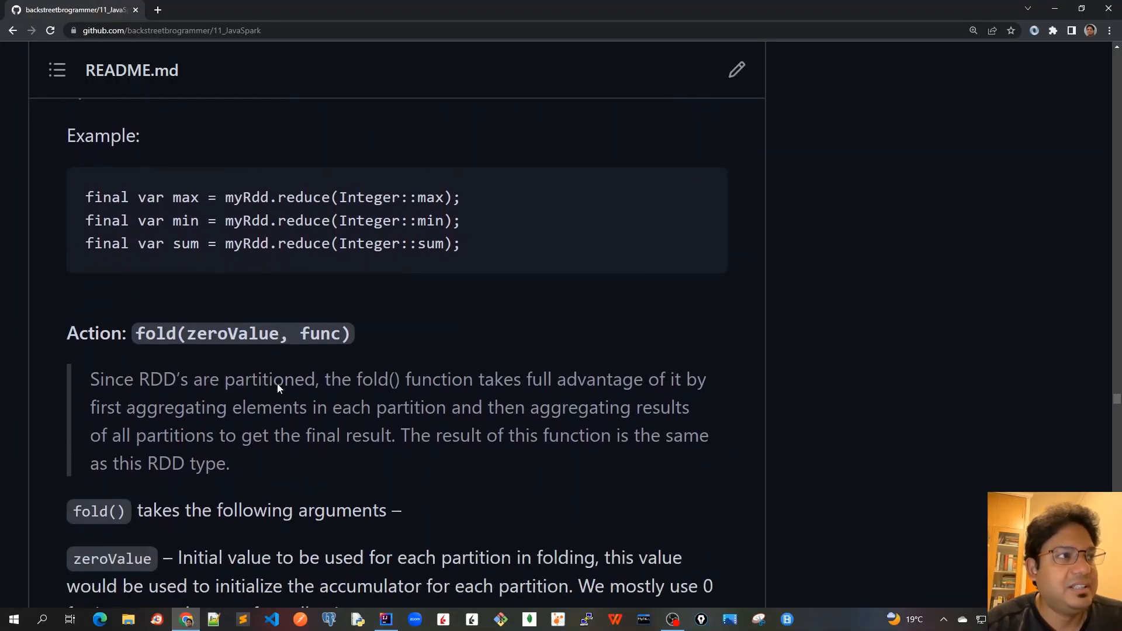
mouse_move(96, 333)
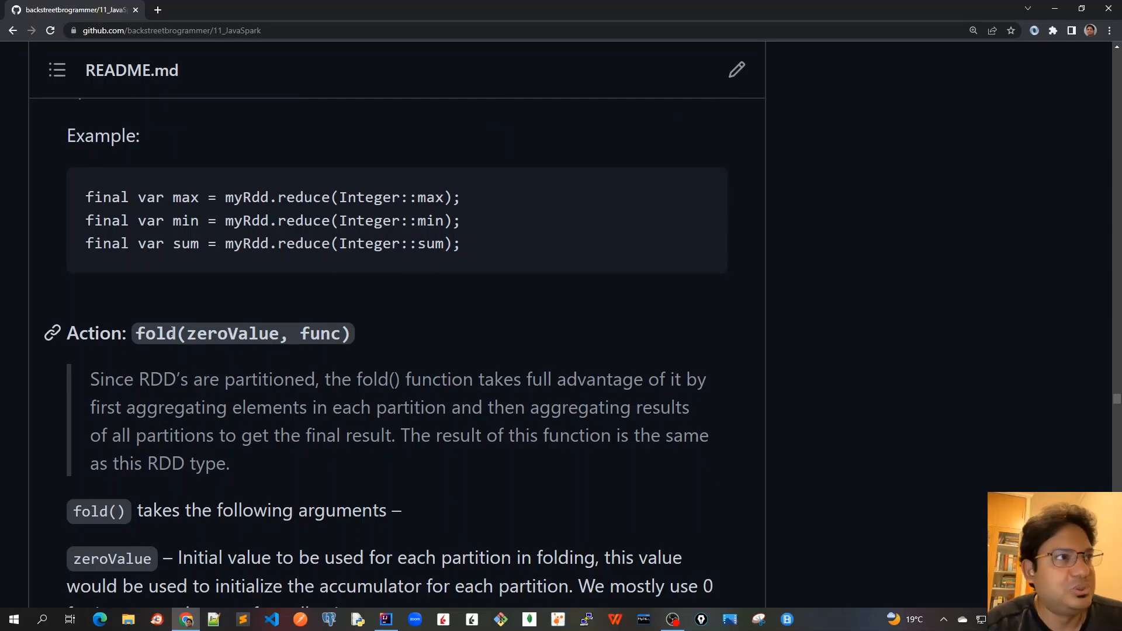
double_click(154, 334)
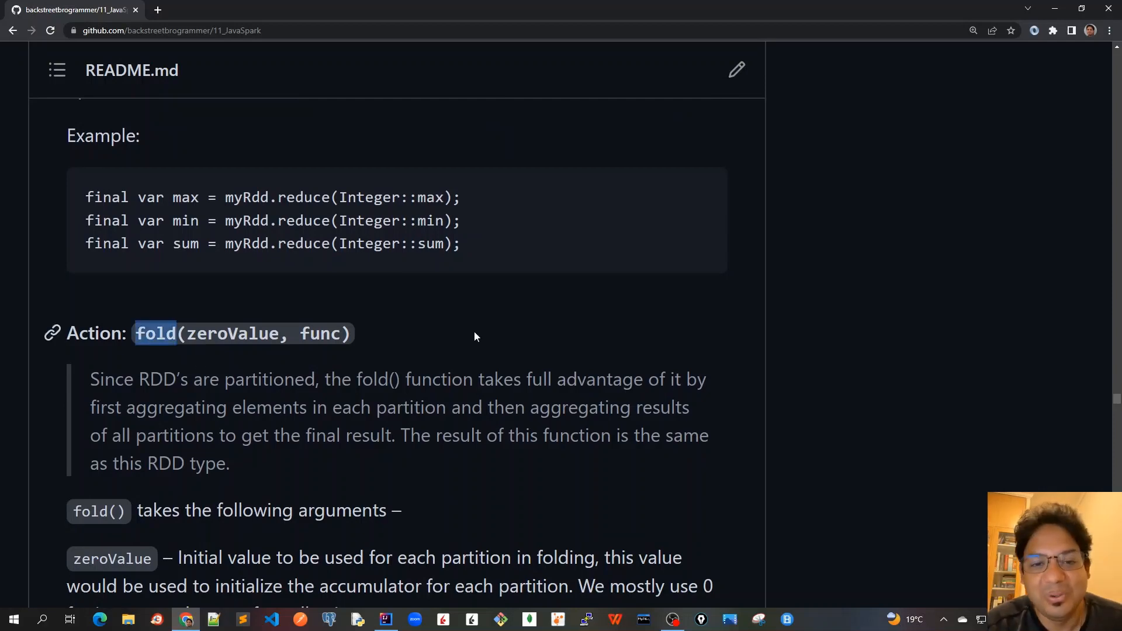